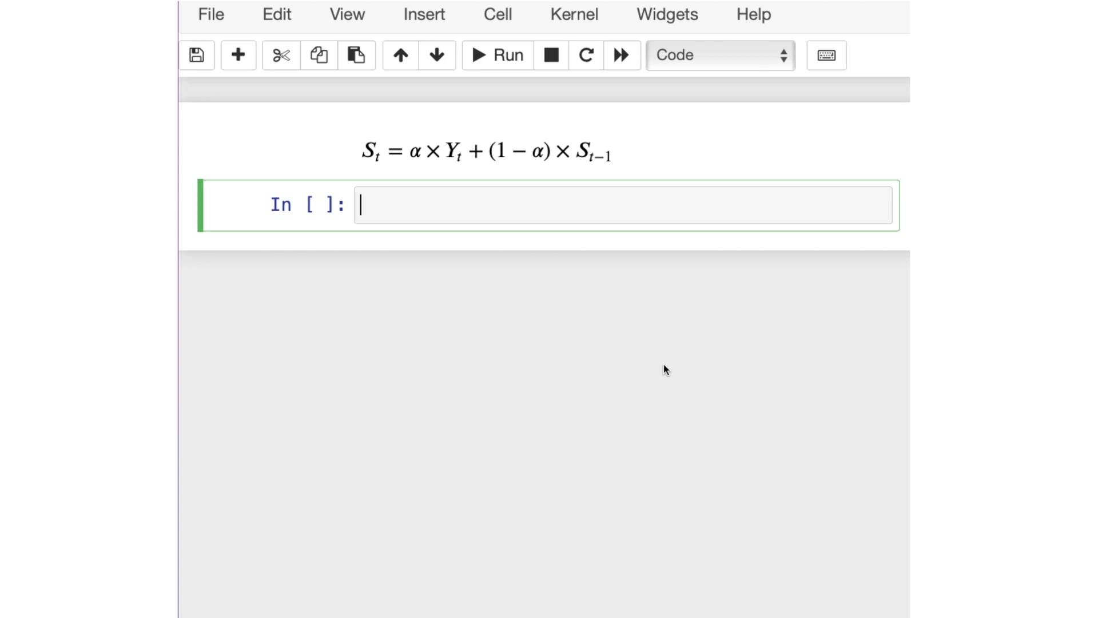
{"action": "mouse_move", "coordinate": [671, 371]}
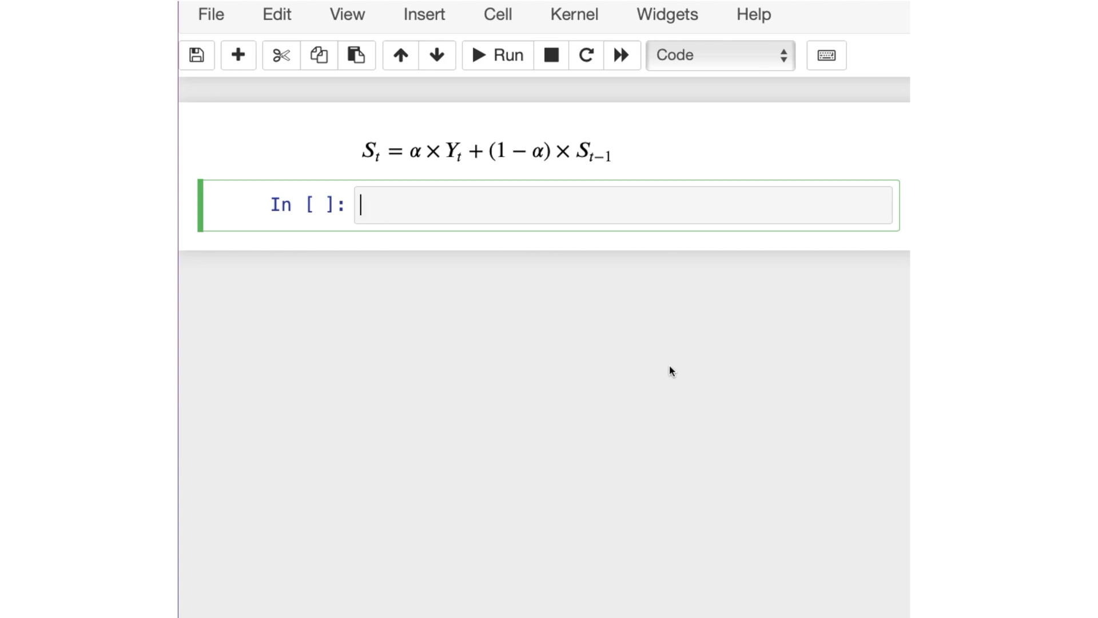
{"action": "mouse_move", "coordinate": [684, 373]}
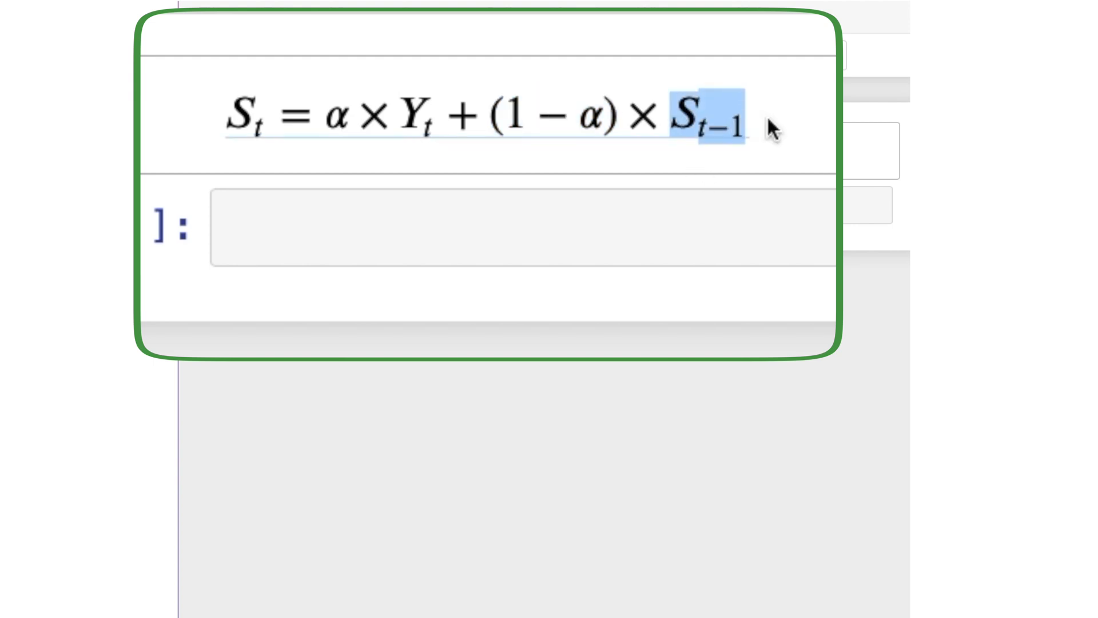
{"action": "mouse_move", "coordinate": [798, 187]}
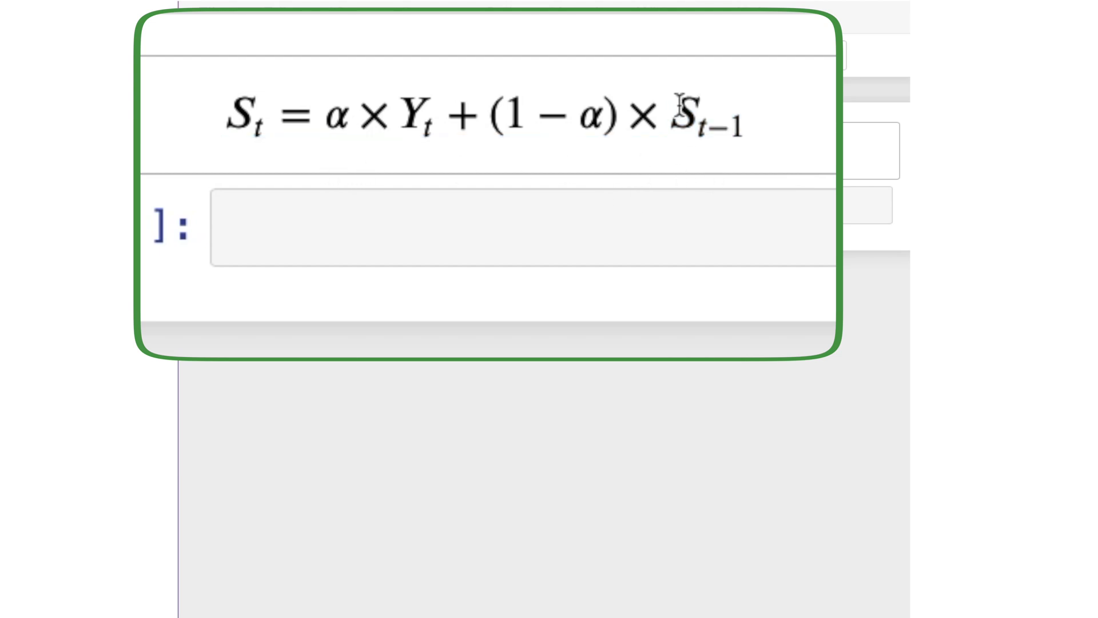
Run a first cell importing pandas as pd, numpy as np and matplotlib.pyplot as plt
{"action": "double_click", "coordinate": [707, 116]}
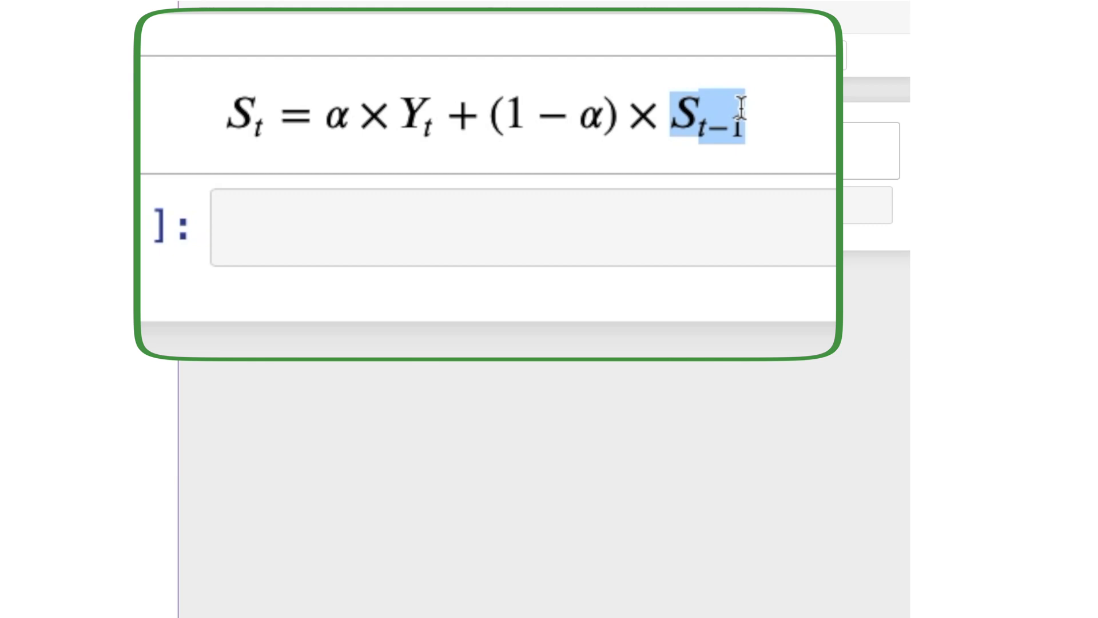
{"action": "mouse_move", "coordinate": [298, 145]}
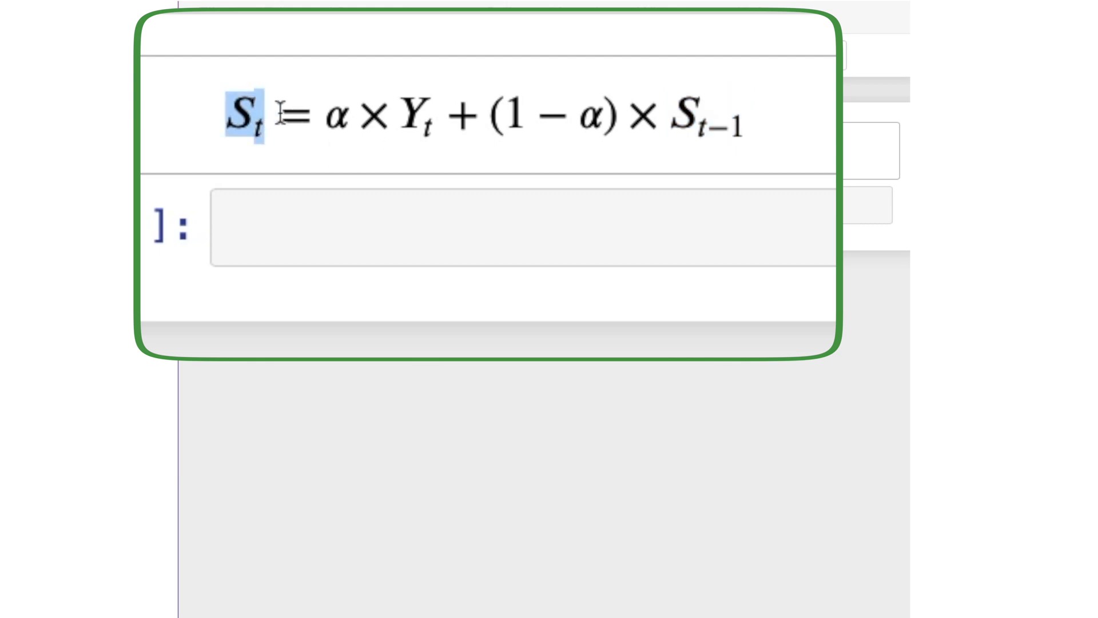
{"action": "mouse_move", "coordinate": [247, 161]}
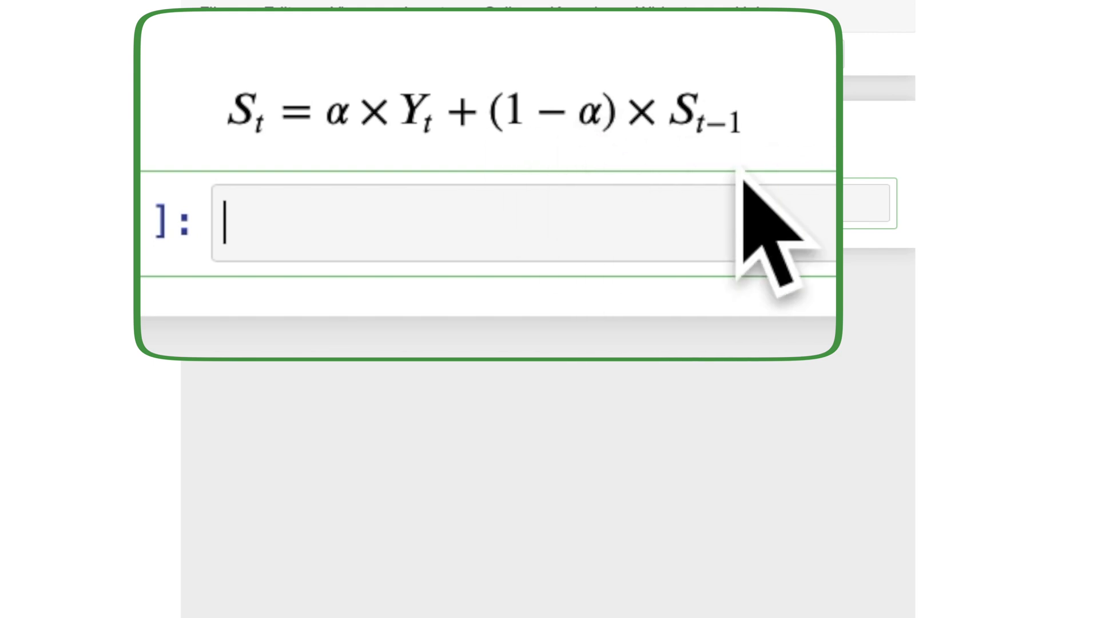
{"action": "mouse_move", "coordinate": [702, 183]}
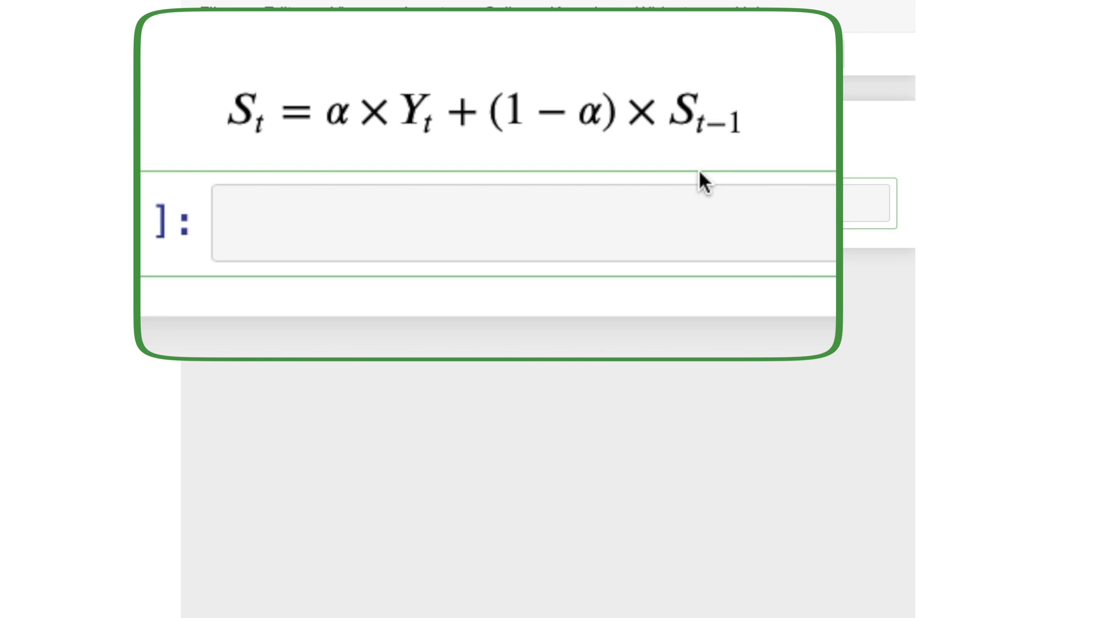
{"action": "mouse_move", "coordinate": [664, 196]}
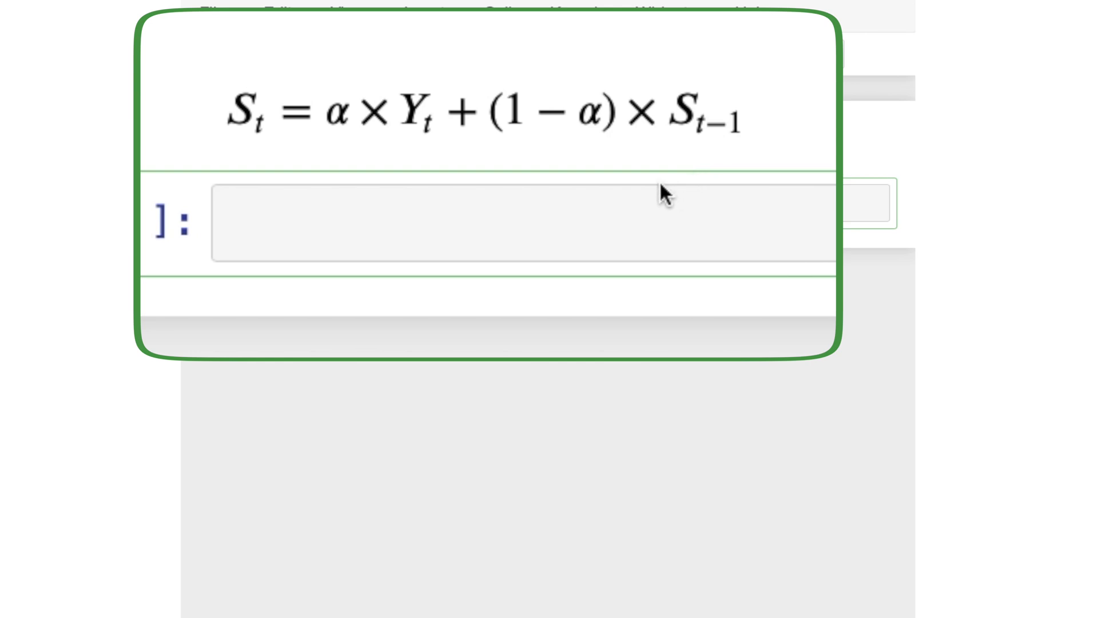
{"action": "mouse_move", "coordinate": [659, 196]}
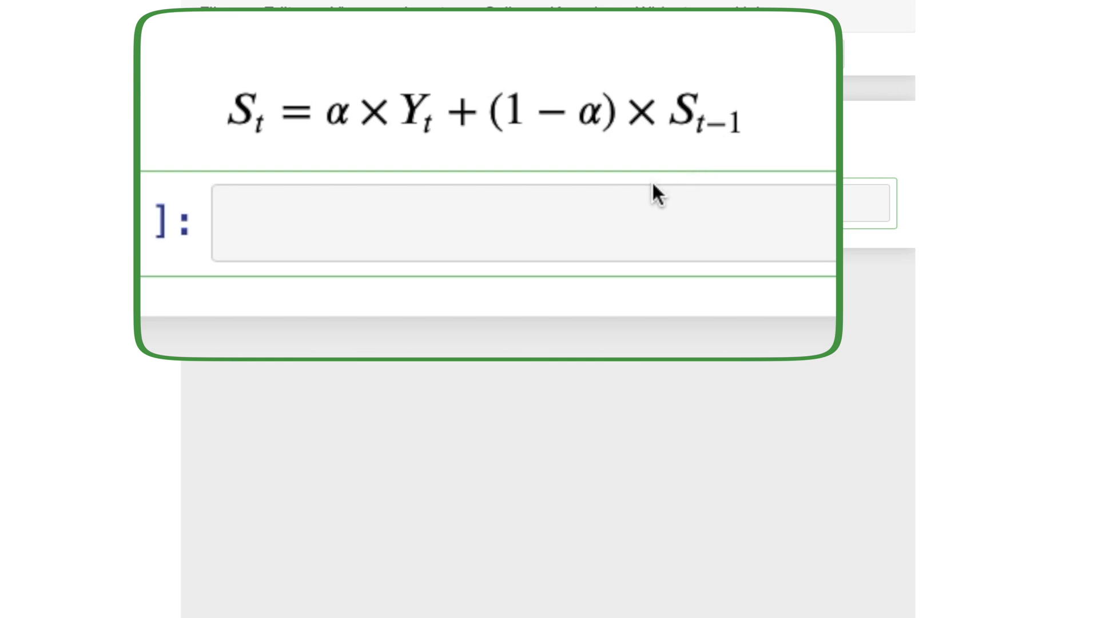
{"action": "mouse_move", "coordinate": [729, 196]}
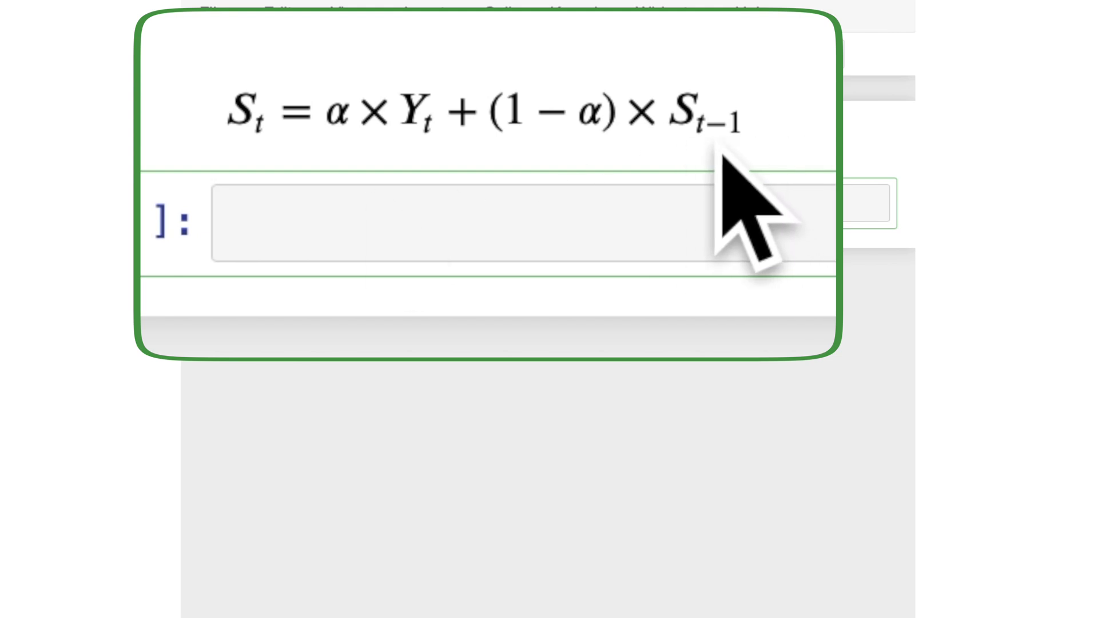
{"action": "left_click", "coordinate": [491, 217]}
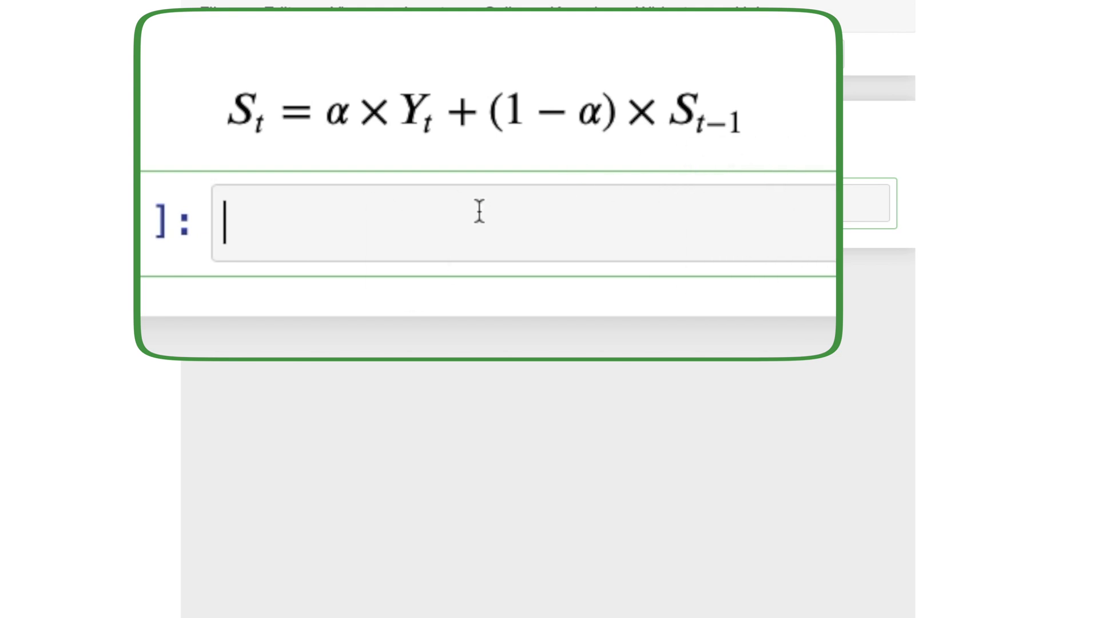
{"action": "mouse_move", "coordinate": [474, 232]}
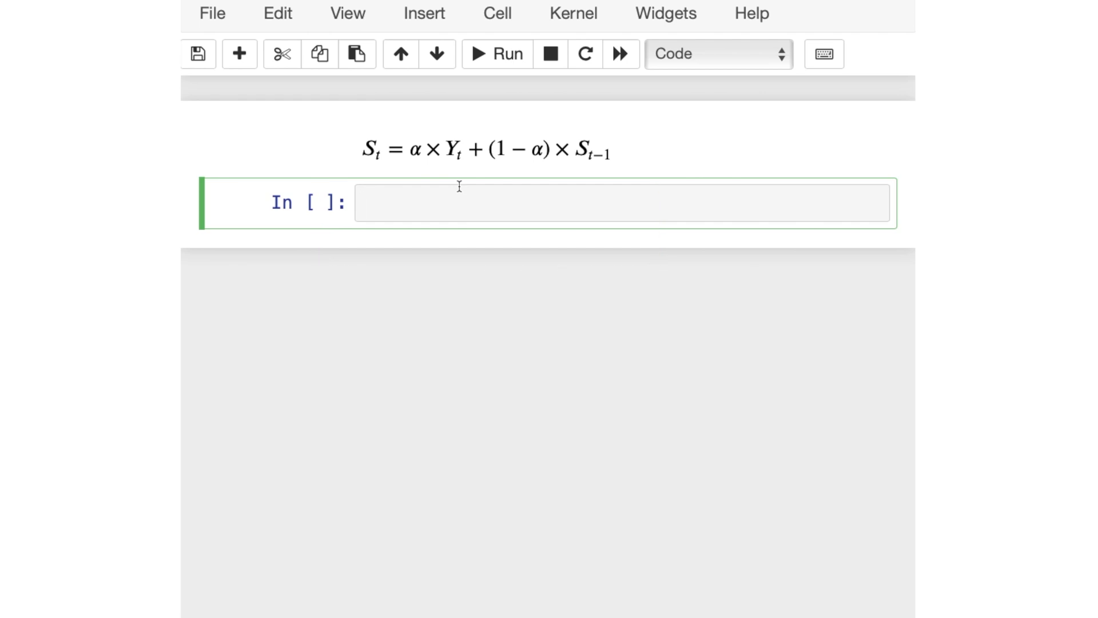
{"action": "type", "text": "import pa"}
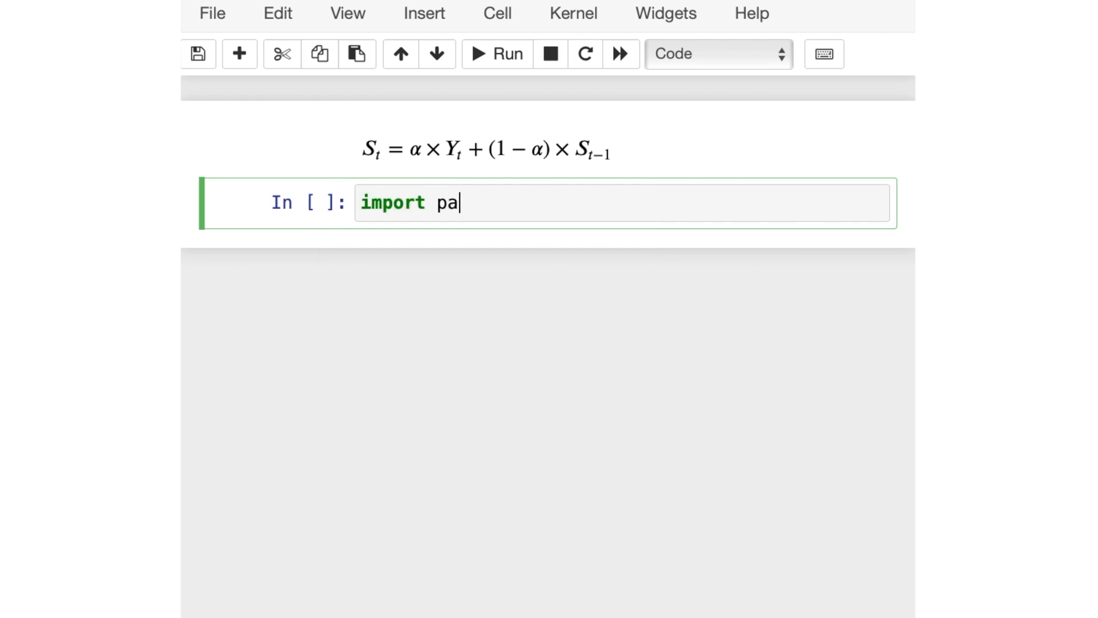
{"action": "type", "text": "ndas as pd"}
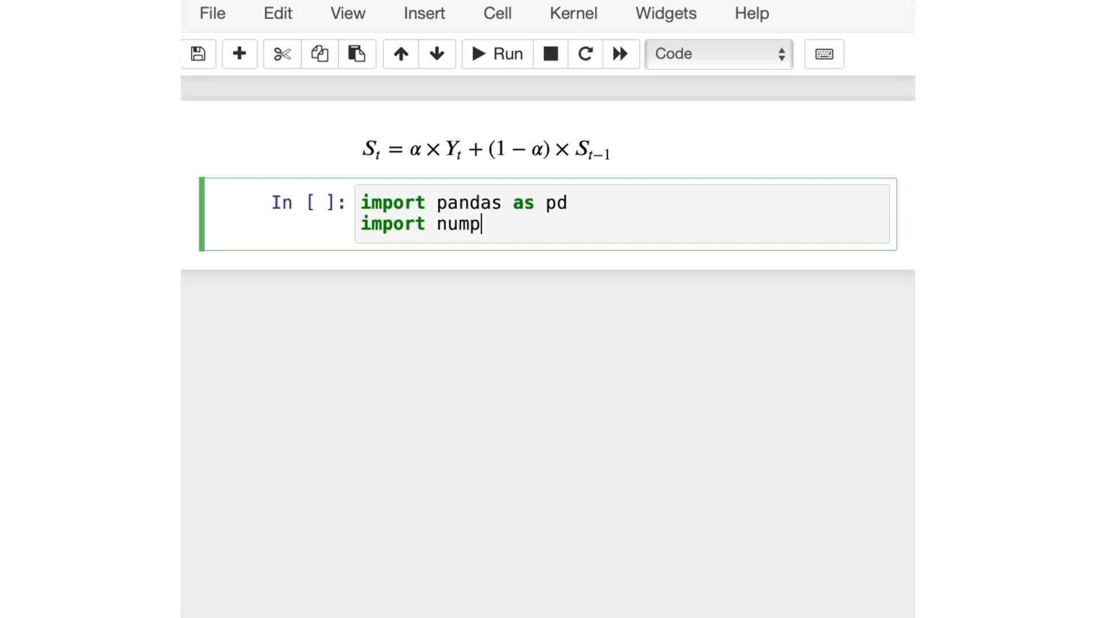
{"action": "type", "text": "y as np"}
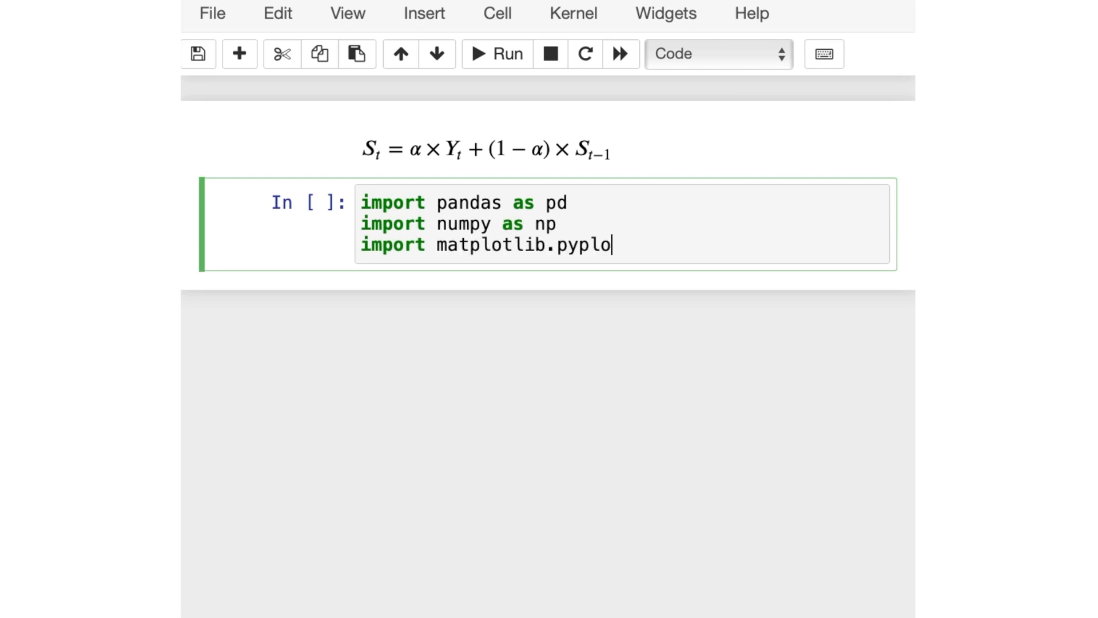
{"action": "key", "text": "shift+enter"}
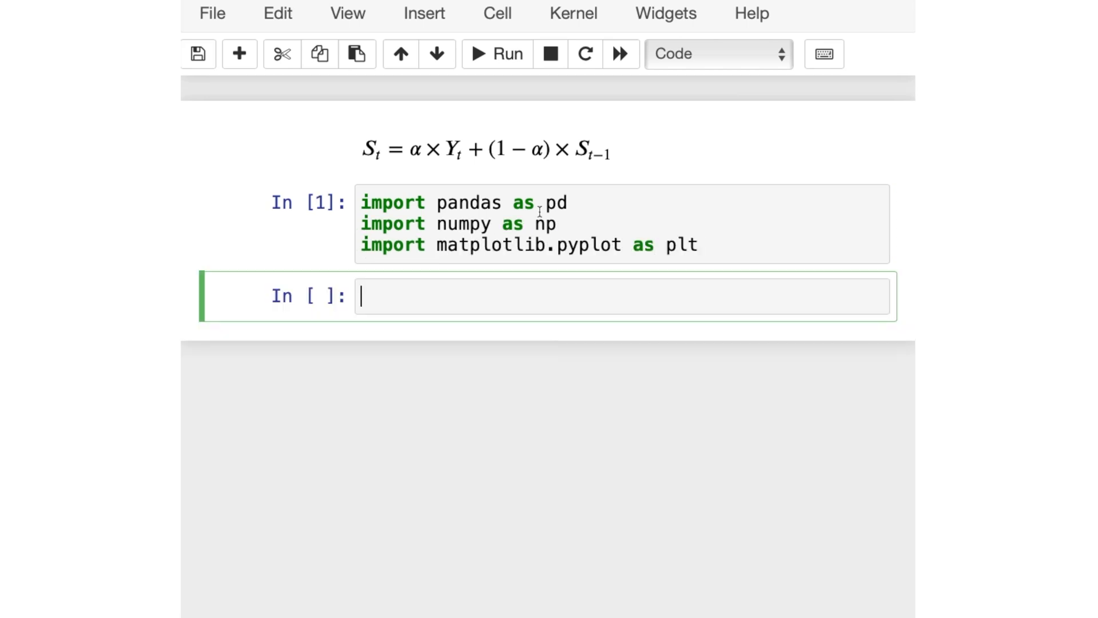
Run dates = pd.date_range(start="2024-01-01", periods=100, freq="D") for 100 daily dates
{"action": "type", "text": "dates ="}
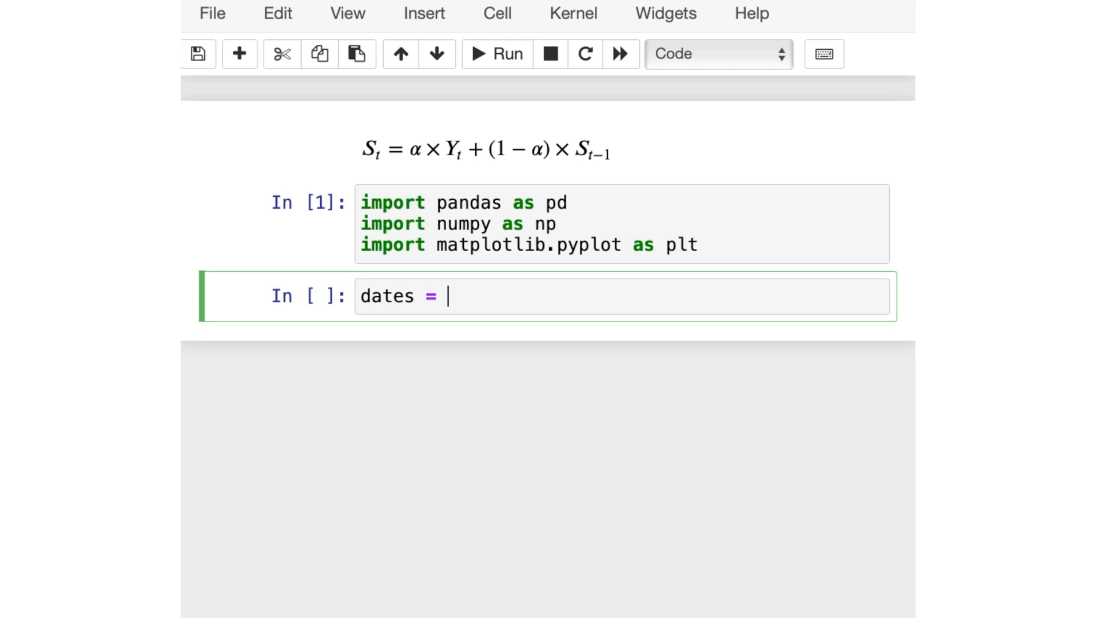
{"action": "type", "text": "pd.date"}
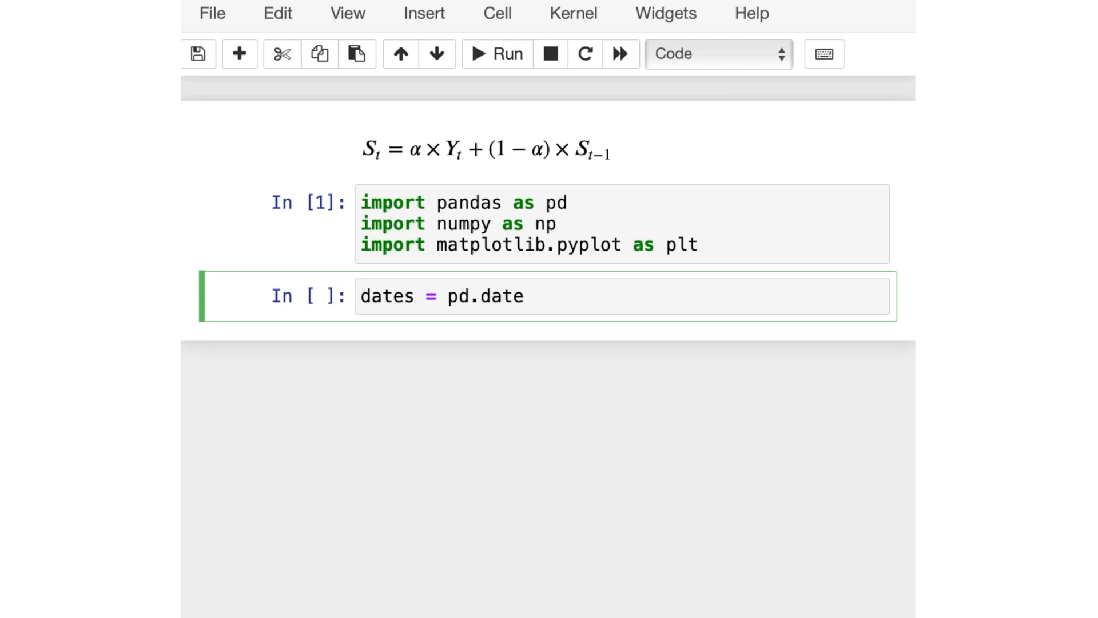
{"action": "type", "text": "_range()"}
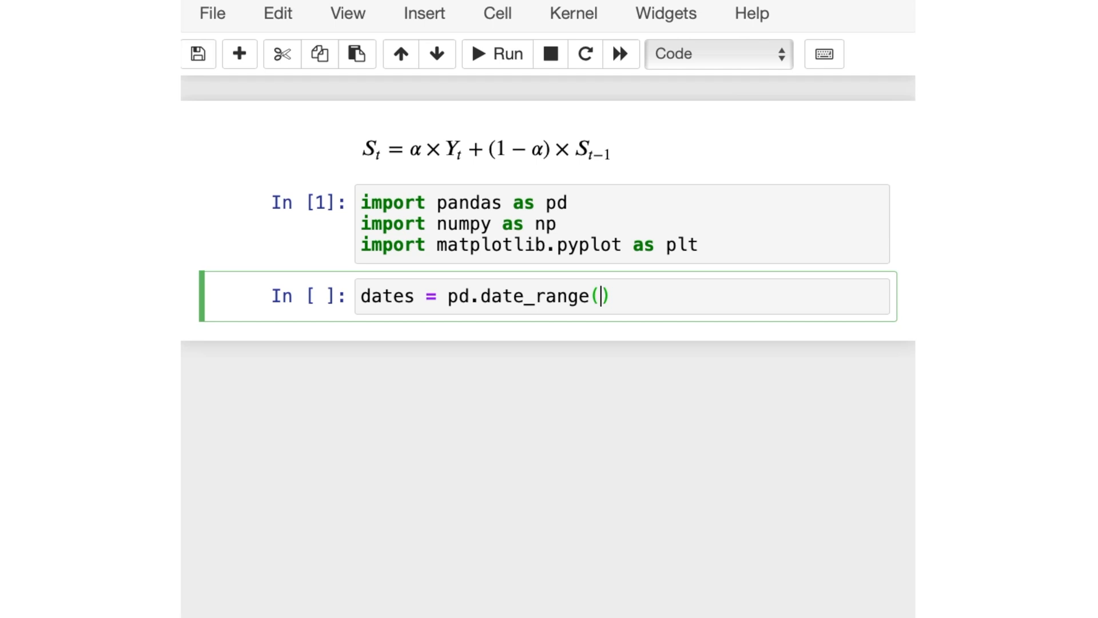
{"action": "type", "text": "start=\"\""}
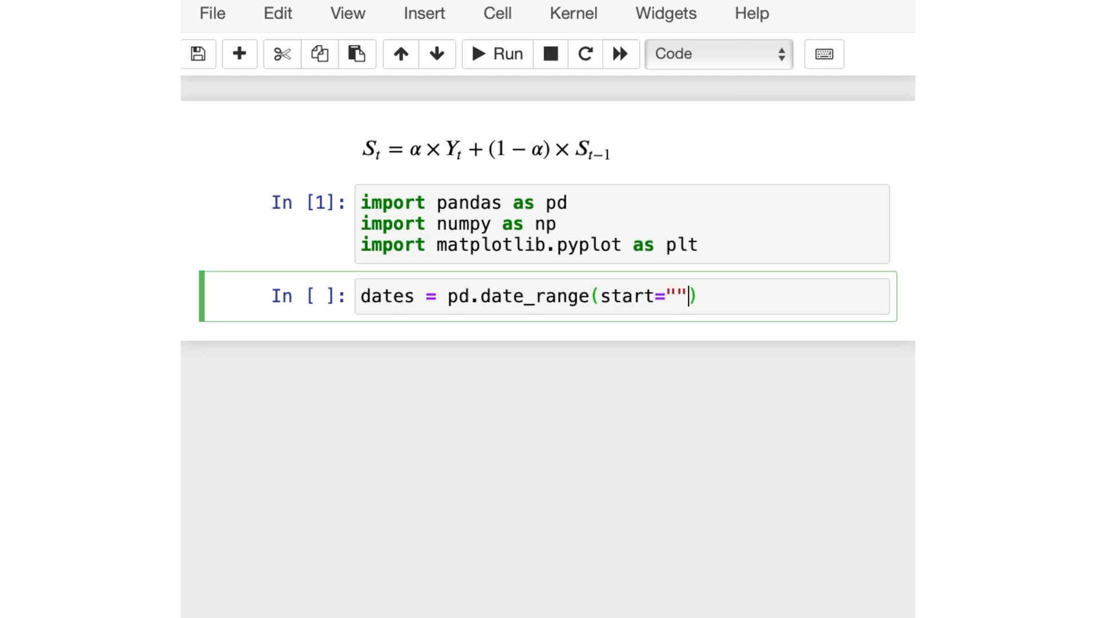
{"action": "type", "text": "2024-01-01"}
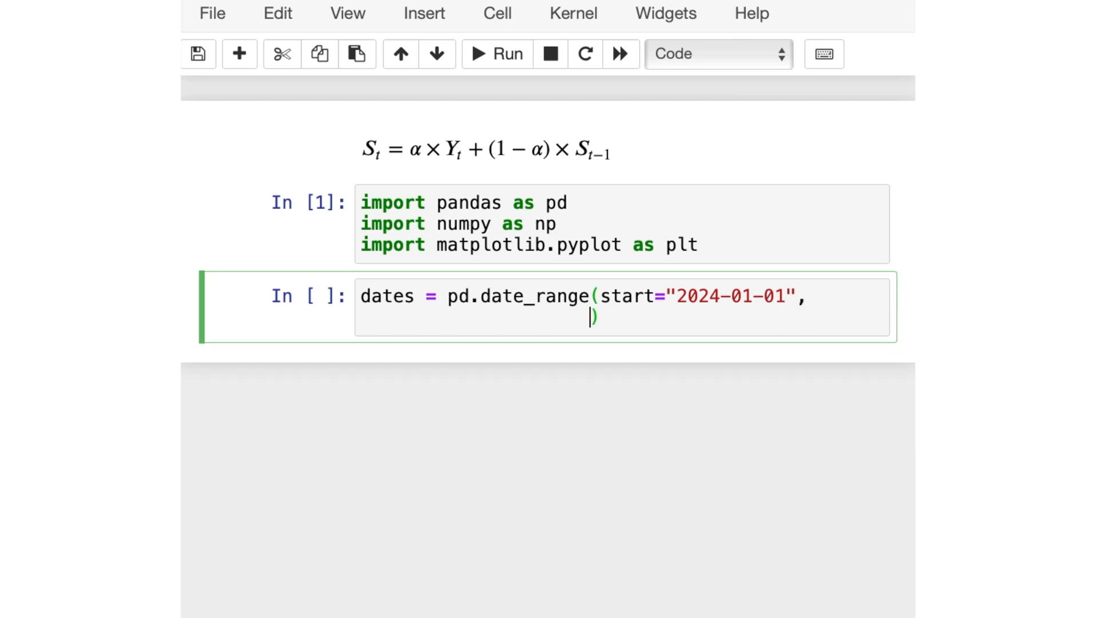
{"action": "type", "text": "periods=100,"}
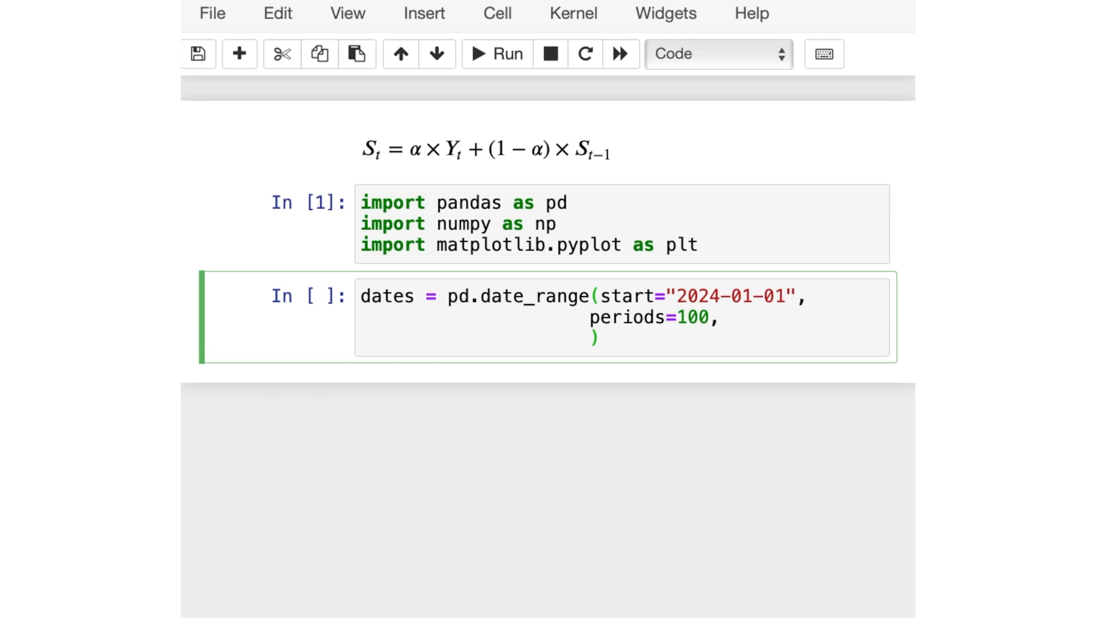
{"action": "left_click", "coordinate": [589, 339]}
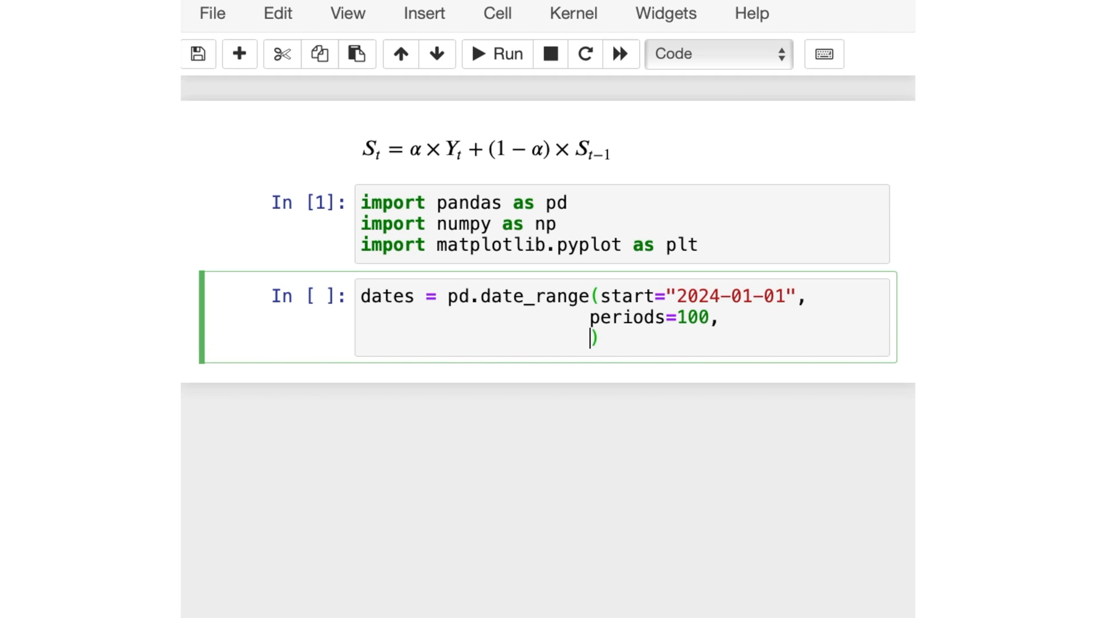
{"action": "type", "text": "fr"}
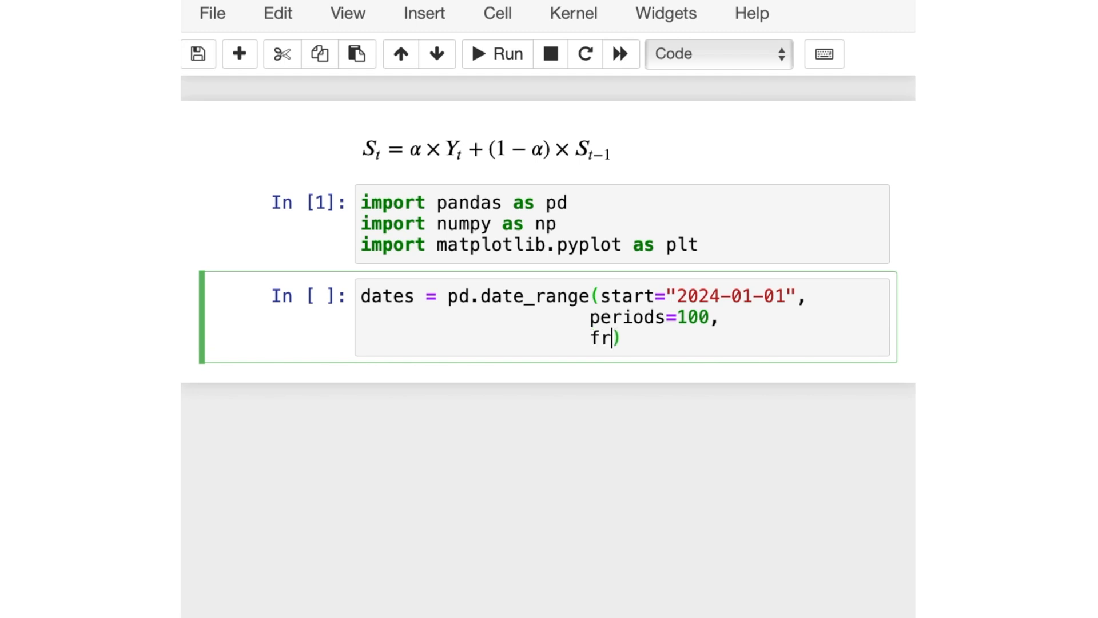
{"action": "type", "text": "eq=\"D"}
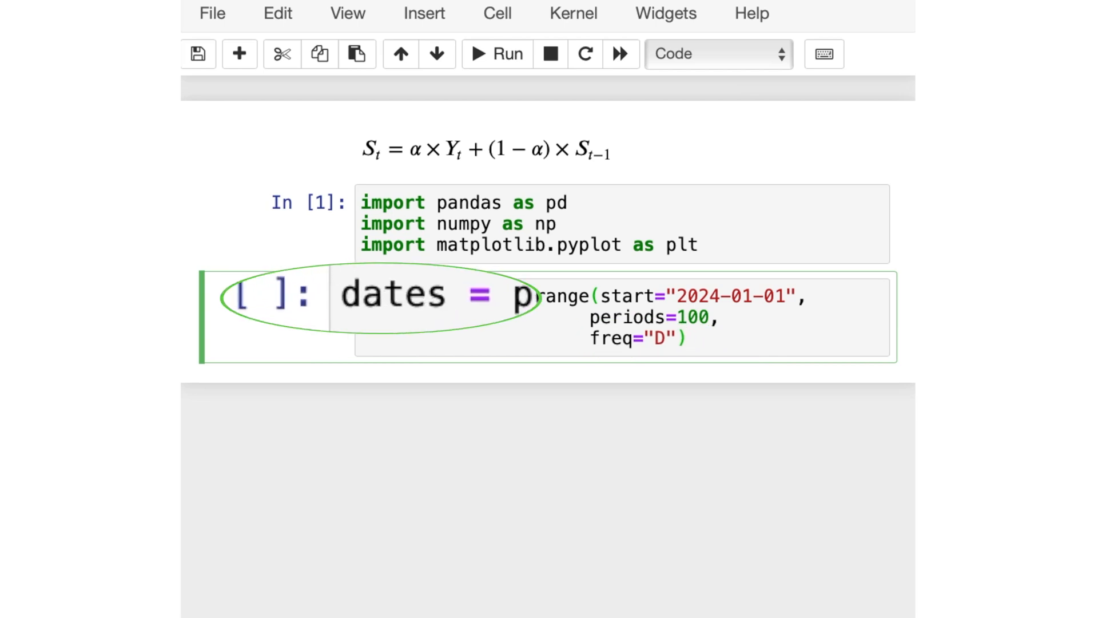
{"action": "left_click", "coordinate": [497, 54]}
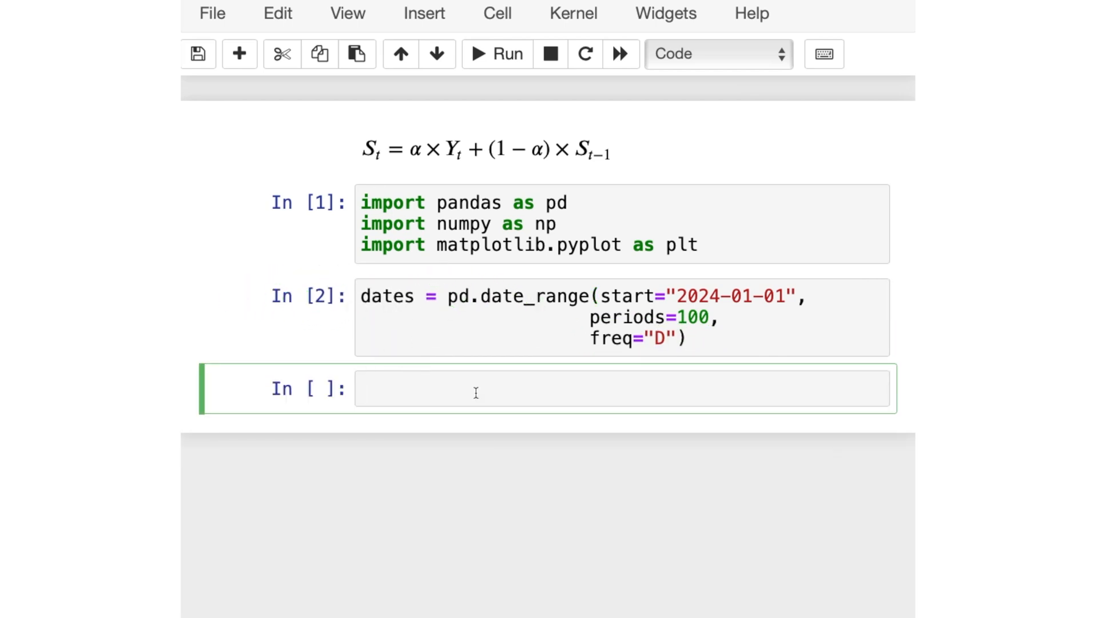
Run data = pd.Series(range(100), index=dates) to build the 0–99 series
{"action": "type", "text": "pd"}
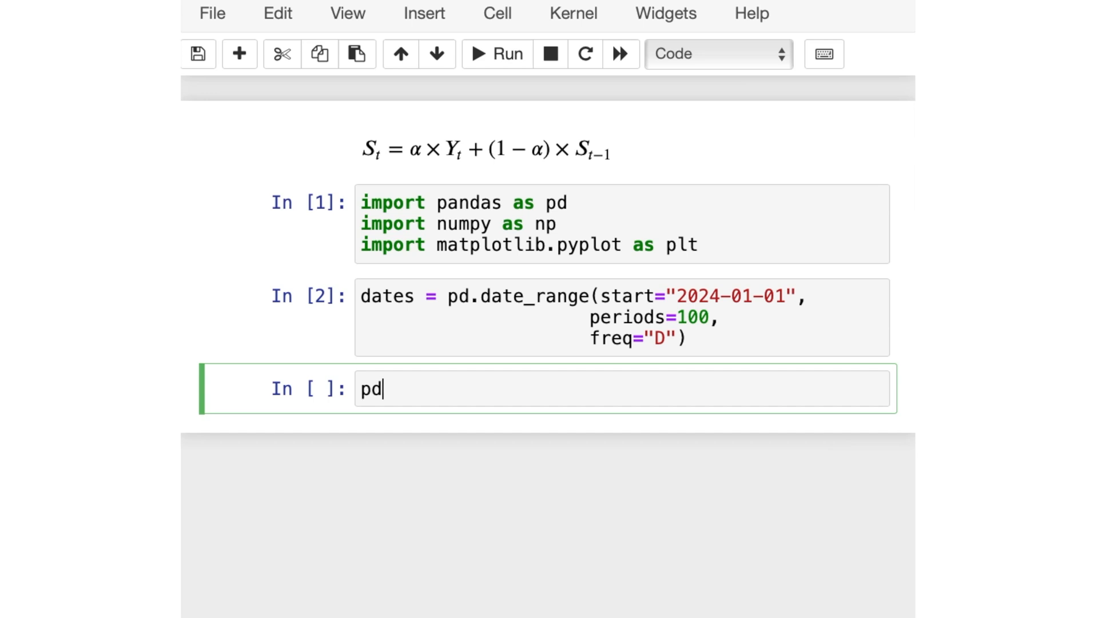
{"action": "type", "text": ".Series()"}
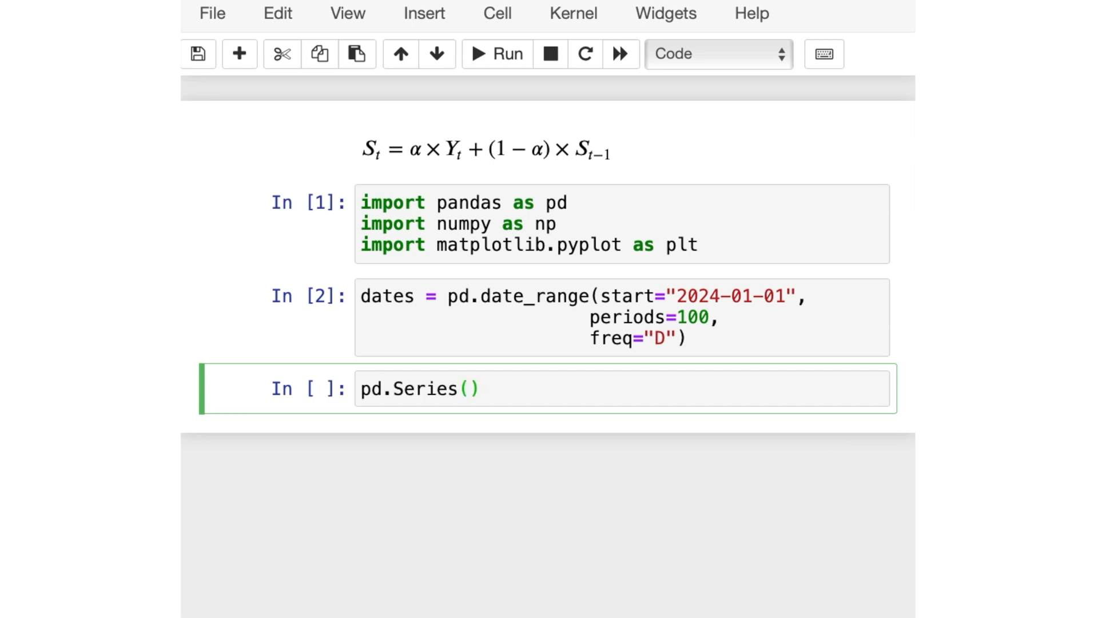
{"action": "type", "text": "range(100)"}
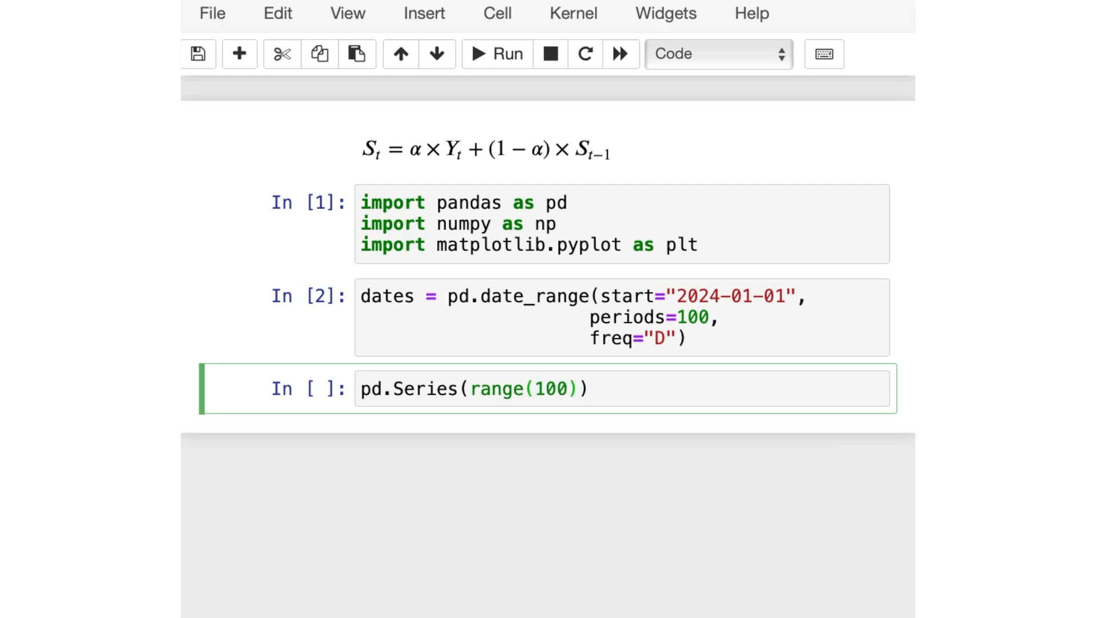
{"action": "type", "text": ", index"}
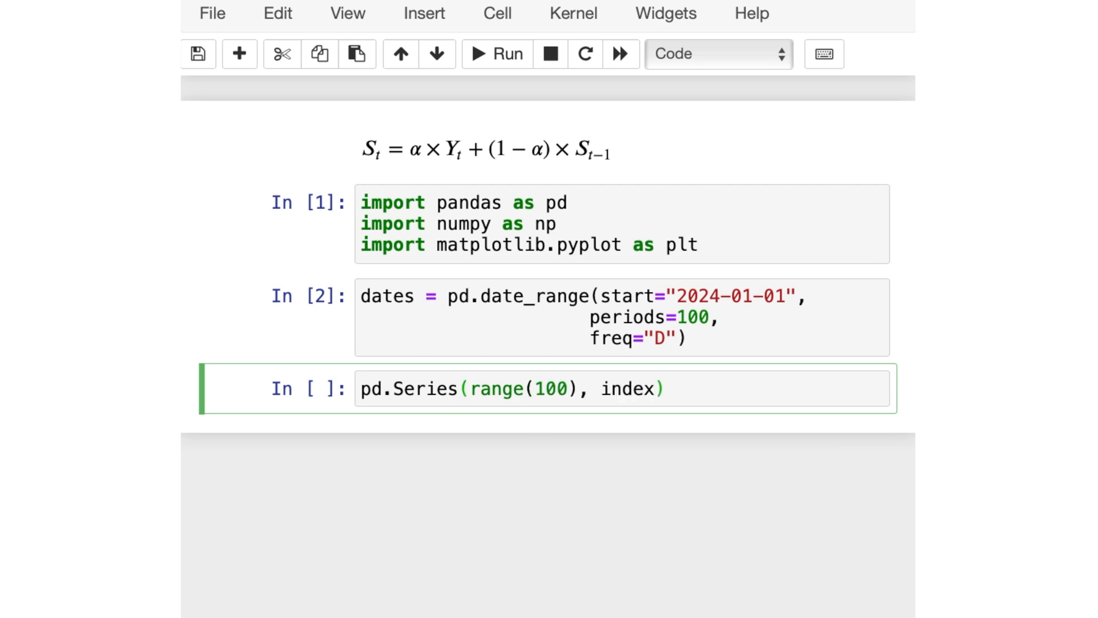
{"action": "type", "text": "=dates"}
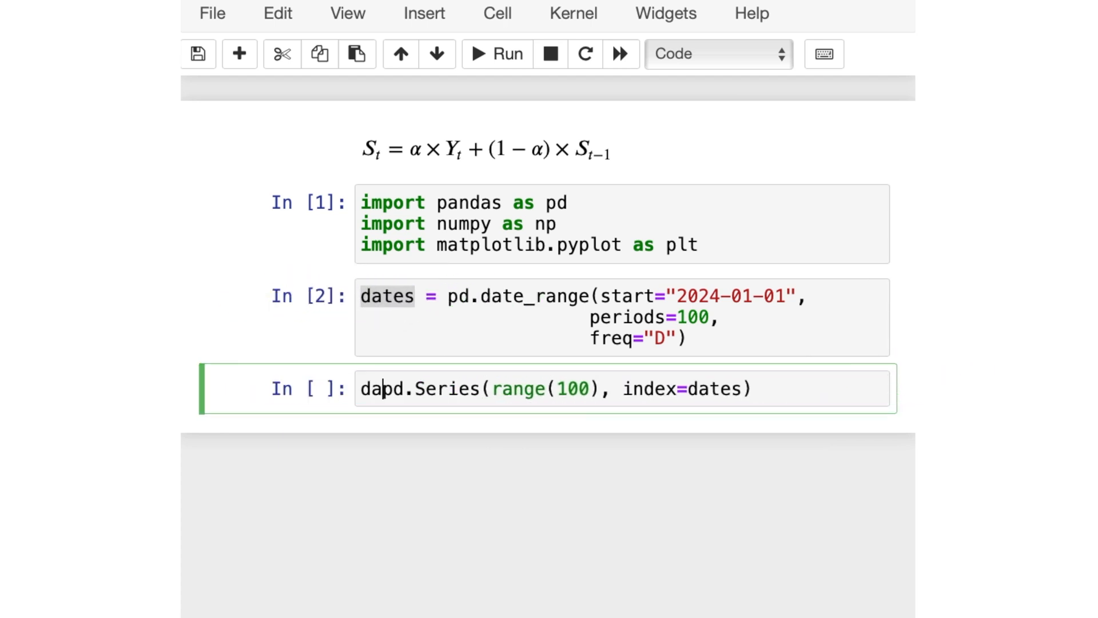
{"action": "type", "text": "ta="}
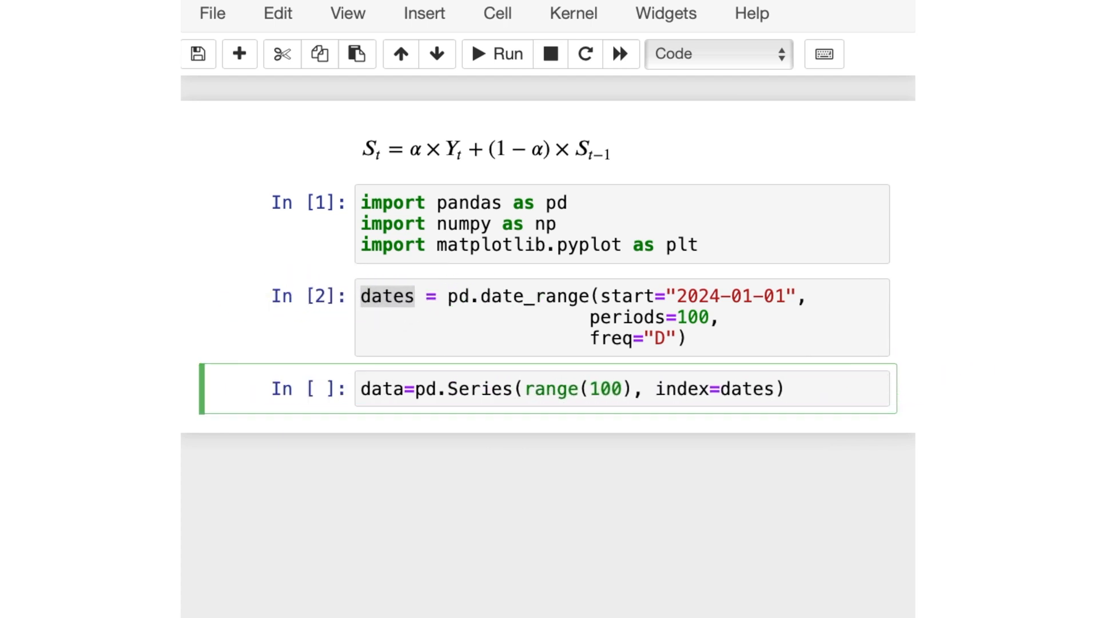
{"action": "mouse_move", "coordinate": [677, 513]}
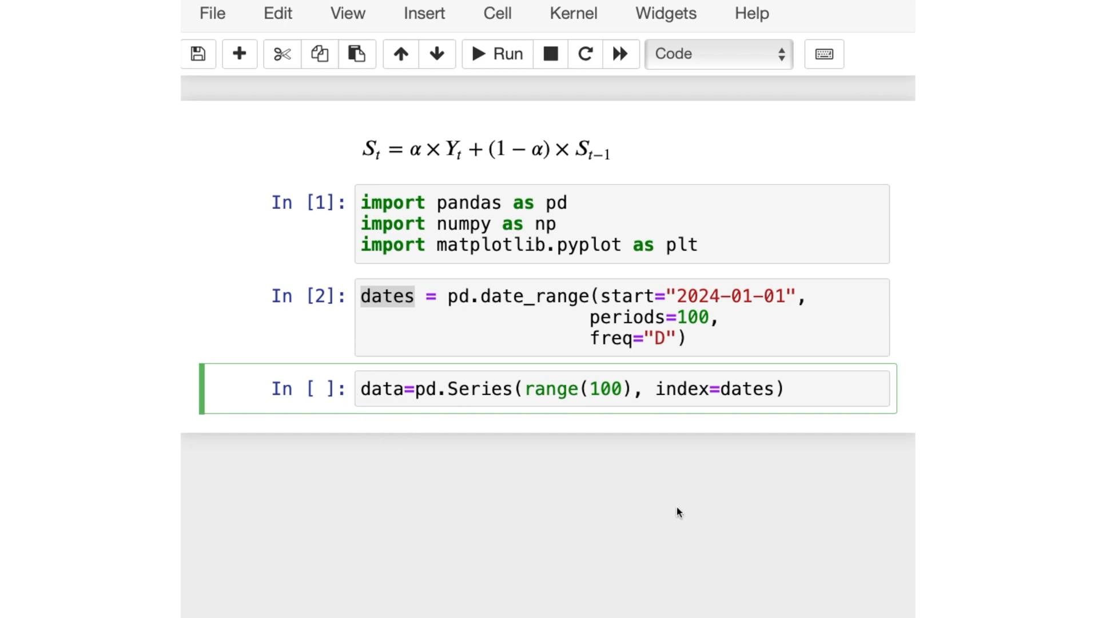
{"action": "left_click", "coordinate": [496, 54]}
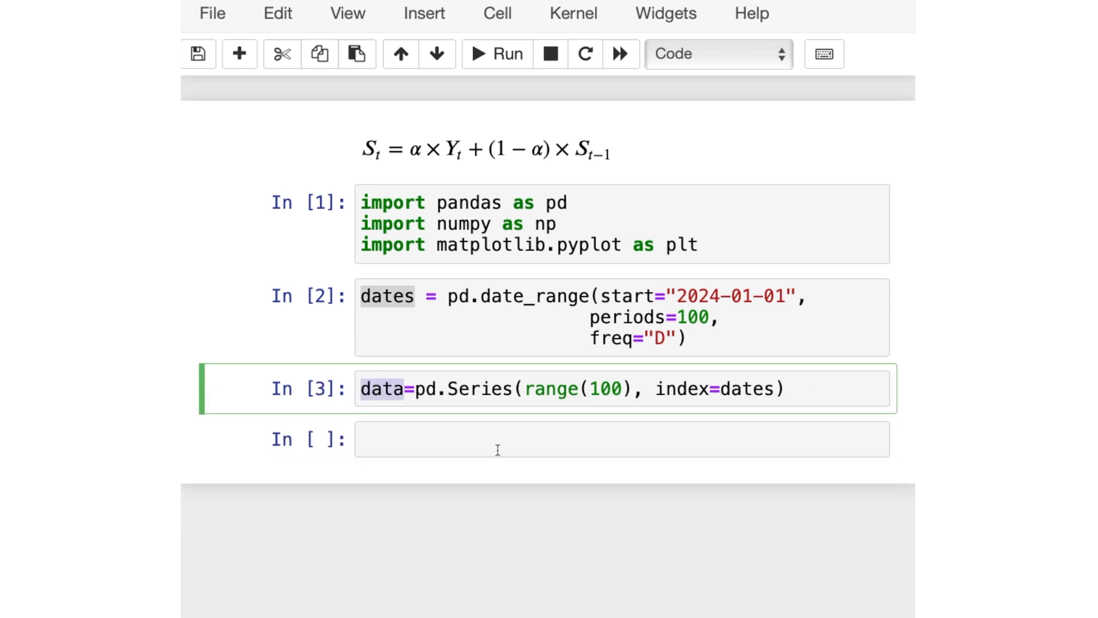
Display data, the 100 daily values 0–99, then clear that cell's input
{"action": "left_click", "coordinate": [495, 54]}
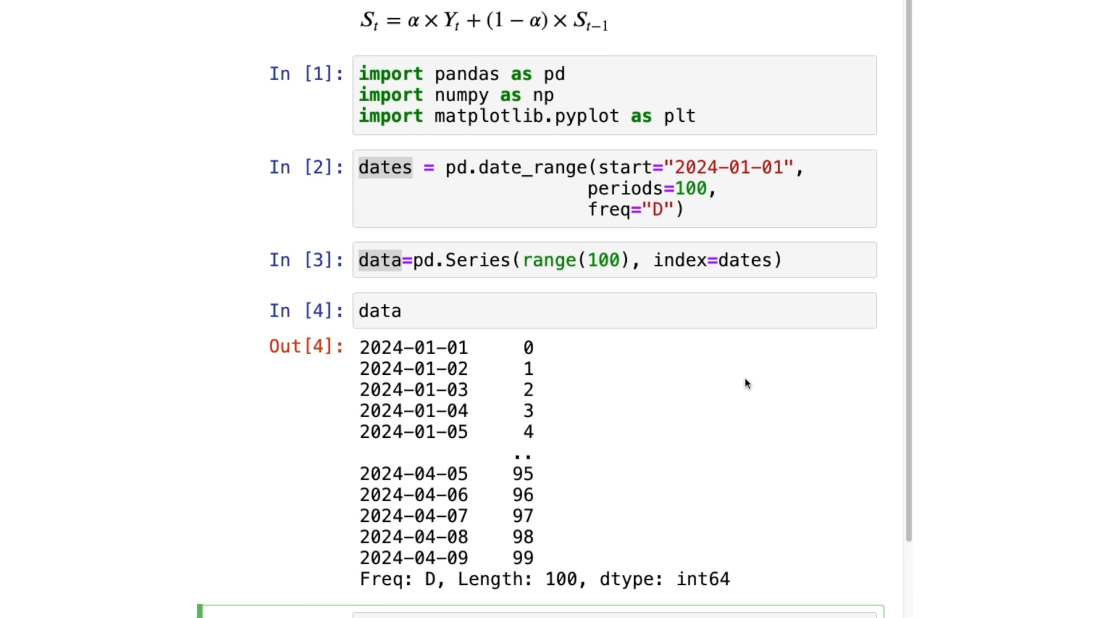
{"action": "mouse_move", "coordinate": [567, 393]}
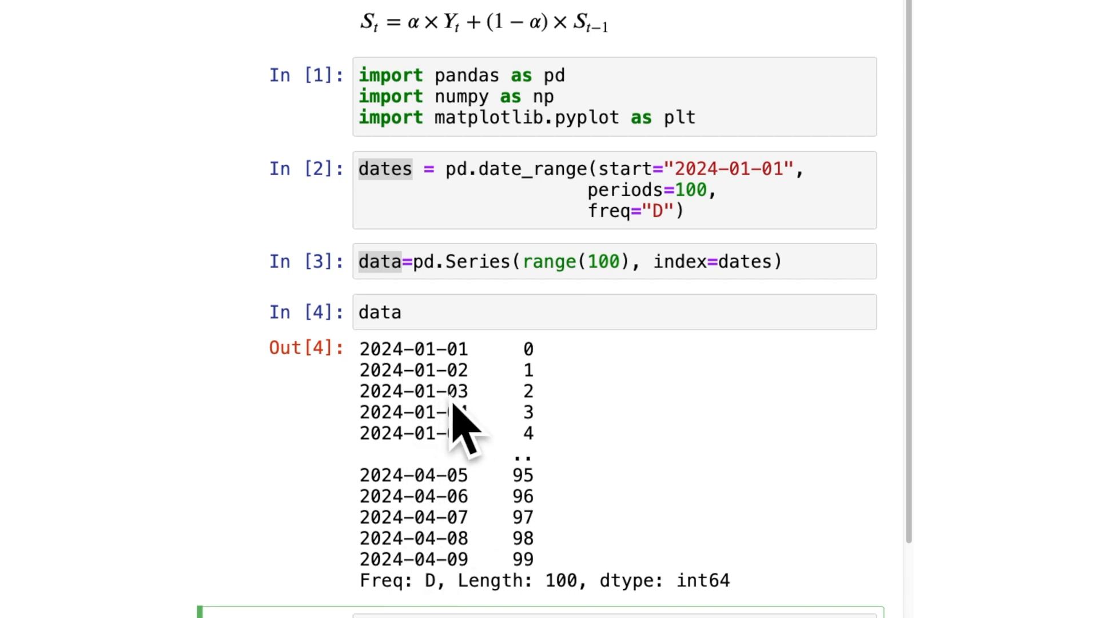
{"action": "mouse_move", "coordinate": [439, 378]}
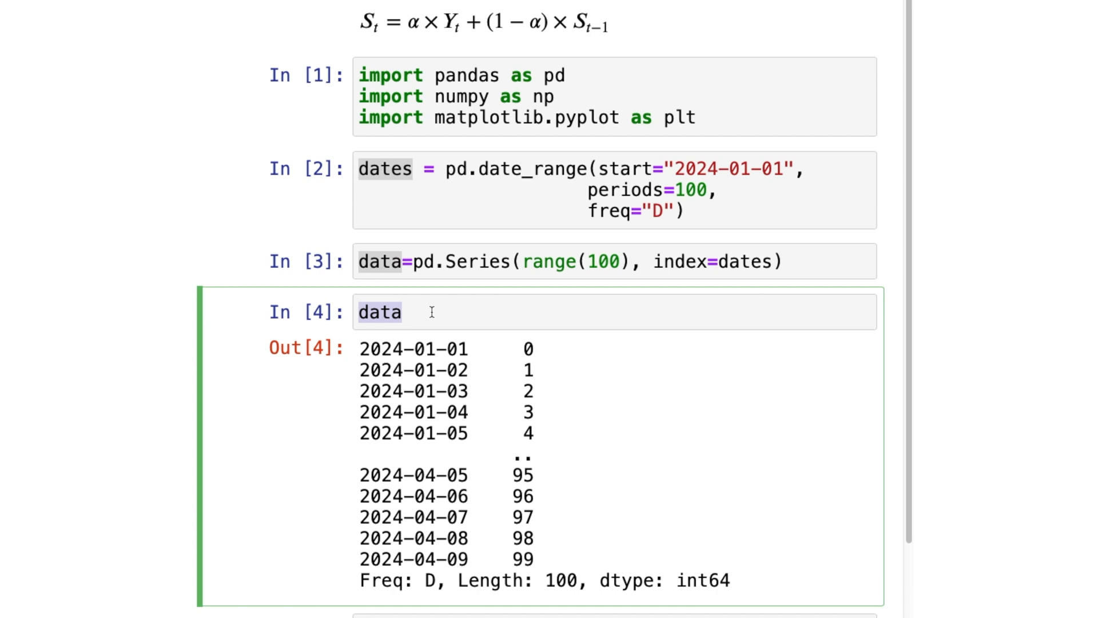
{"action": "key", "text": "Ctrl+a"}
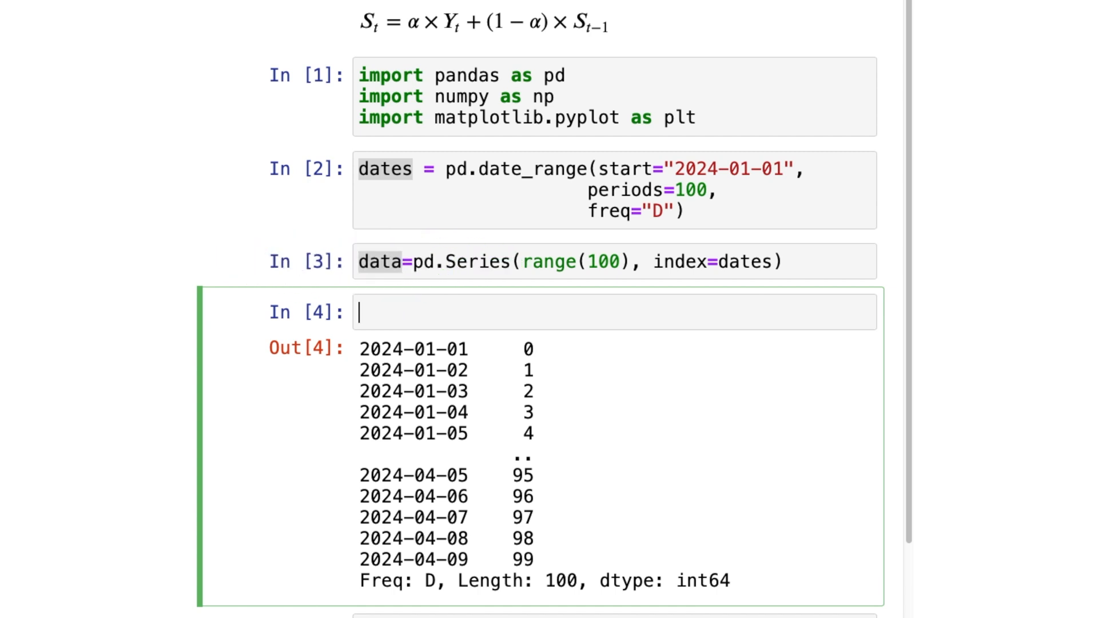
Run noise = pd.Series(5*np.random.randn(100), index=dates)
{"action": "type", "text": "noise"}
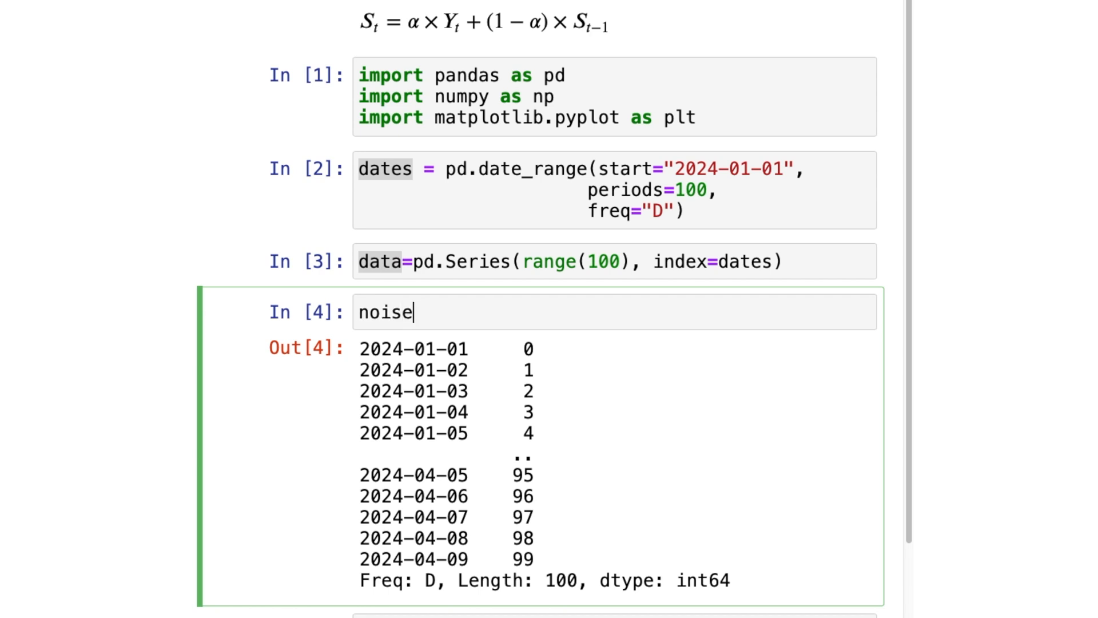
{"action": "type", "text": "=pd.Series()"}
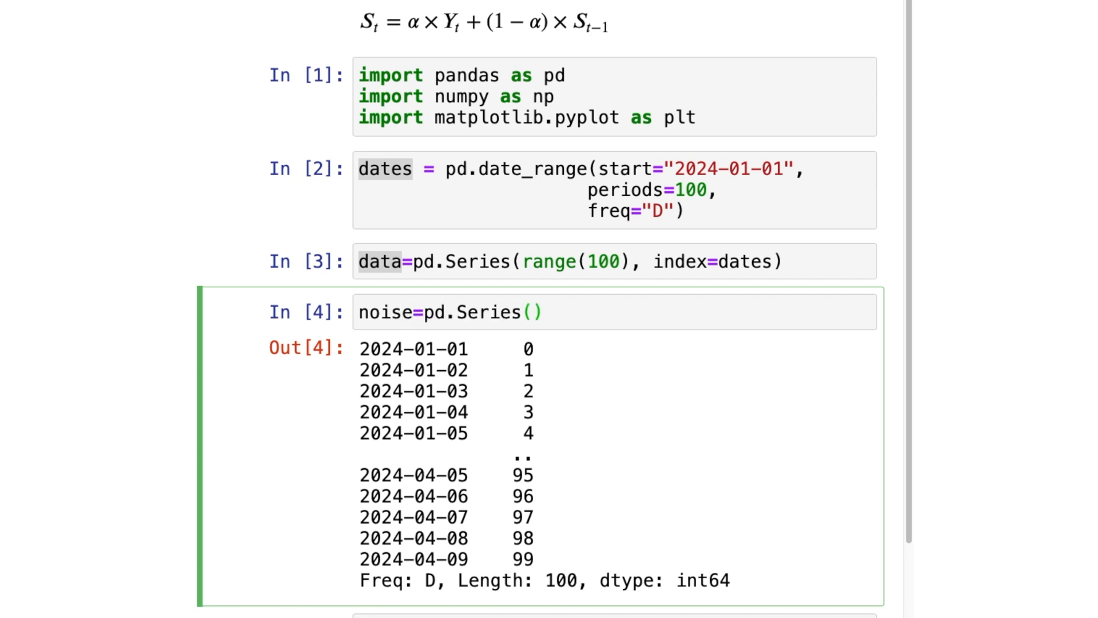
{"action": "type", "text": "5*np"}
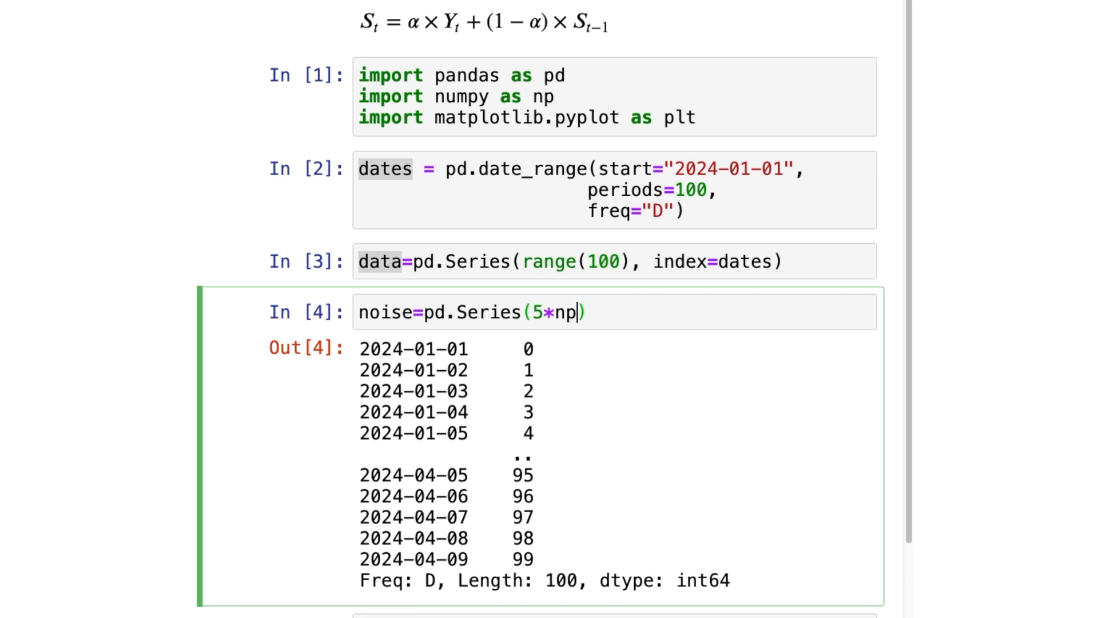
{"action": "type", "text": ".random"}
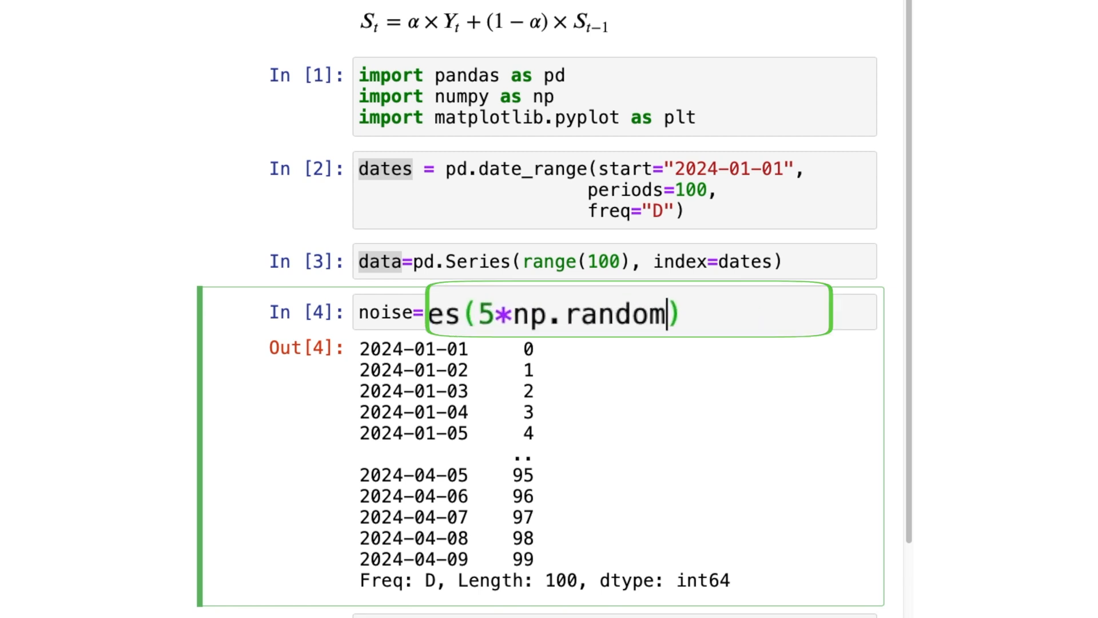
{"action": "type", "text": ".randn("}
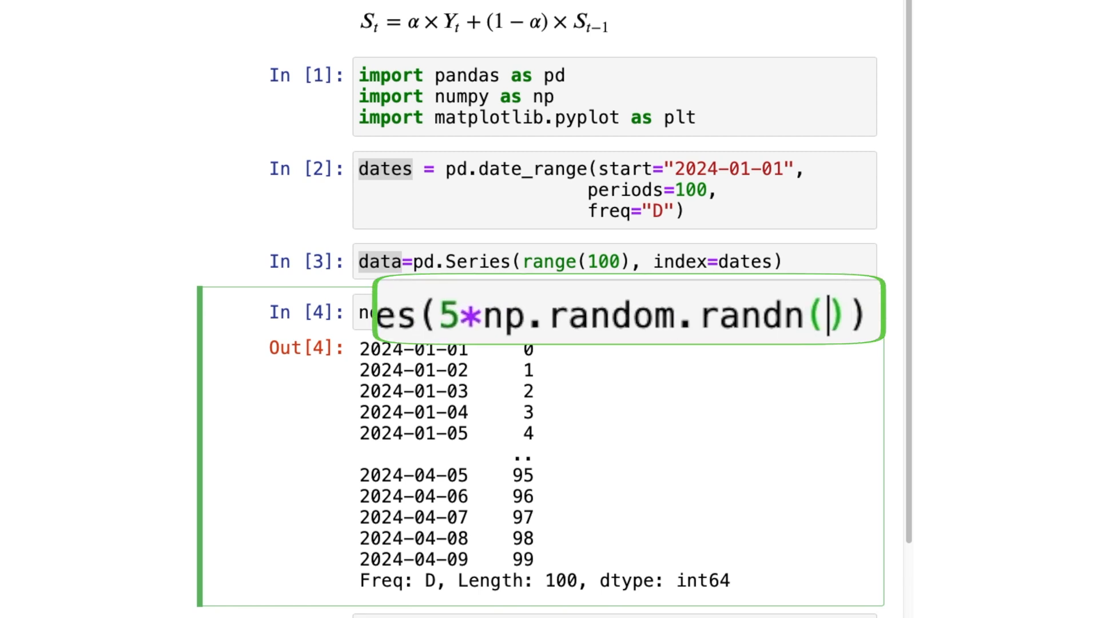
{"action": "type", "text": "100"}
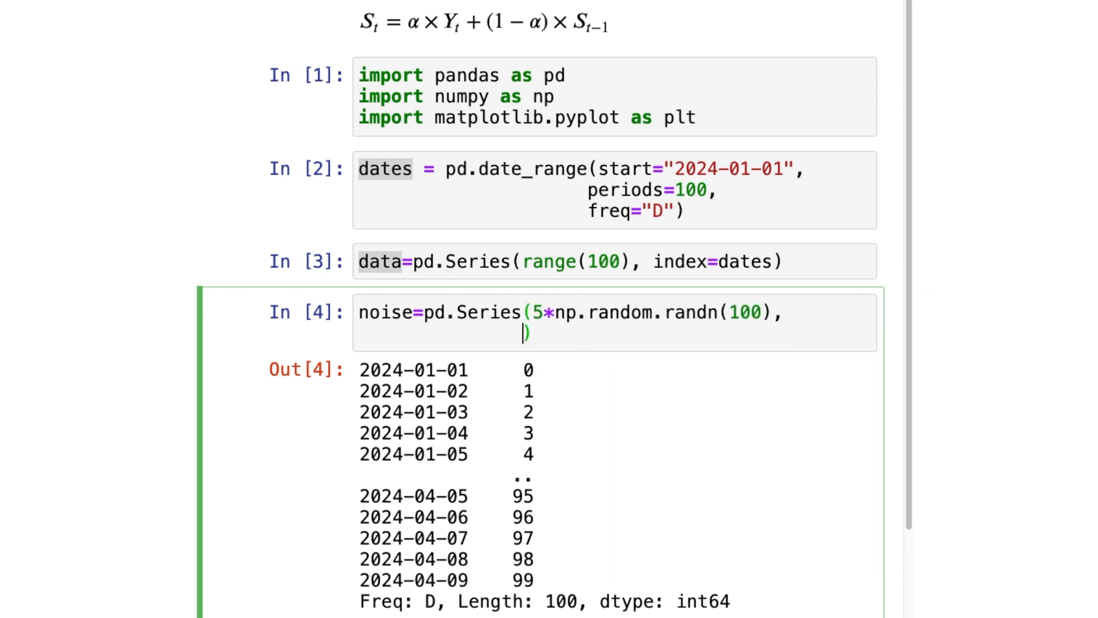
{"action": "type", "text": "i"}
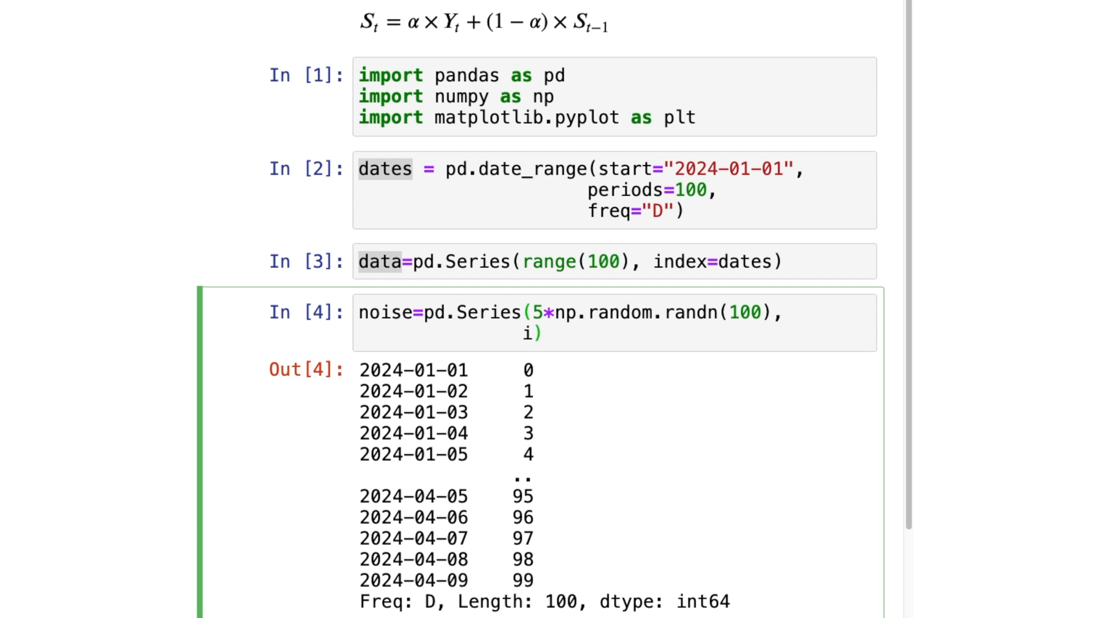
{"action": "type", "text": "ndex=dates"}
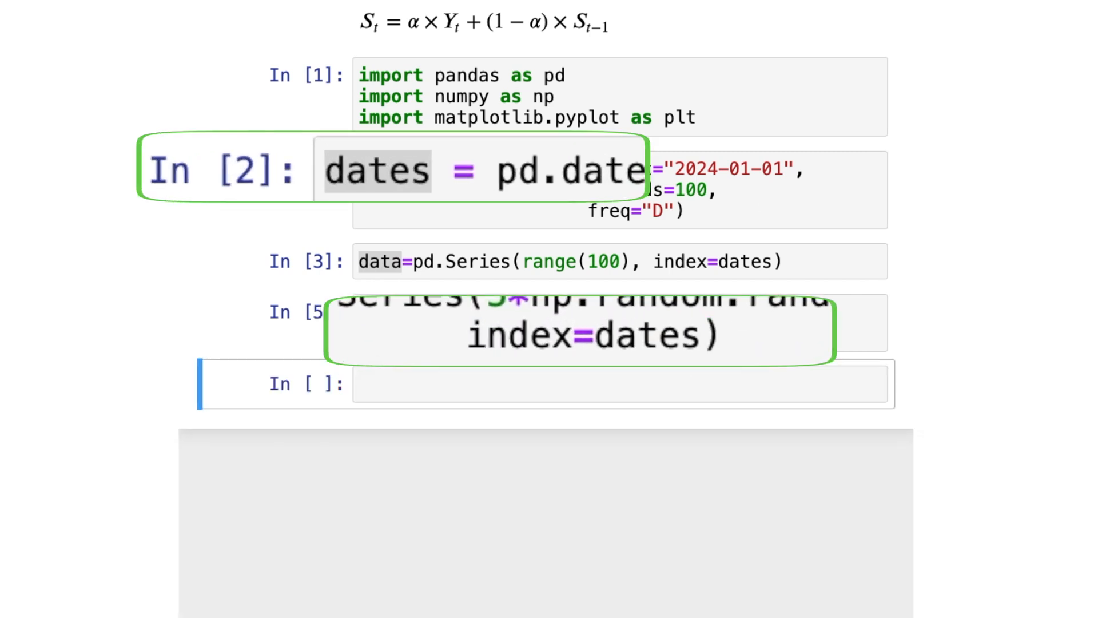
Run noisy_data = data + noise
{"action": "type", "text": "noisy"}
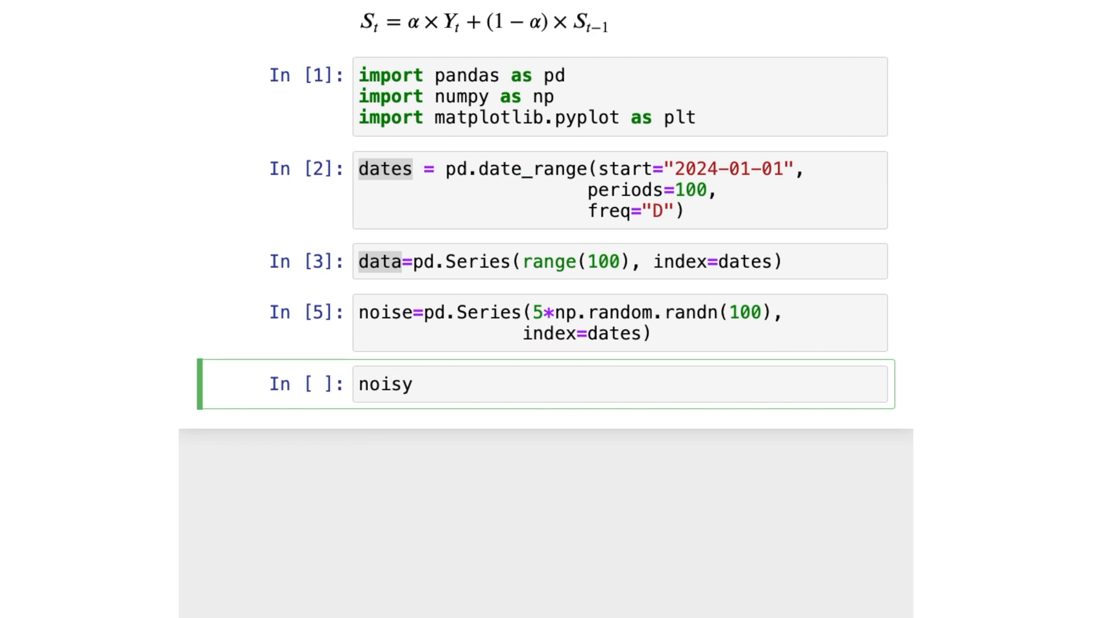
{"action": "type", "text": "_data="}
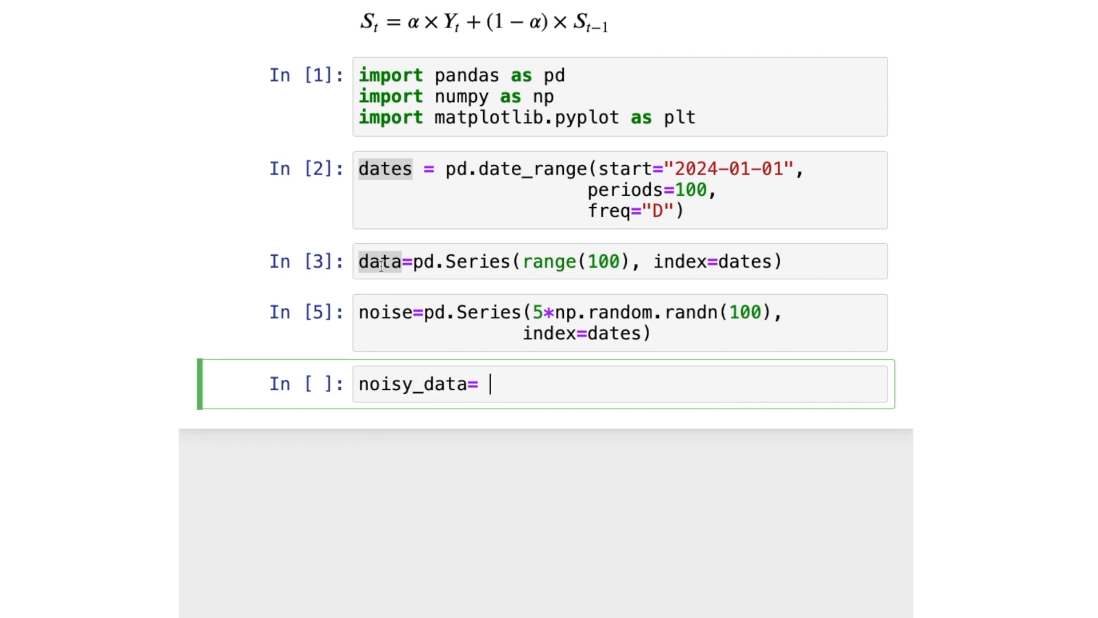
{"action": "type", "text": "data"}
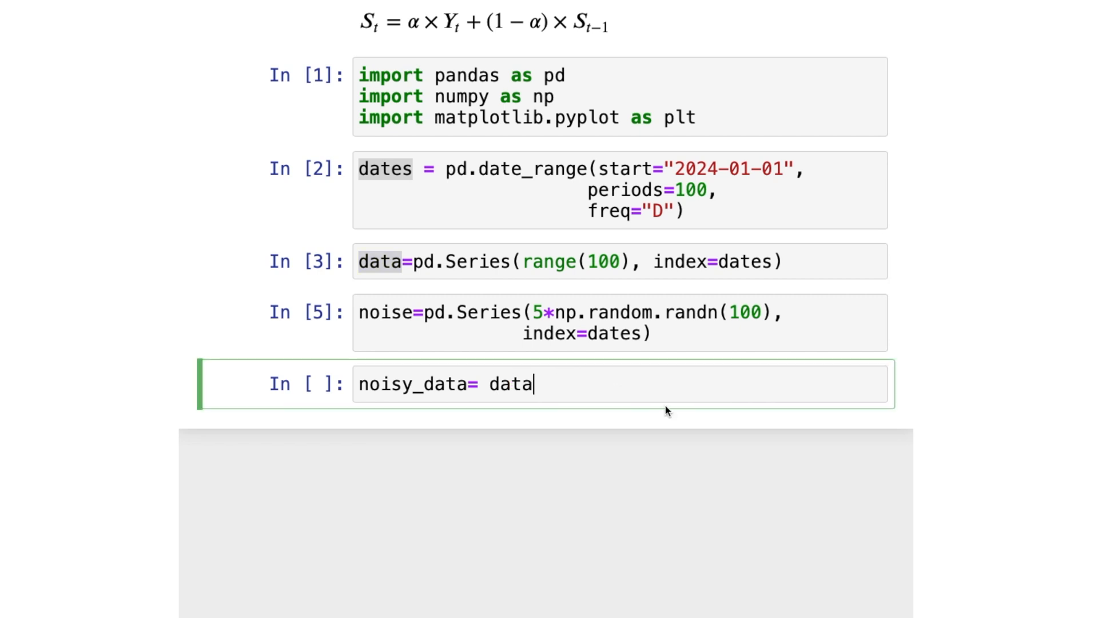
{"action": "type", "text": "+noise"}
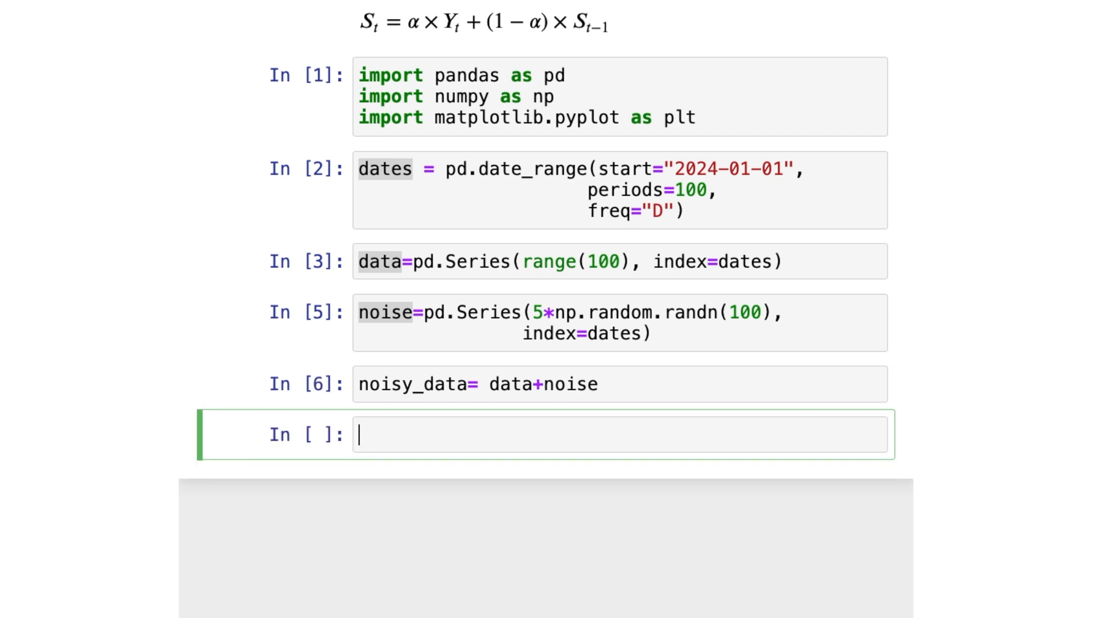
Display noisy_data, showing 100 noisy daily float values through 2024-04-09
{"action": "type", "text": "noisy_data"}
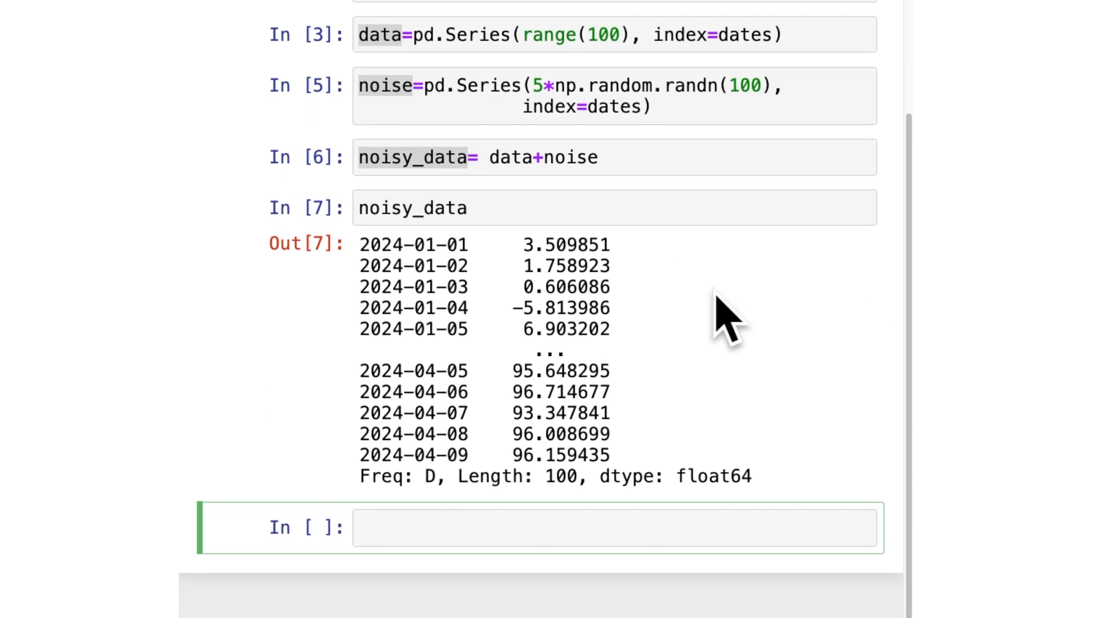
{"action": "mouse_move", "coordinate": [627, 382]}
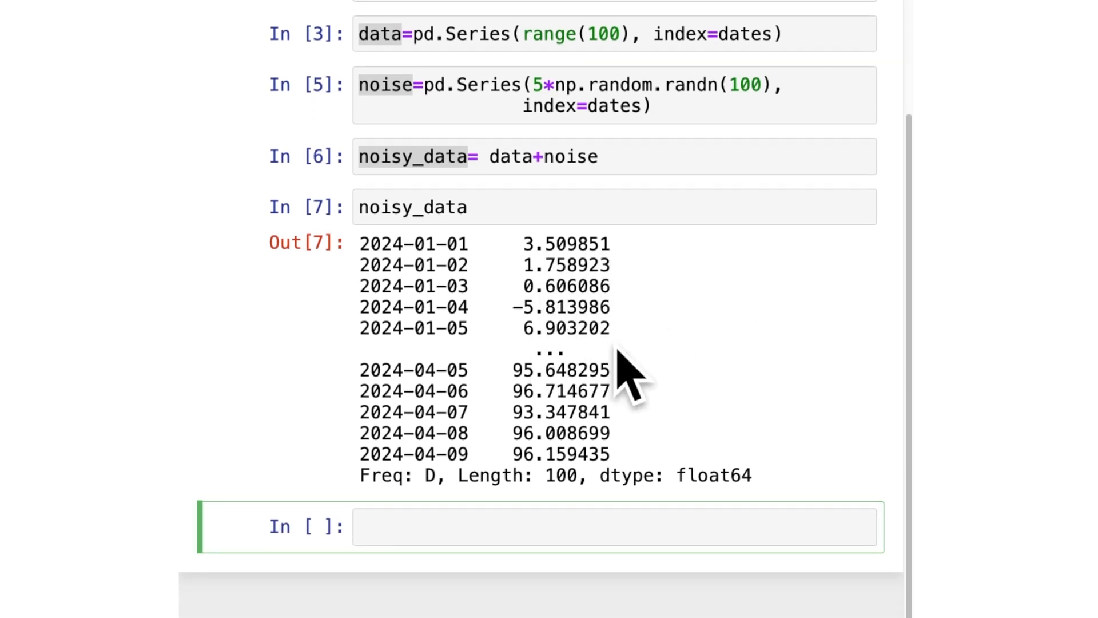
{"action": "mouse_move", "coordinate": [595, 291]}
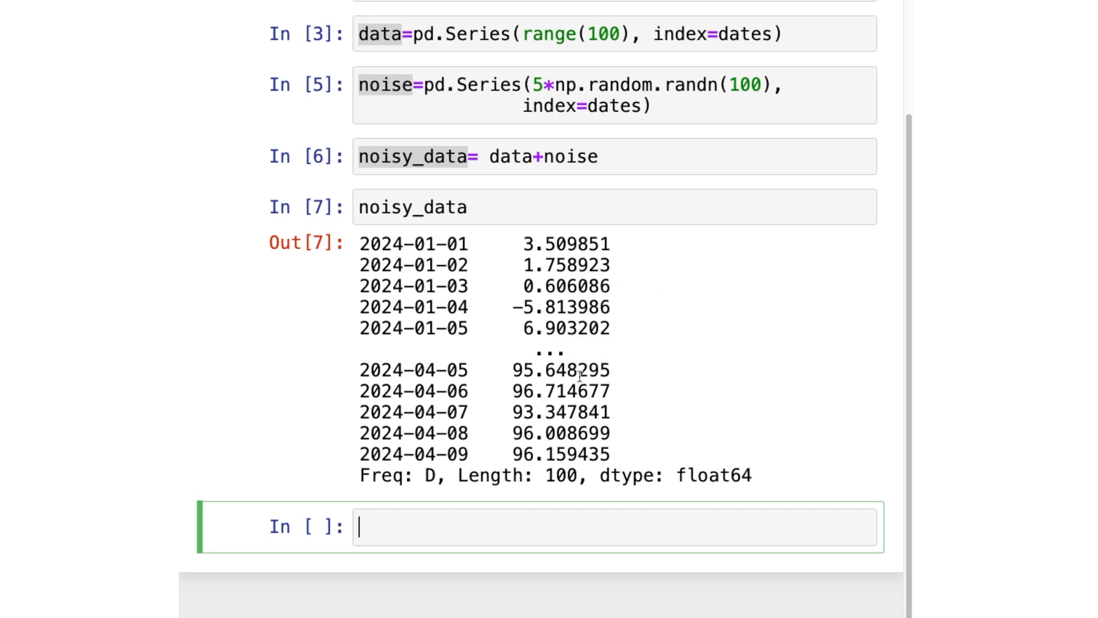
{"action": "mouse_move", "coordinate": [627, 438]}
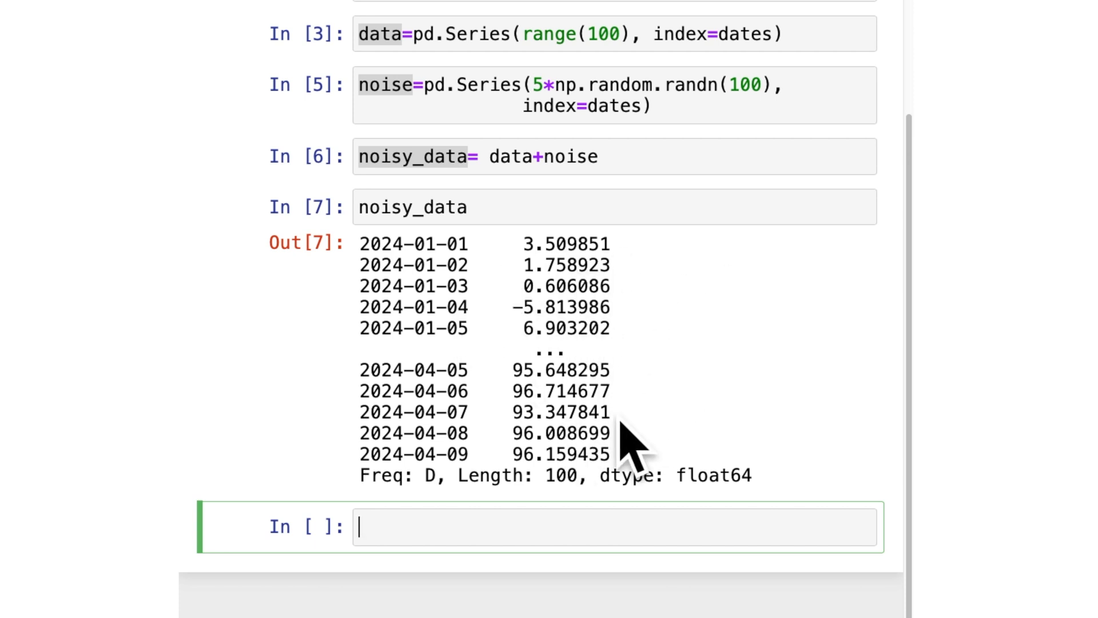
{"action": "mouse_move", "coordinate": [604, 434]}
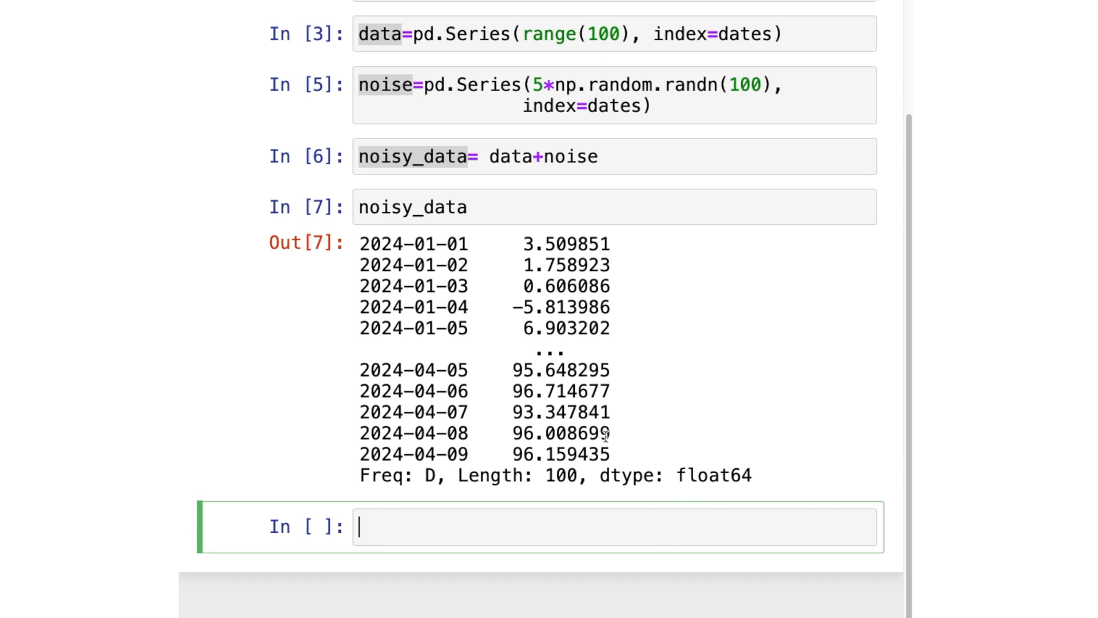
{"action": "mouse_move", "coordinate": [568, 340]}
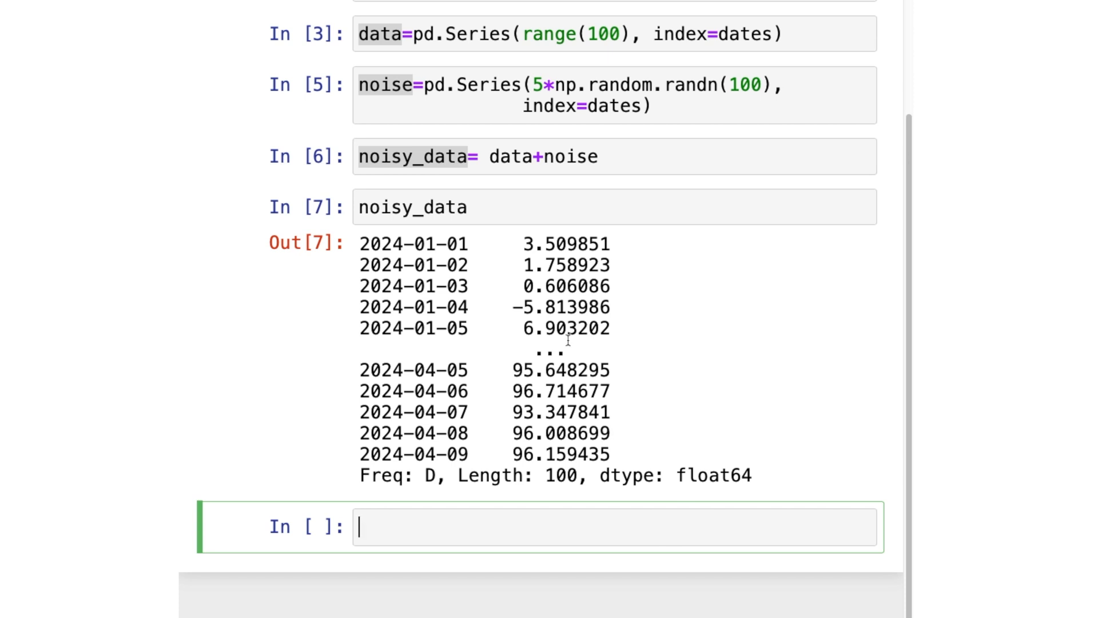
{"action": "left_click", "coordinate": [659, 236]}
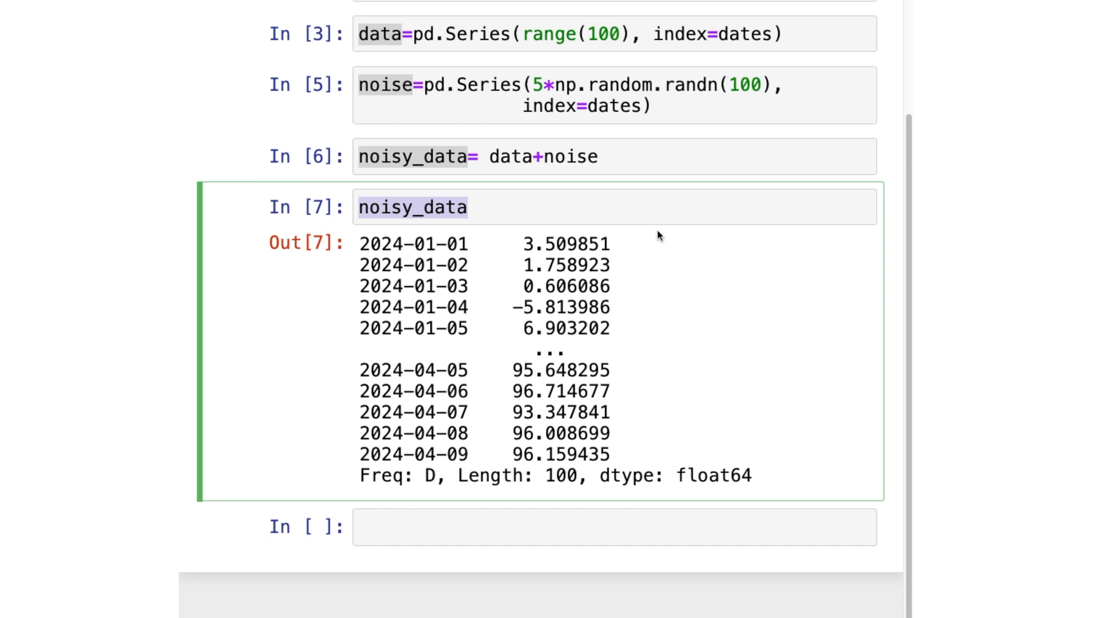
{"action": "mouse_move", "coordinate": [606, 234]}
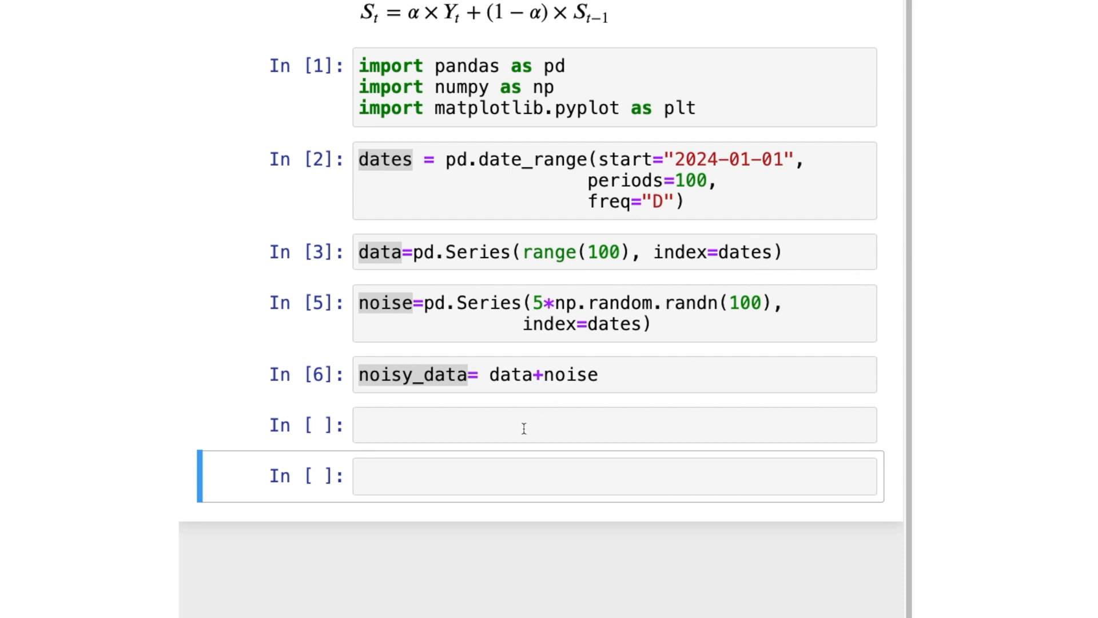
Run alpha=0.2 and smoothed_data = noisy_data.ewm(alpha=alpha).mean()
{"action": "type", "text": "alpha="}
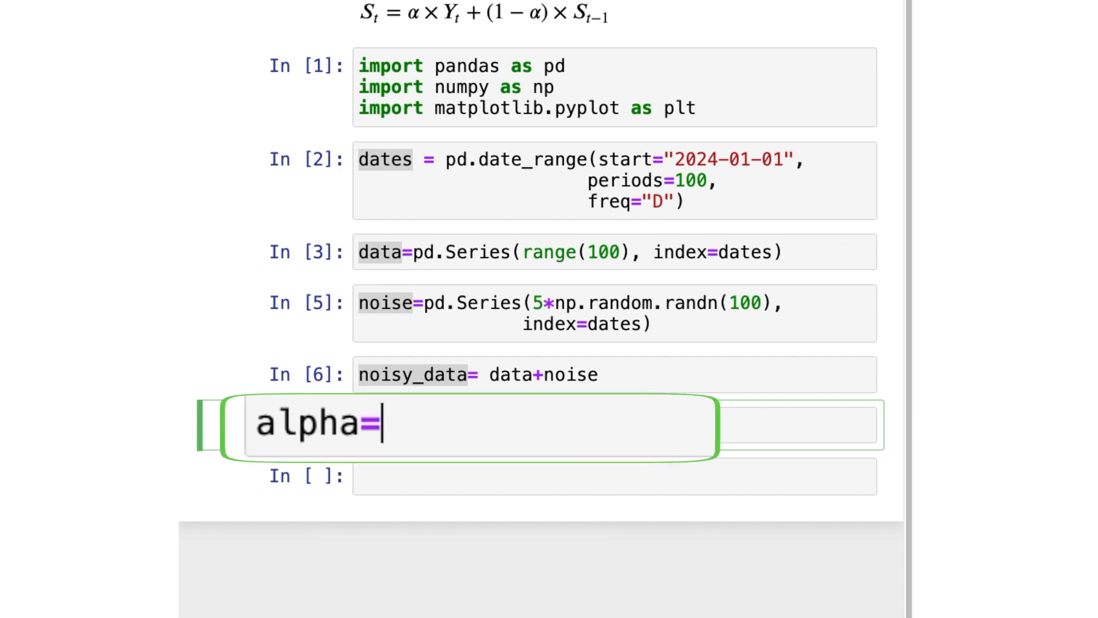
{"action": "type", "text": "0"}
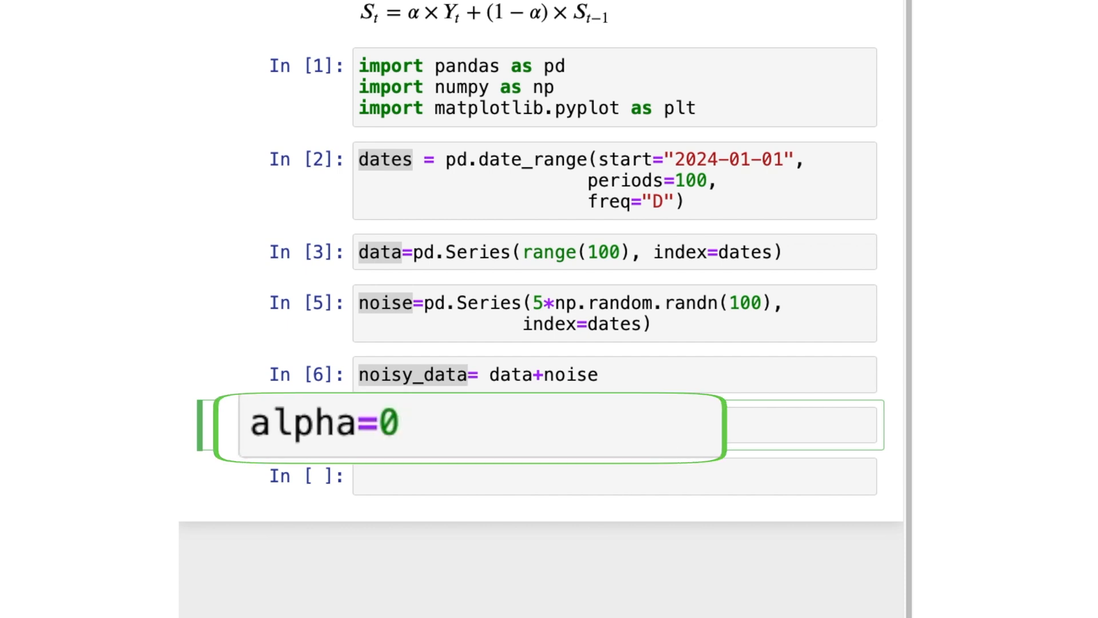
{"action": "type", "text": ".2"}
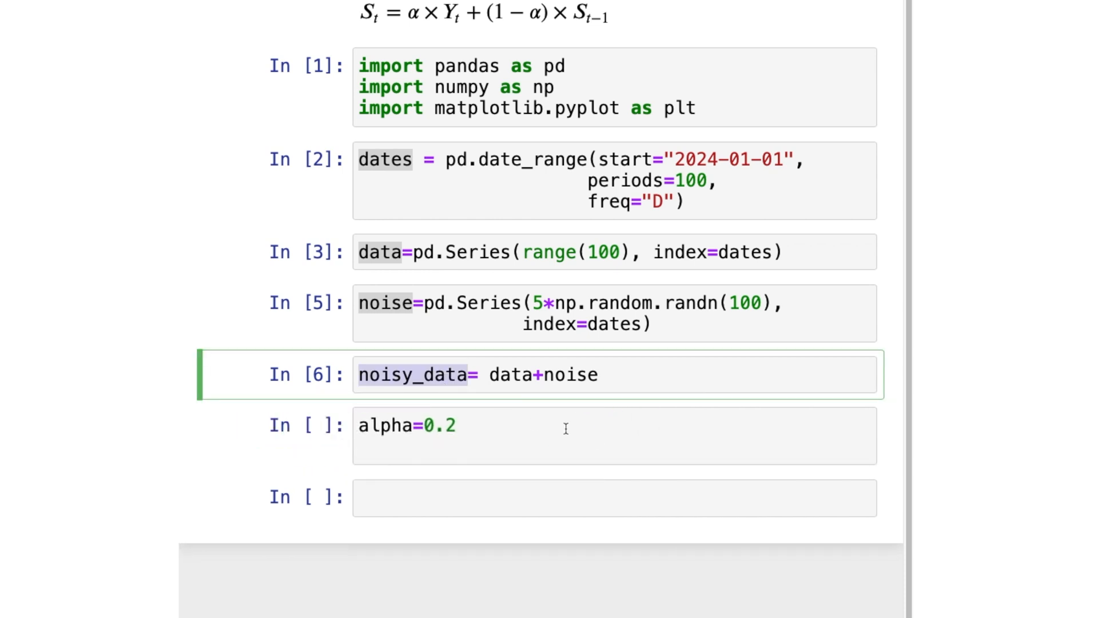
{"action": "type", "text": "noisy_data.ewm()"}
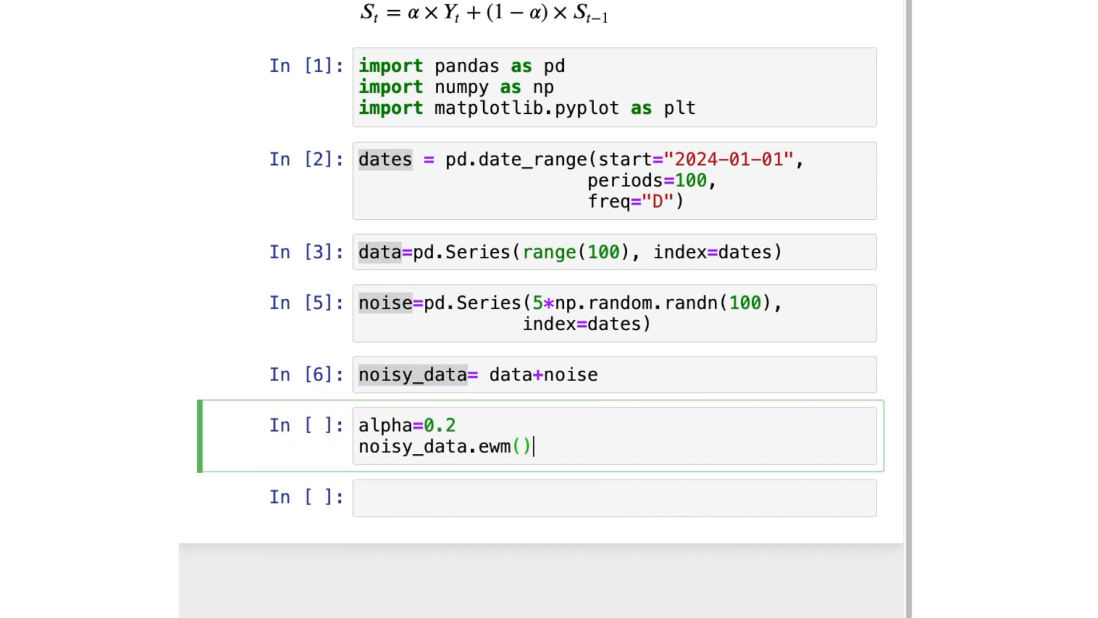
{"action": "type", "text": "ap"}
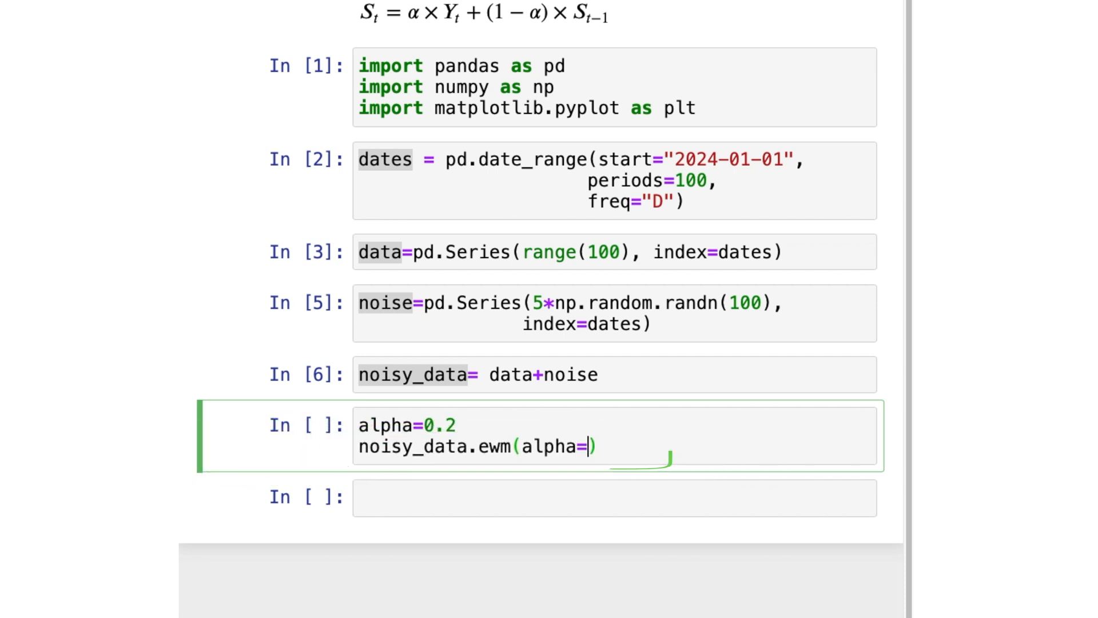
{"action": "mouse_move", "coordinate": [403, 21]}
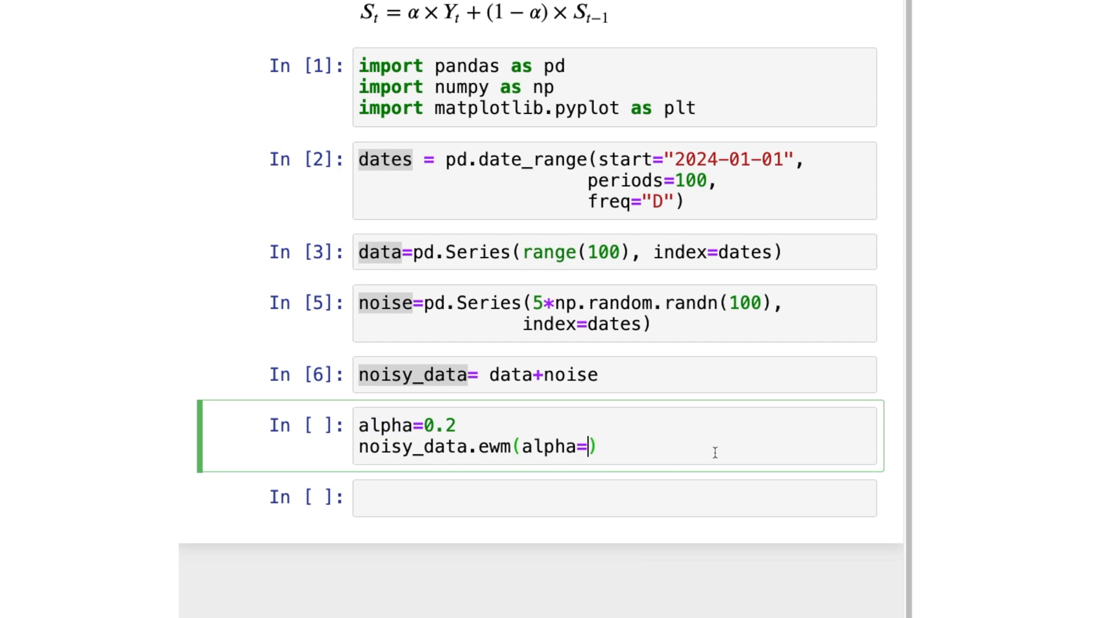
{"action": "type", "text": "alpha"}
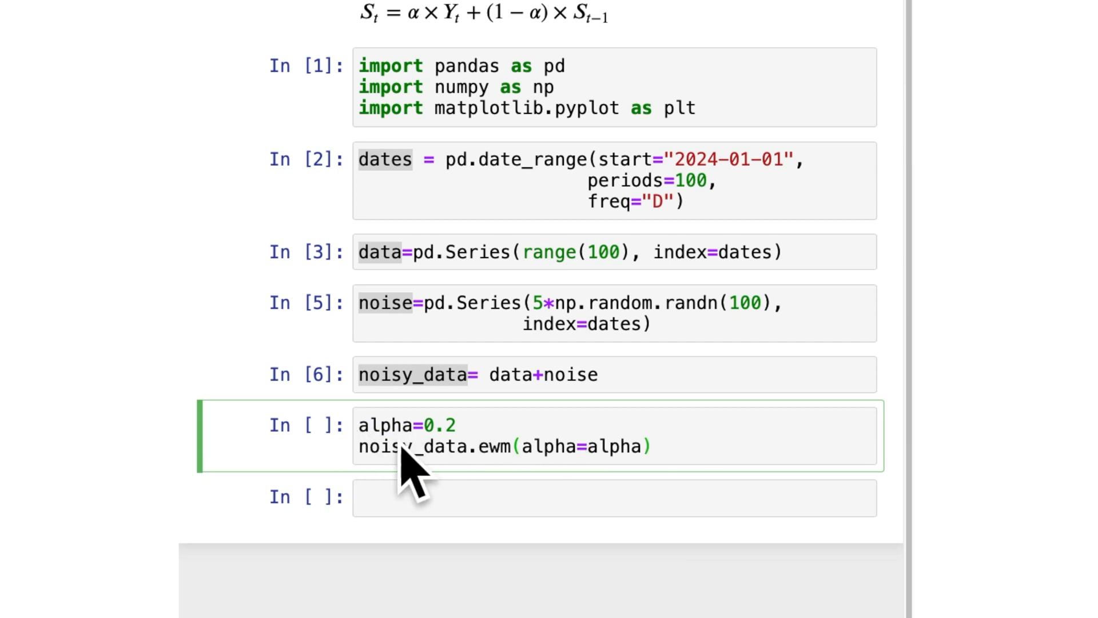
{"action": "mouse_move", "coordinate": [654, 454]}
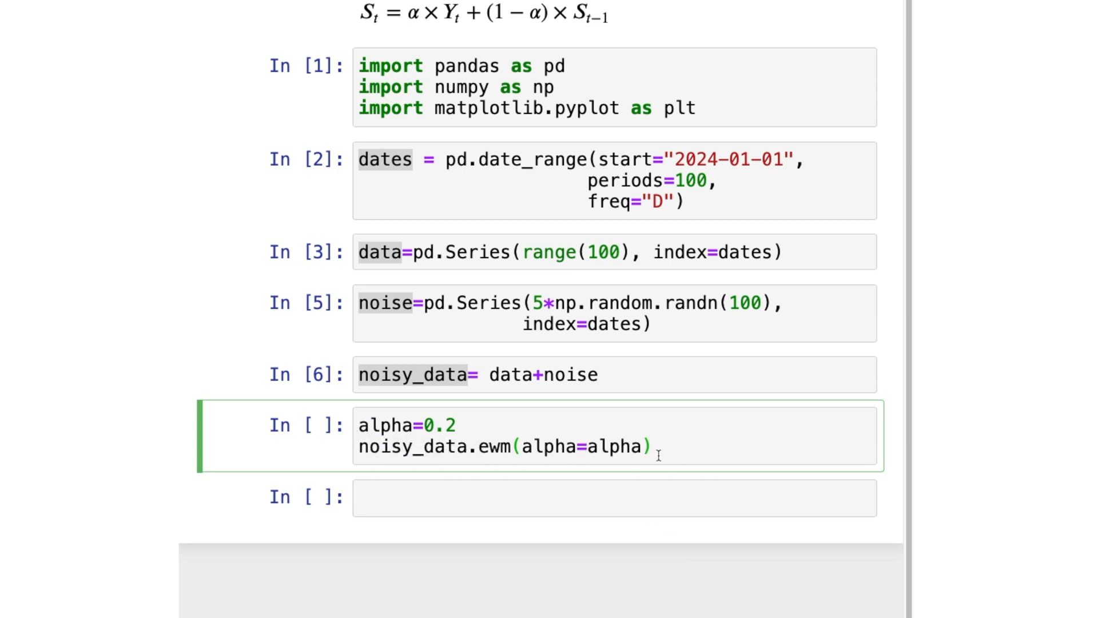
{"action": "mouse_move", "coordinate": [749, 457]}
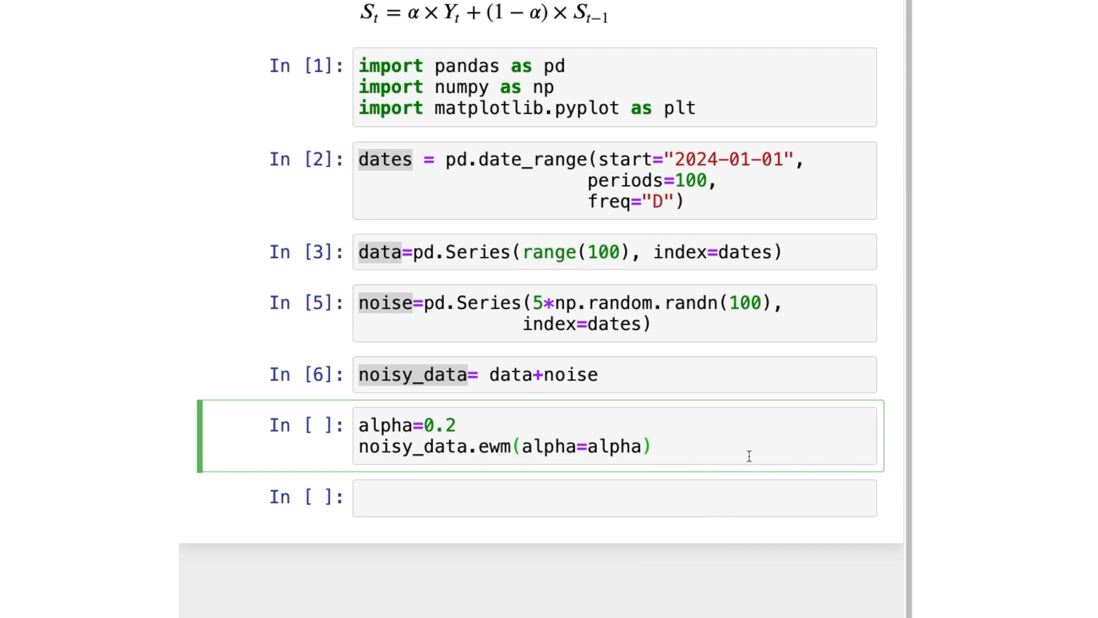
{"action": "type", "text": ".mea"}
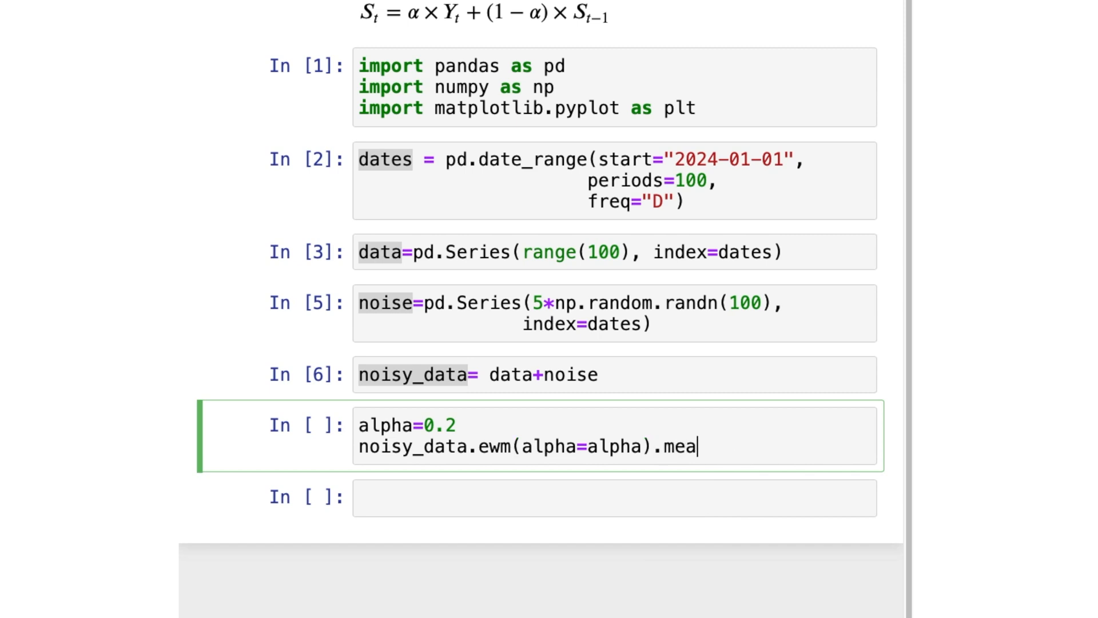
{"action": "type", "text": "n()"}
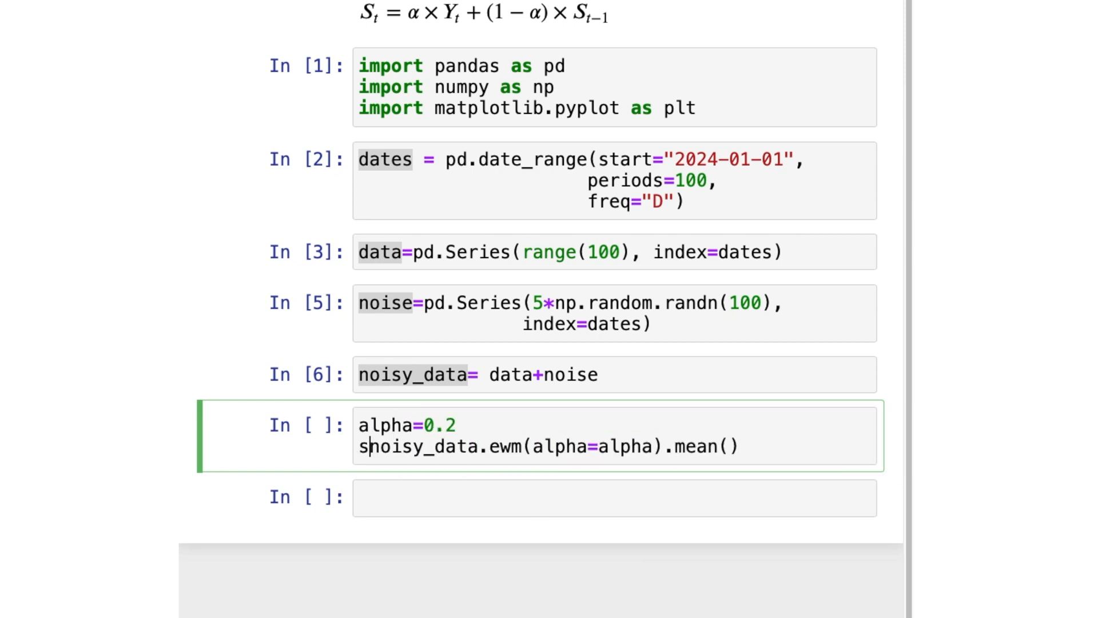
{"action": "type", "text": "moothed_data=\\"}
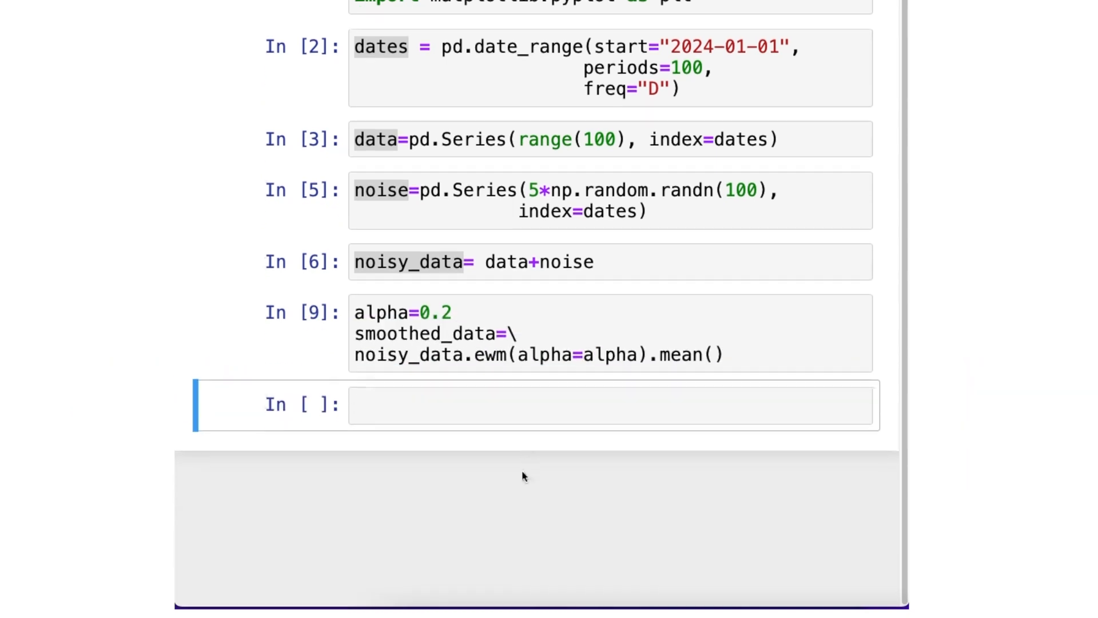
Plot noisy_data labelled "Noisy Data" in orange and smoothed_data labelled "Smoothed Data"
{"action": "left_click", "coordinate": [535, 410]}
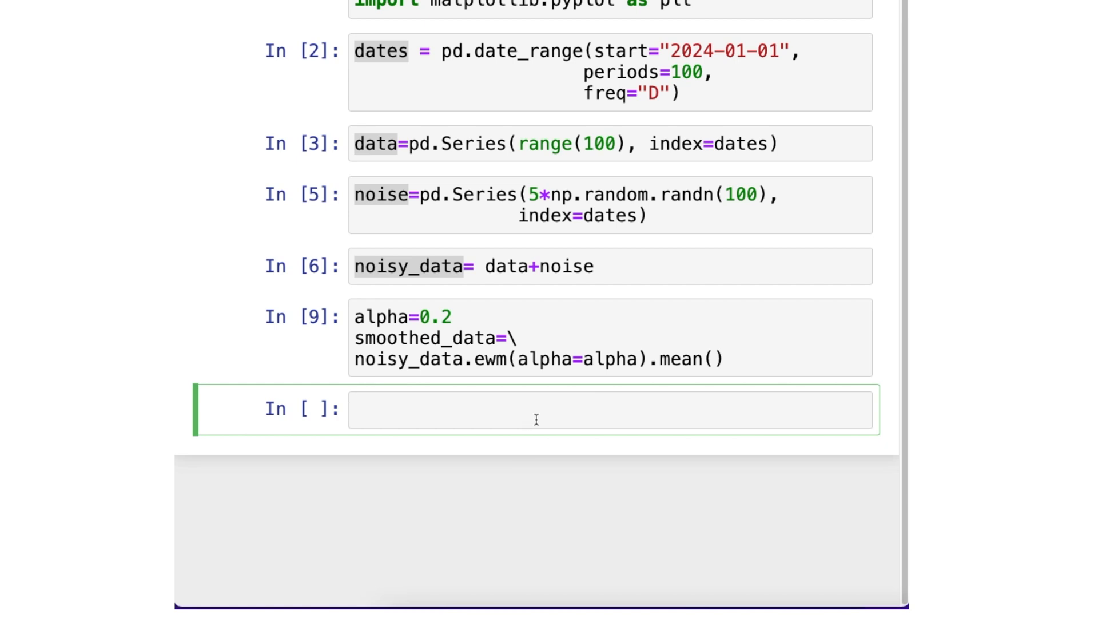
{"action": "mouse_move", "coordinate": [542, 422]}
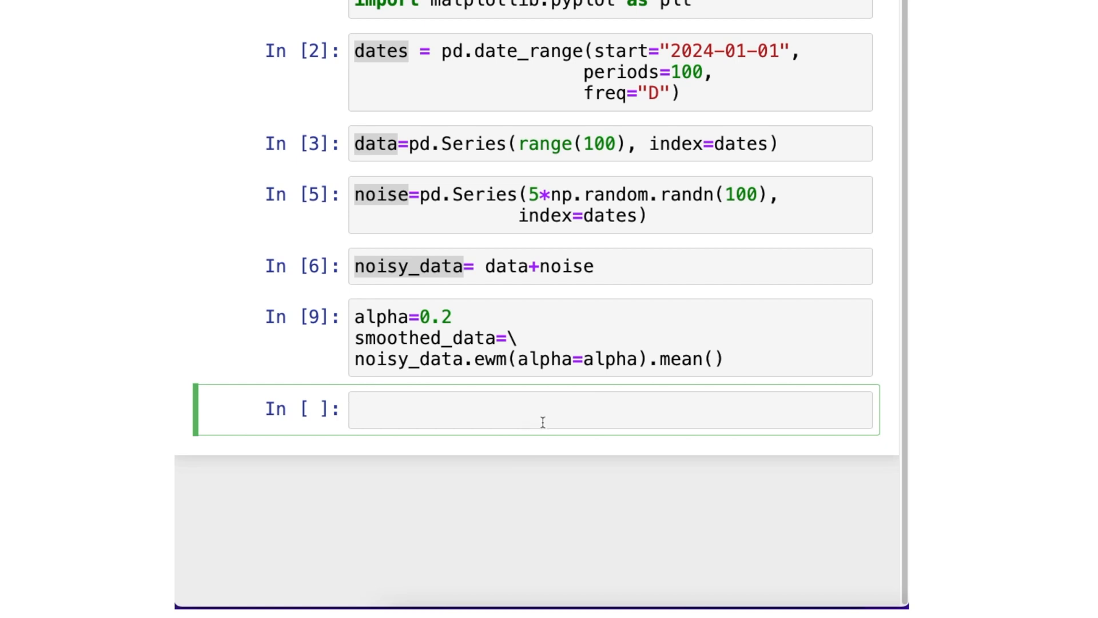
{"action": "left_click", "coordinate": [412, 339]}
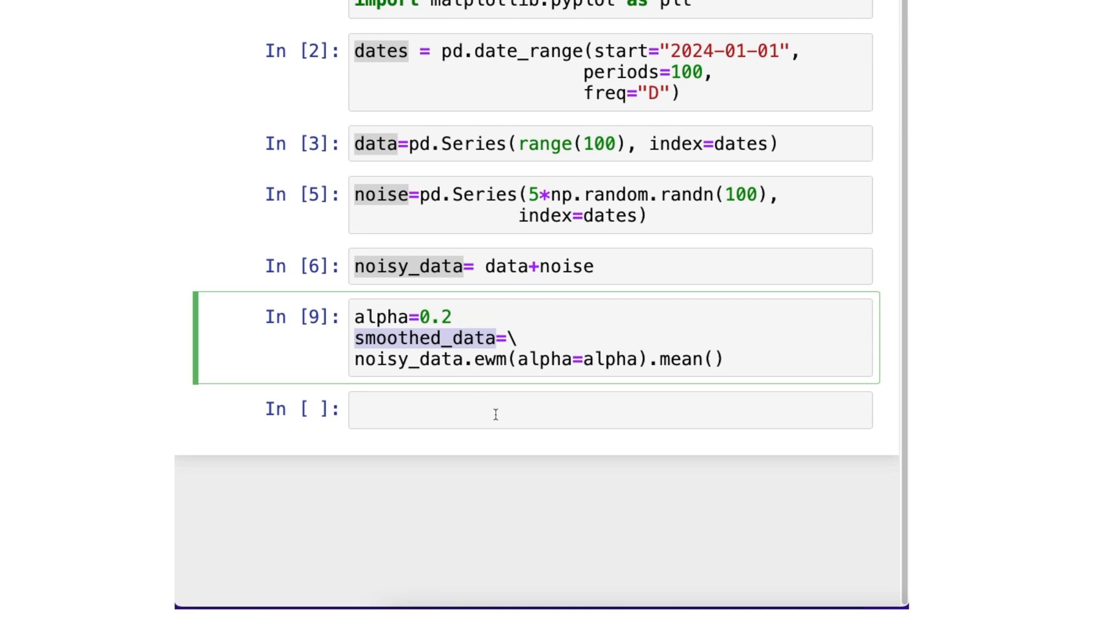
{"action": "type", "text": "noisy_data.plo"}
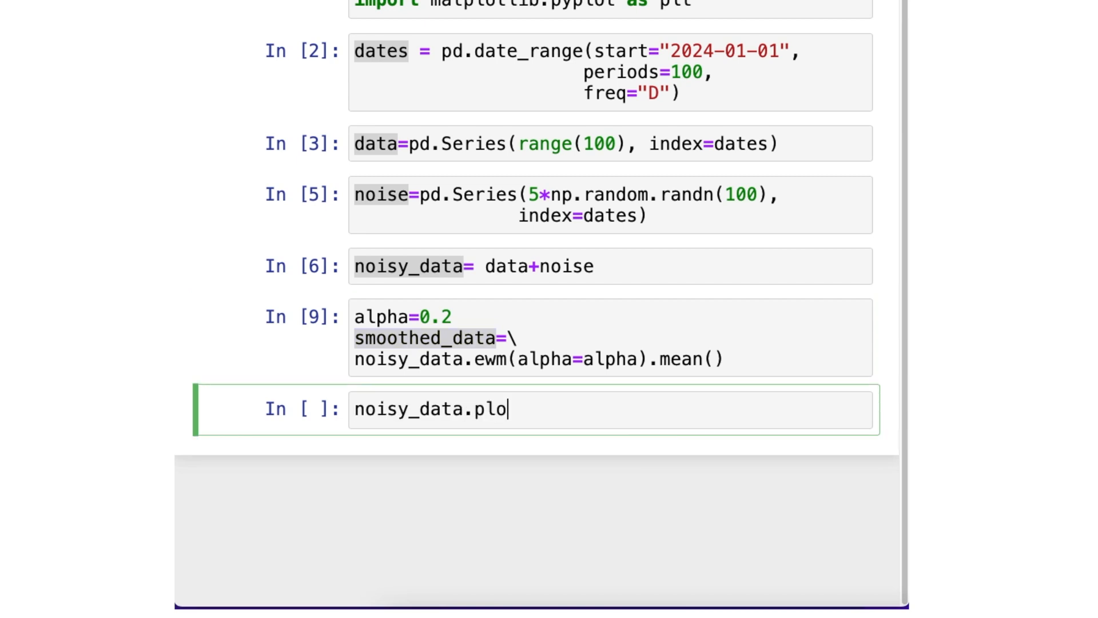
{"action": "type", "text": "t()"}
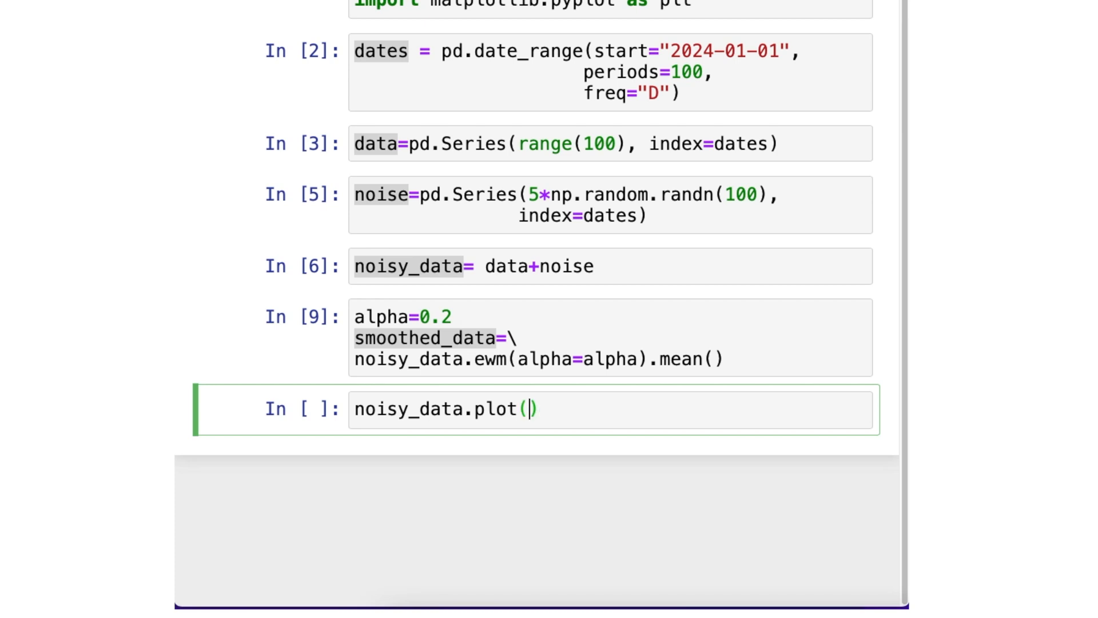
{"action": "type", "text": "label=\"\""}
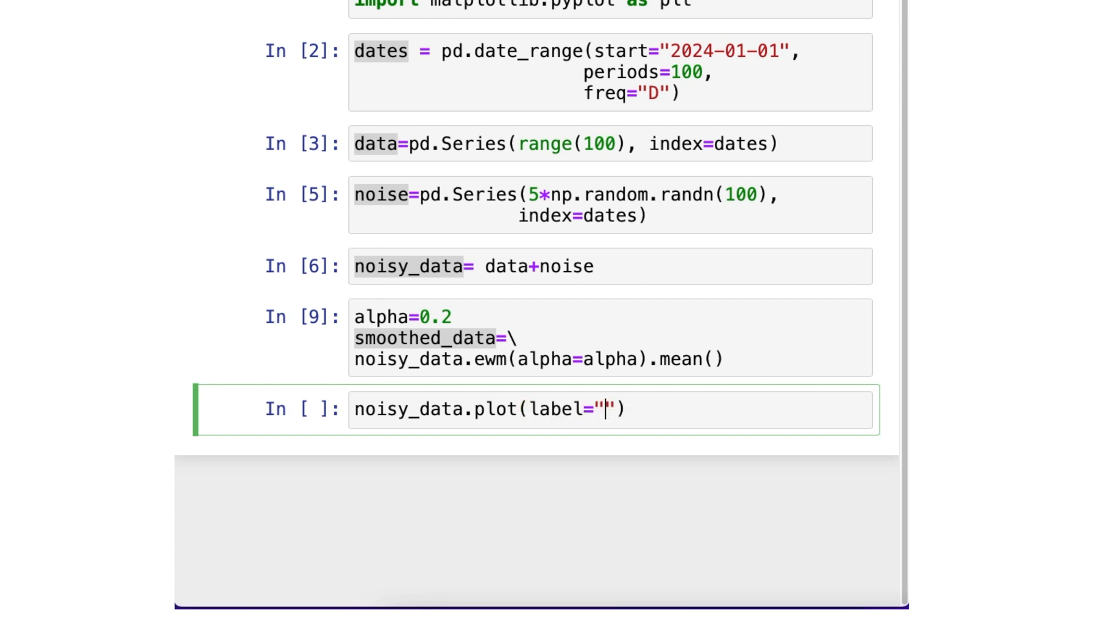
{"action": "type", "text": "Noisy Data"}
{"action": "type", "text": "color)"}
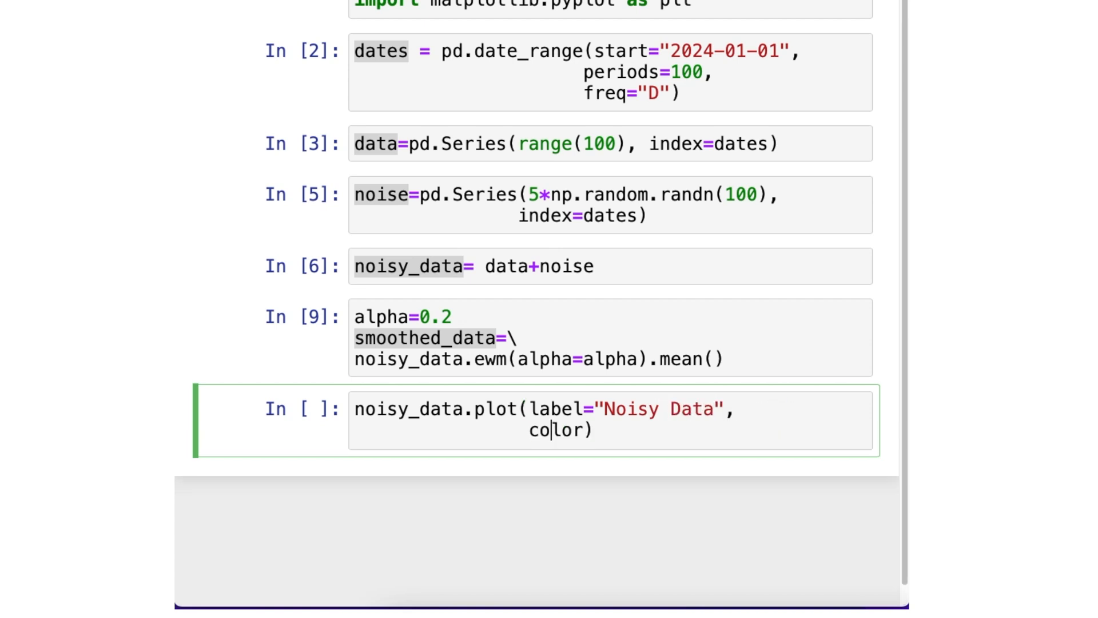
{"action": "type", "text": "=\"orange\""}
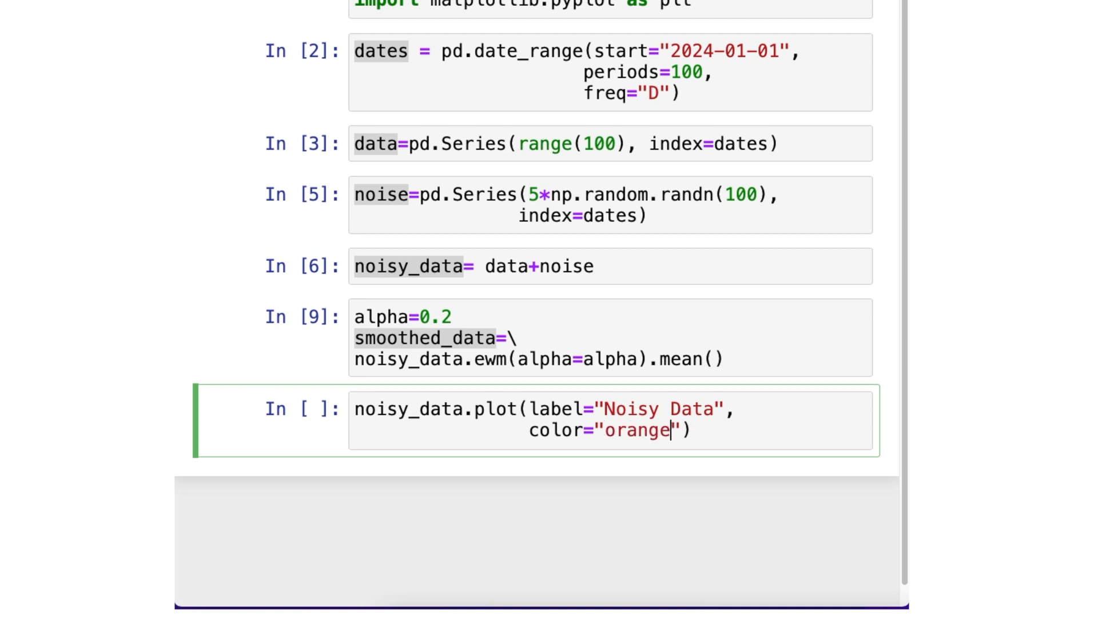
{"action": "type", "text": "smoothed_data"}
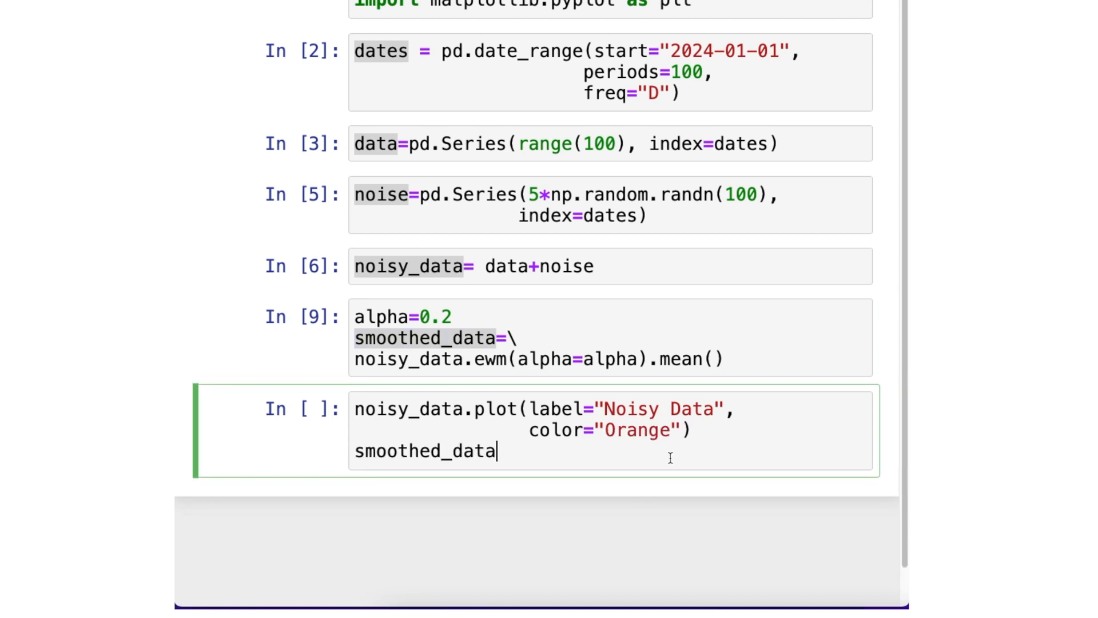
{"action": "type", "text": ".plot()"}
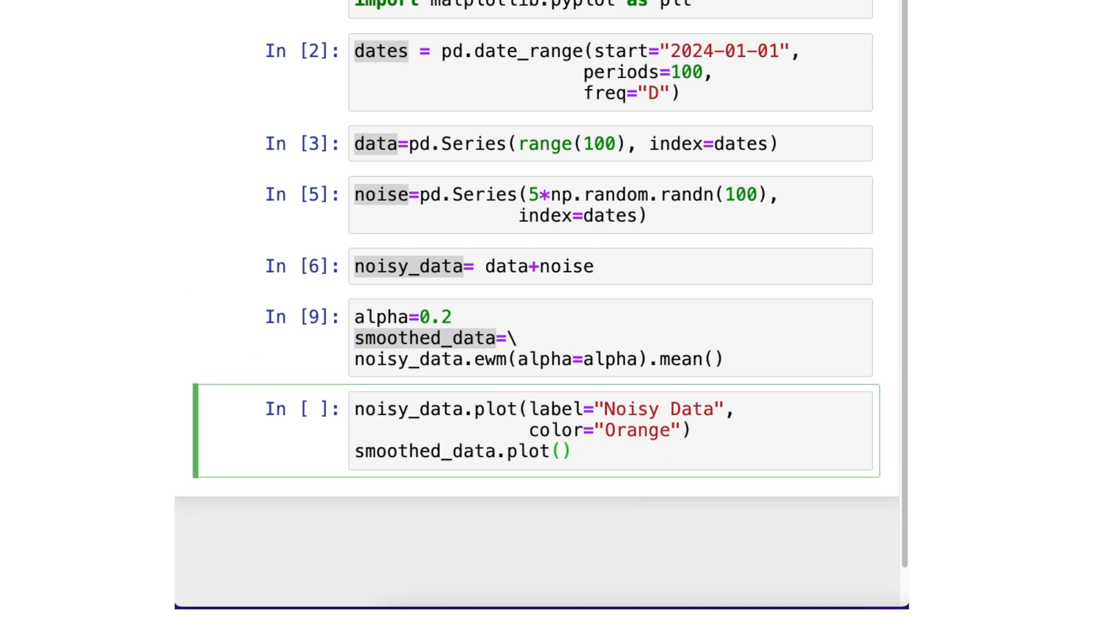
{"action": "type", "text": "label=\"S"}
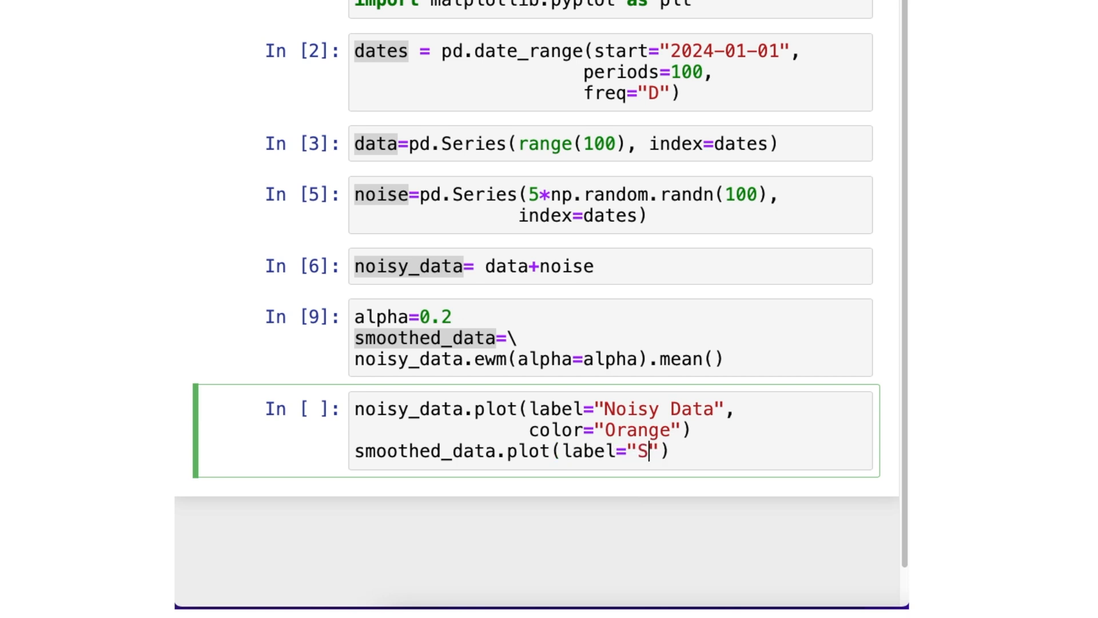
{"action": "type", "text": "moothed Data"}
{"action": "type", "text": "plt"}
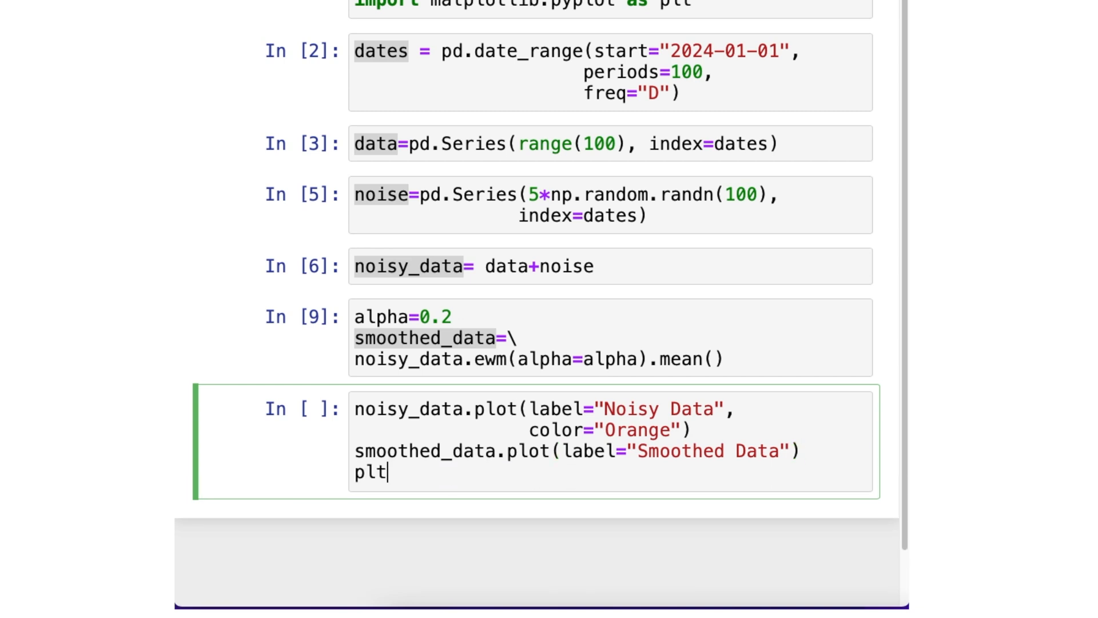
Add Dates and Values axis labels, a legend, and plt.show() to the plotting cell
{"action": "type", "text": ".x"}
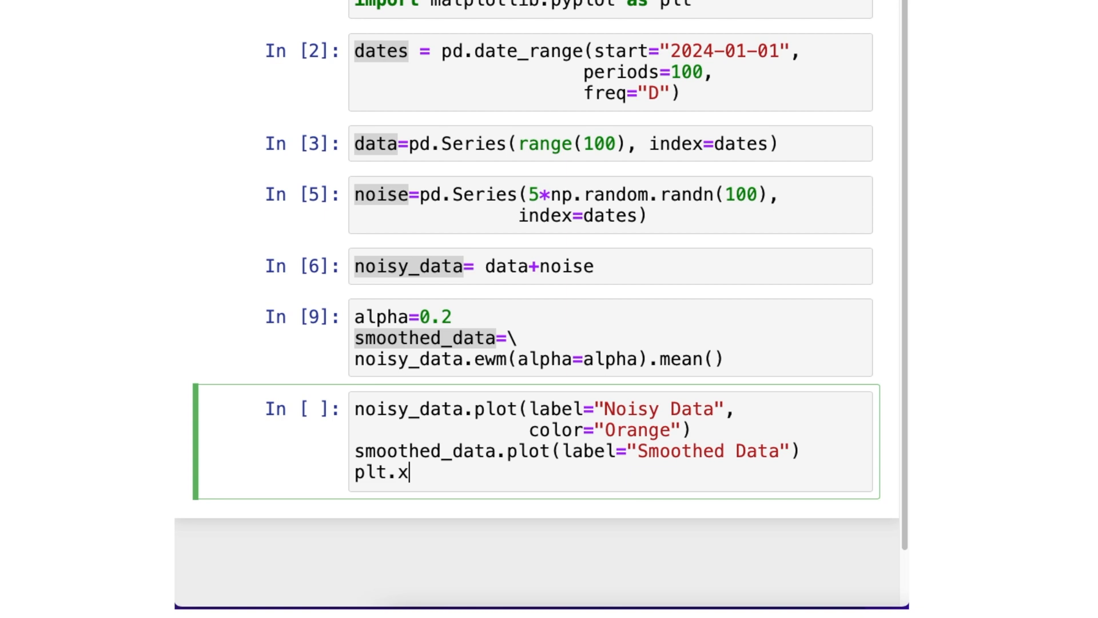
{"action": "type", "text": "label()"}
{"action": "type", "text": "plt."}
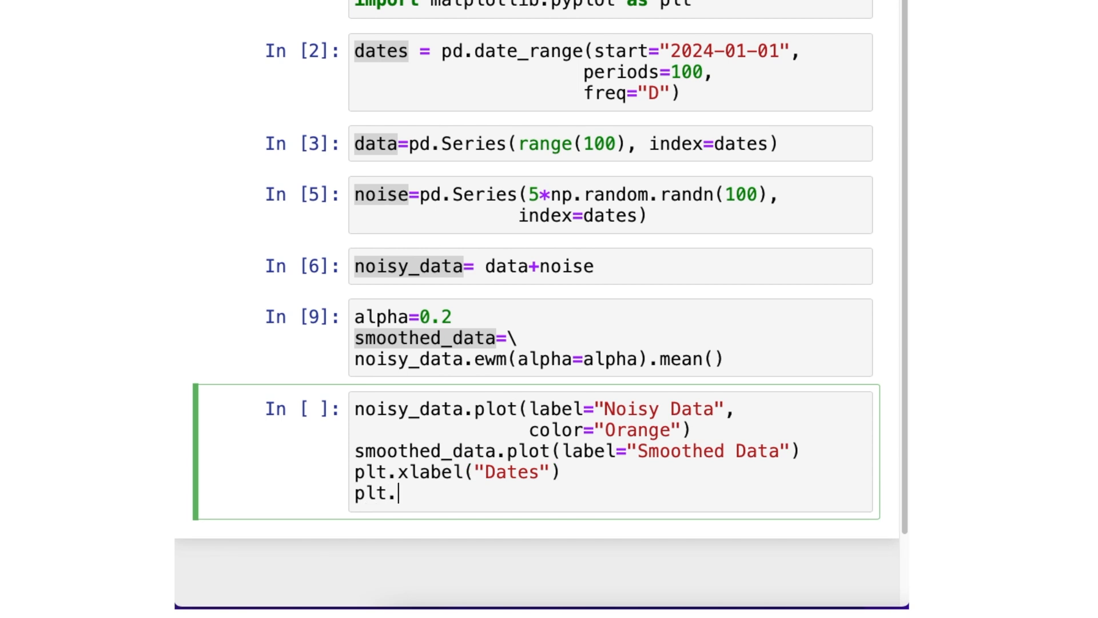
{"action": "type", "text": "ylabel(\"\")"}
{"action": "type", "text": "plt."}
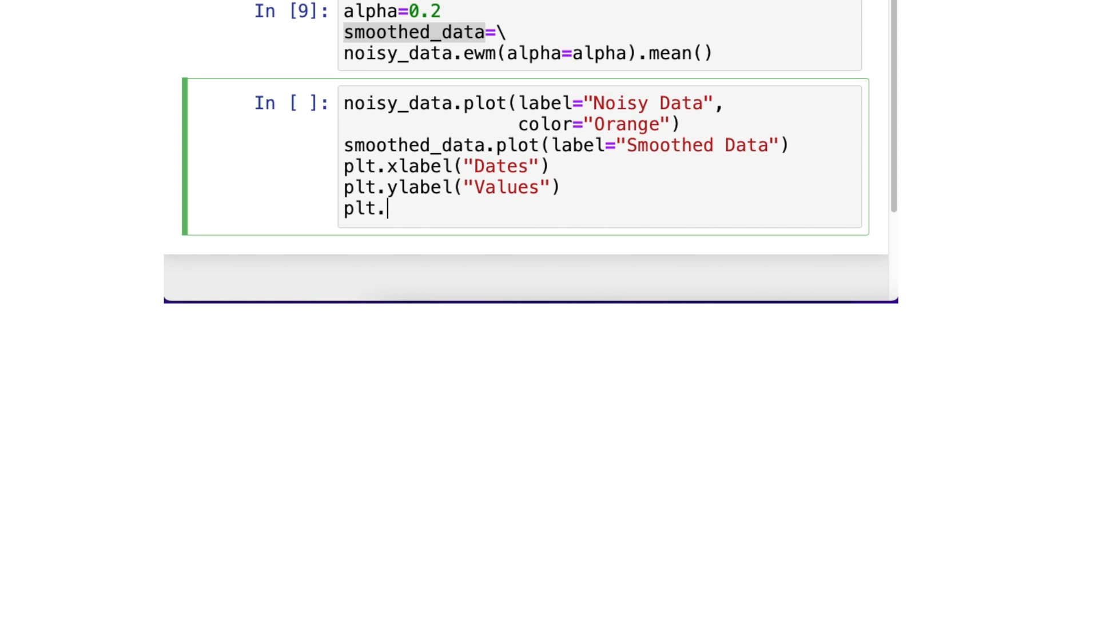
{"action": "type", "text": "legend()"}
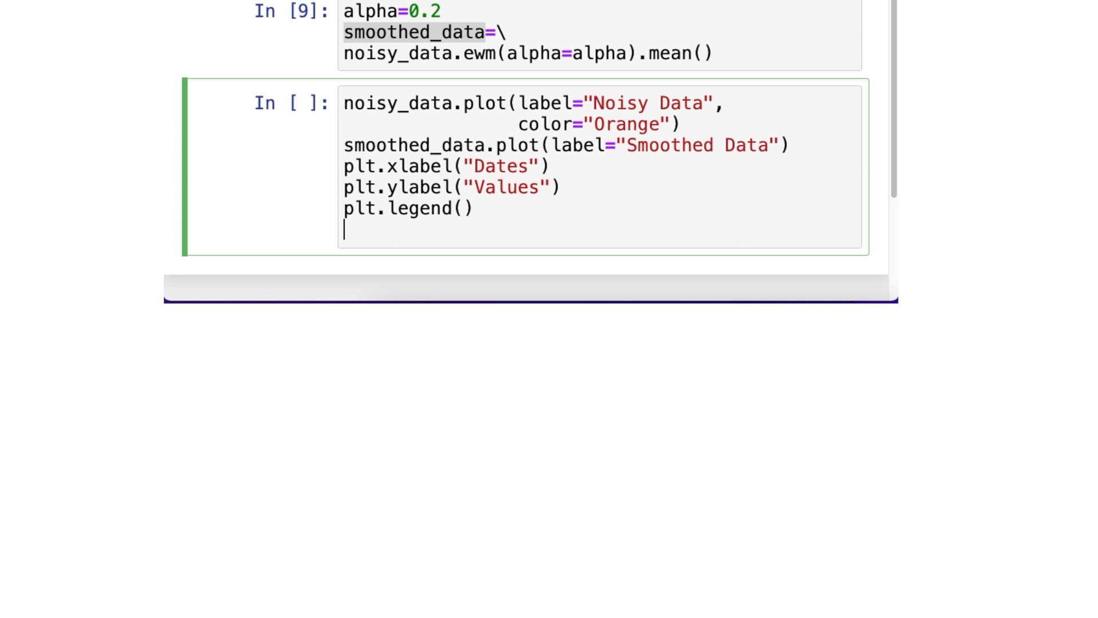
{"action": "type", "text": "pl"}
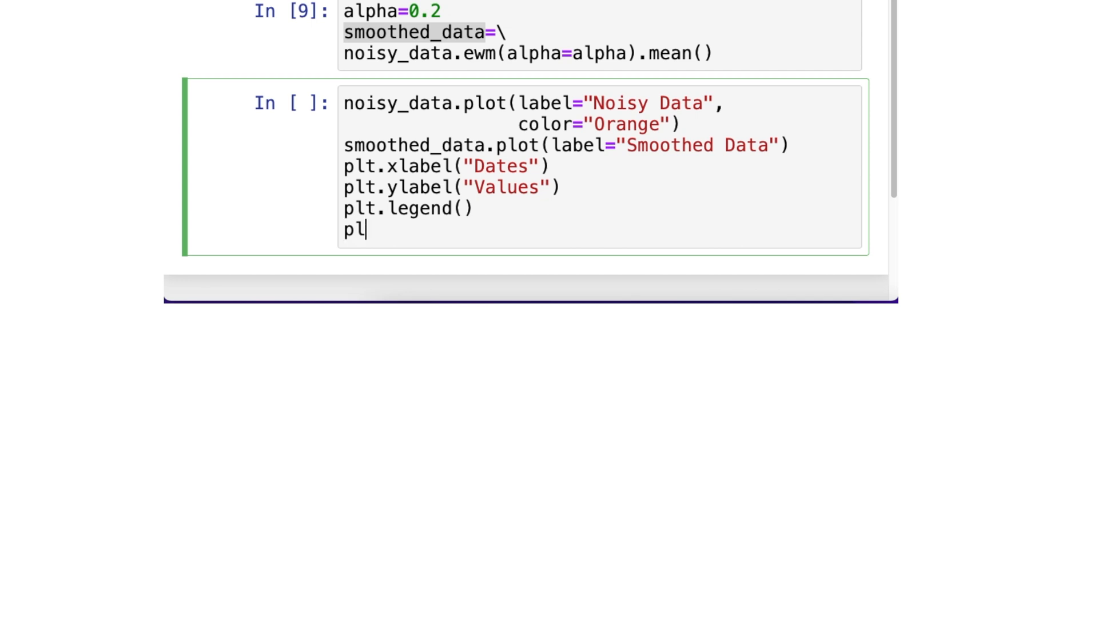
{"action": "type", "text": "t.show()"}
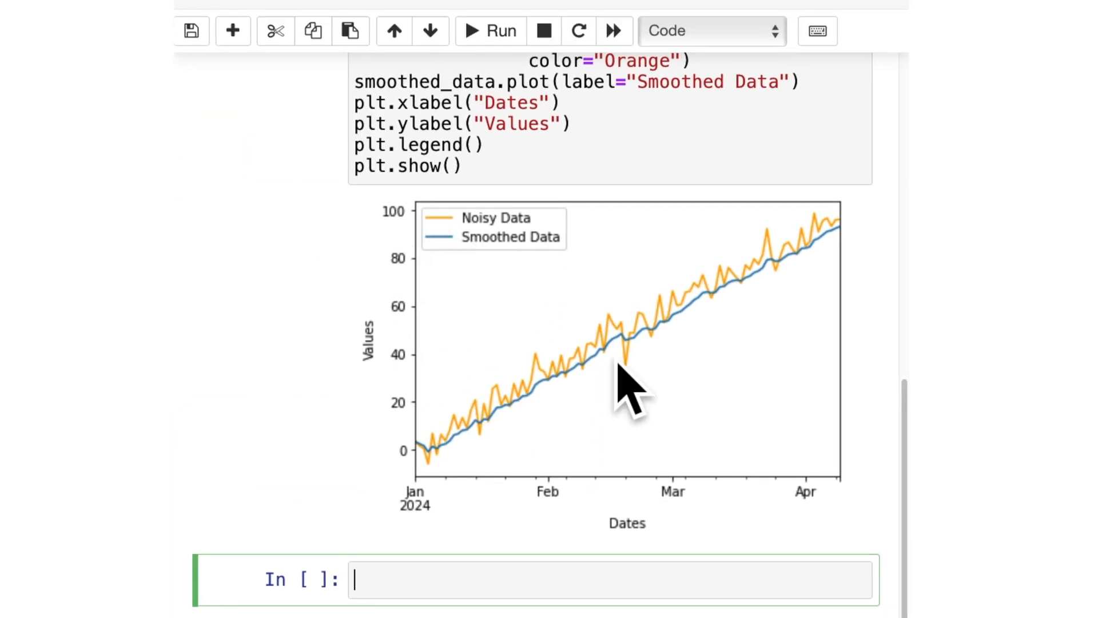
{"action": "mouse_move", "coordinate": [759, 293]}
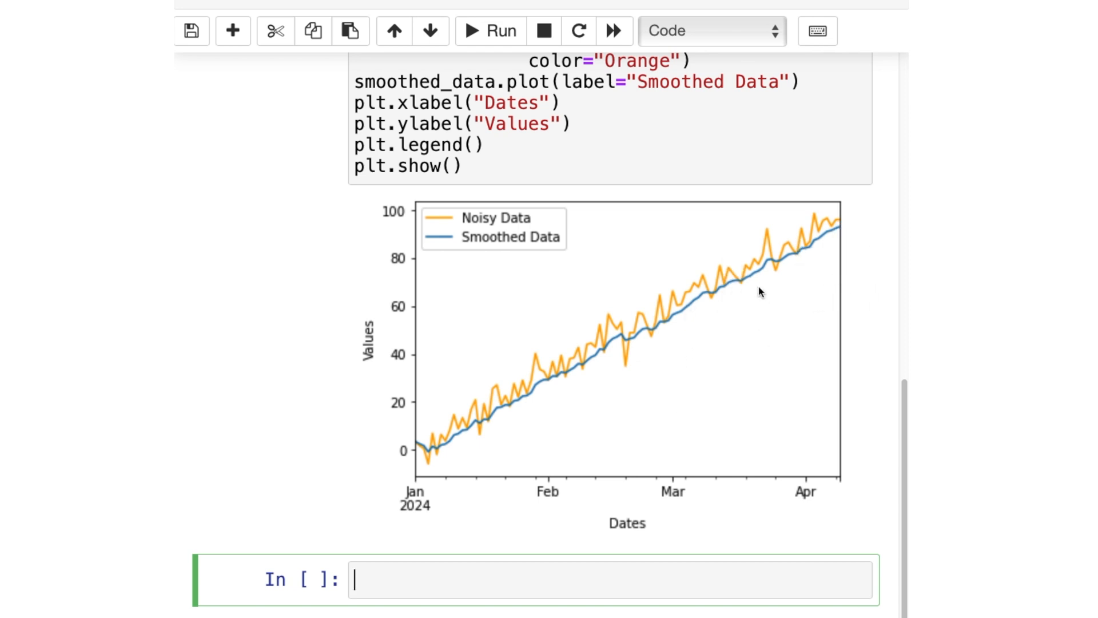
{"action": "mouse_move", "coordinate": [585, 376]}
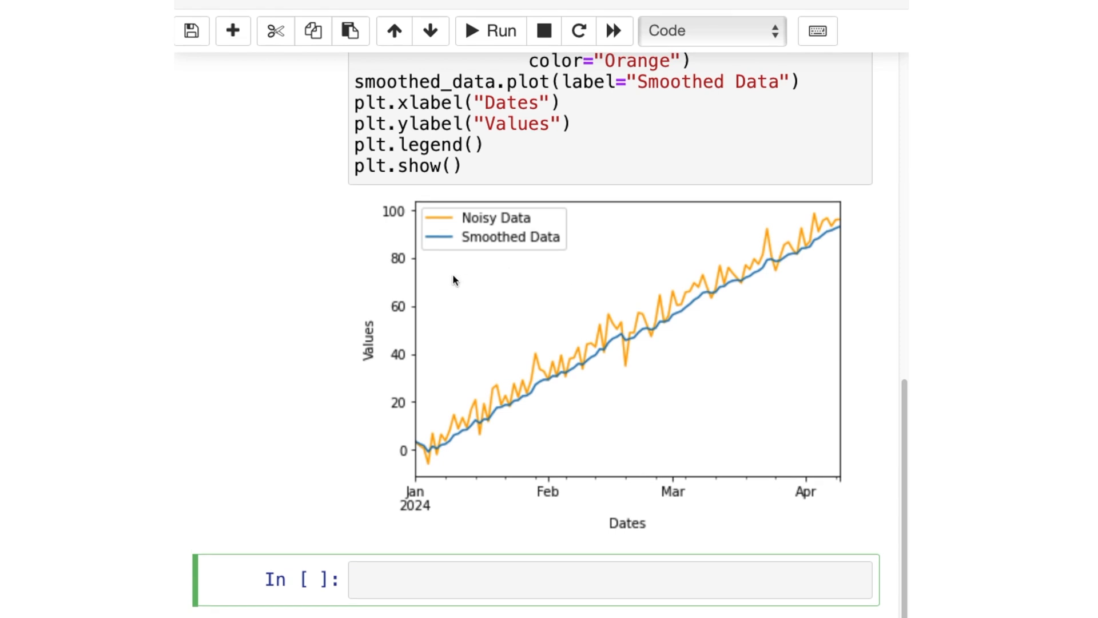
Scroll back up to the smoothing cell above the rendered chart
{"action": "scroll", "scroll_direction": "up", "scroll_amount": 3}
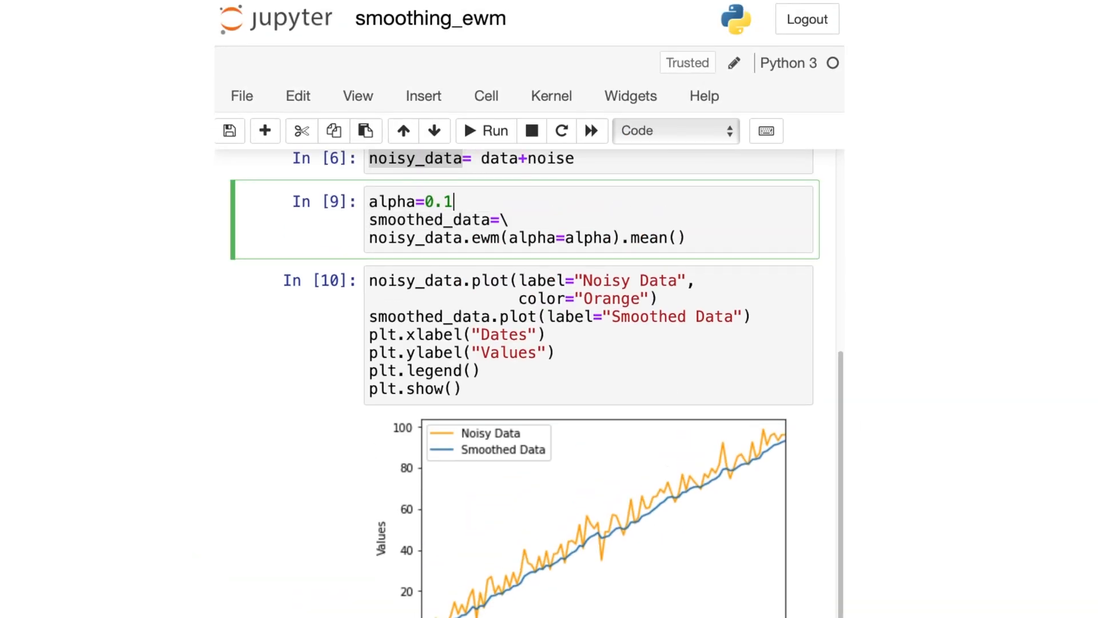
Scroll between the smoothing cell and the chart while alpha is varied to 0.1, 0.9 and 1.0
{"action": "scroll", "scroll_direction": "down", "scroll_amount": 3}
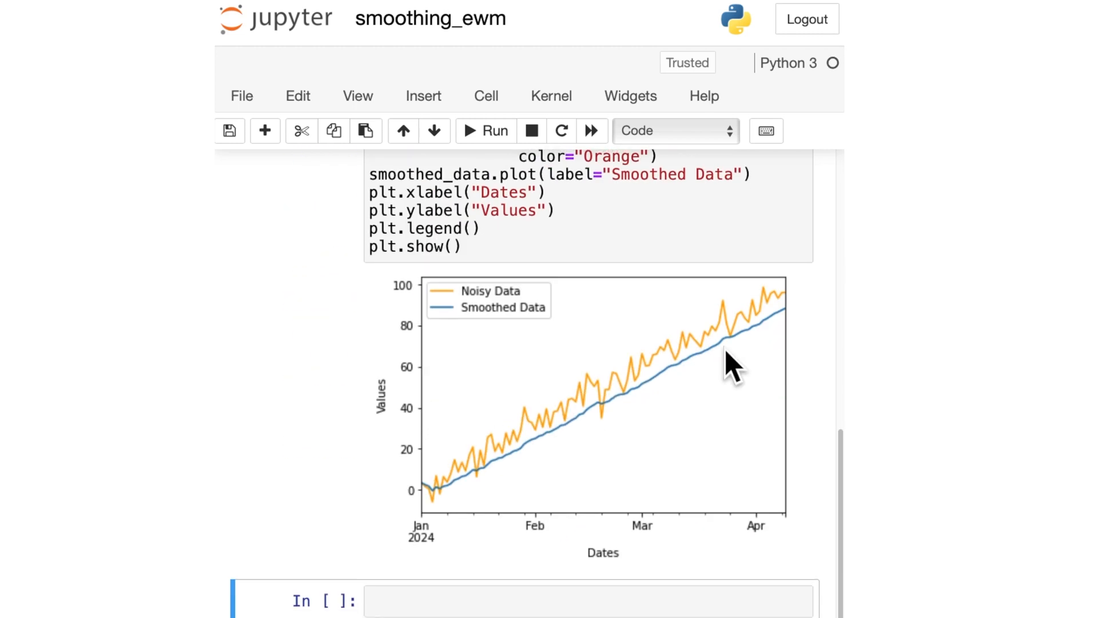
{"action": "scroll", "scroll_direction": "up", "scroll_amount": 3}
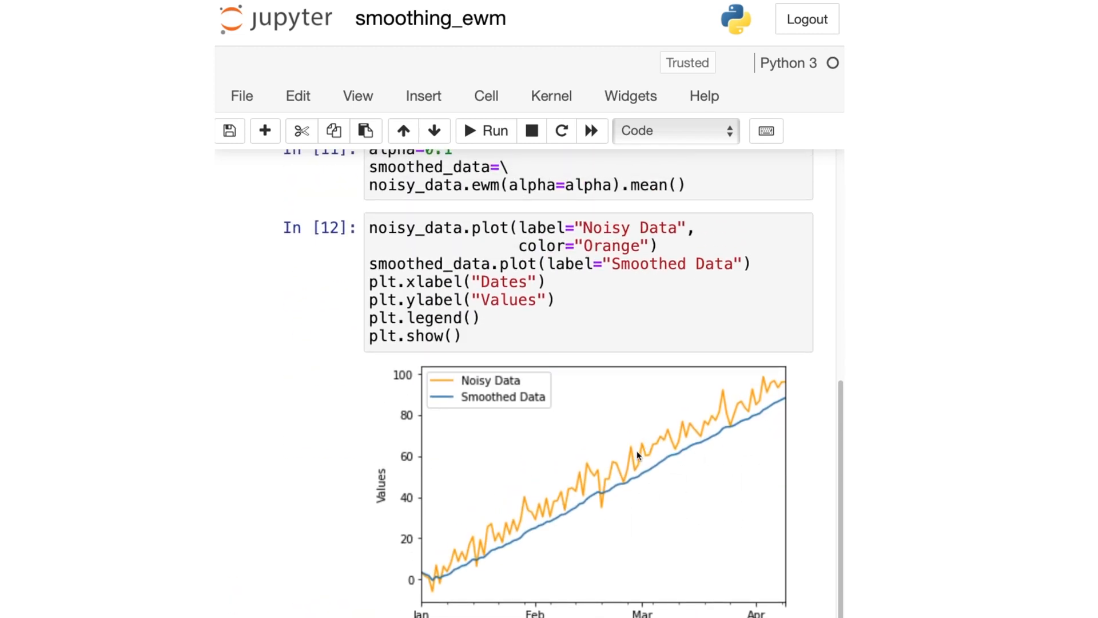
{"action": "scroll", "scroll_direction": "up", "scroll_amount": 3}
{"action": "type", "text": "9"}
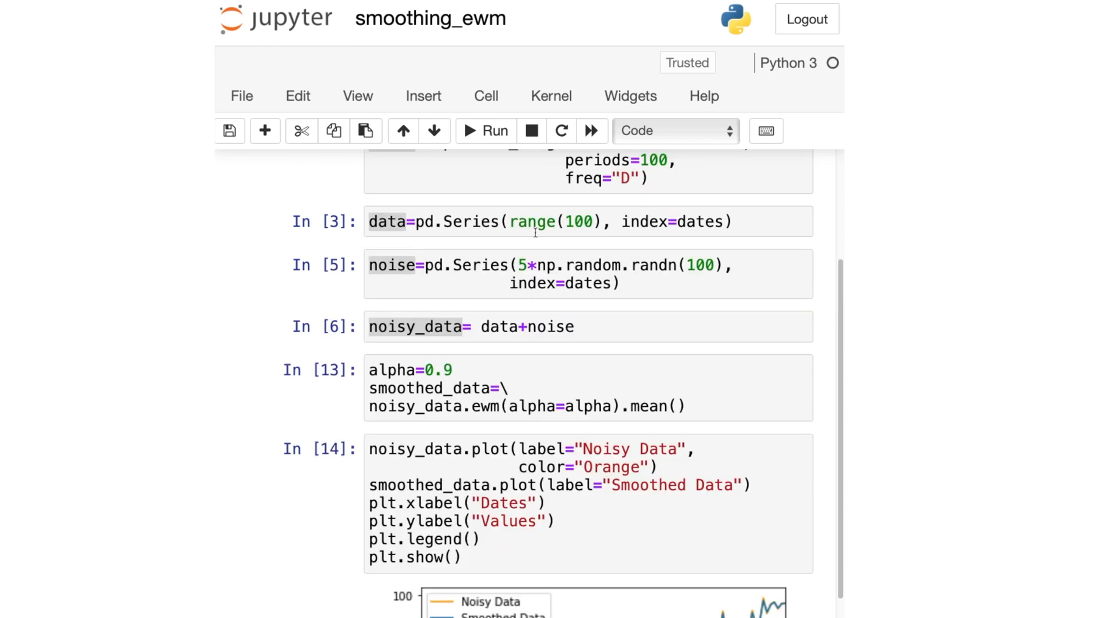
{"action": "scroll", "scroll_direction": "down", "scroll_amount": 3}
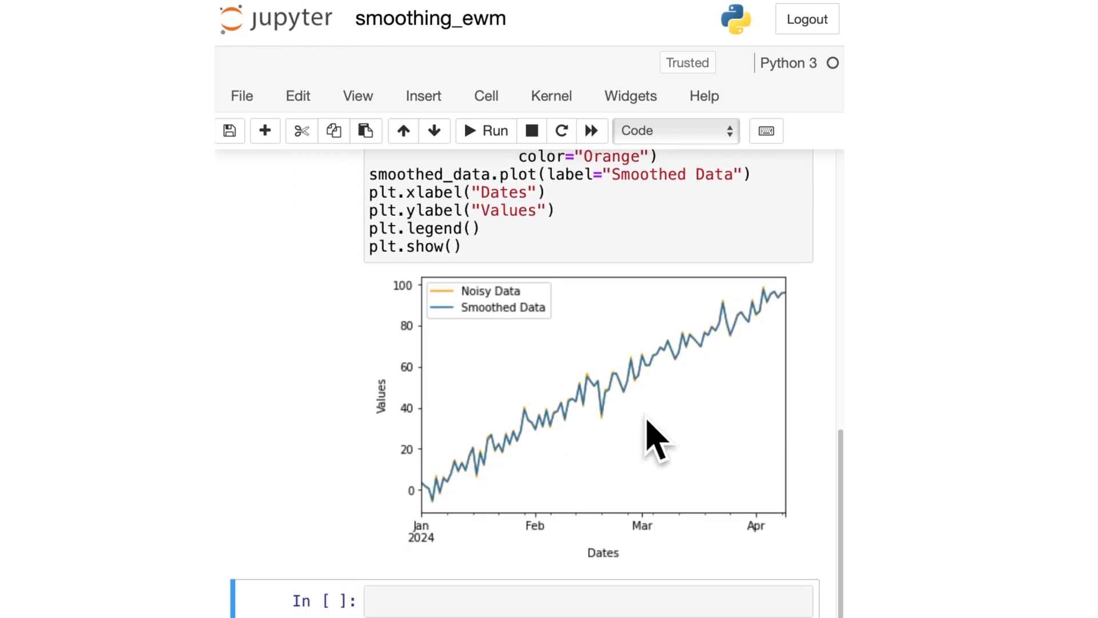
{"action": "mouse_move", "coordinate": [634, 438]}
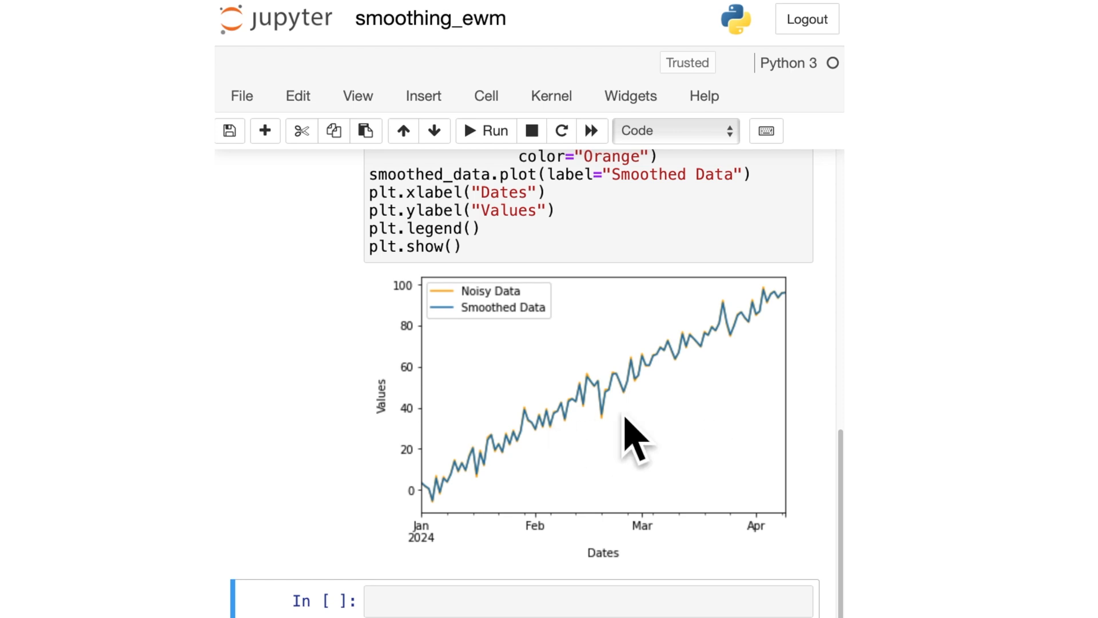
{"action": "mouse_move", "coordinate": [590, 415]}
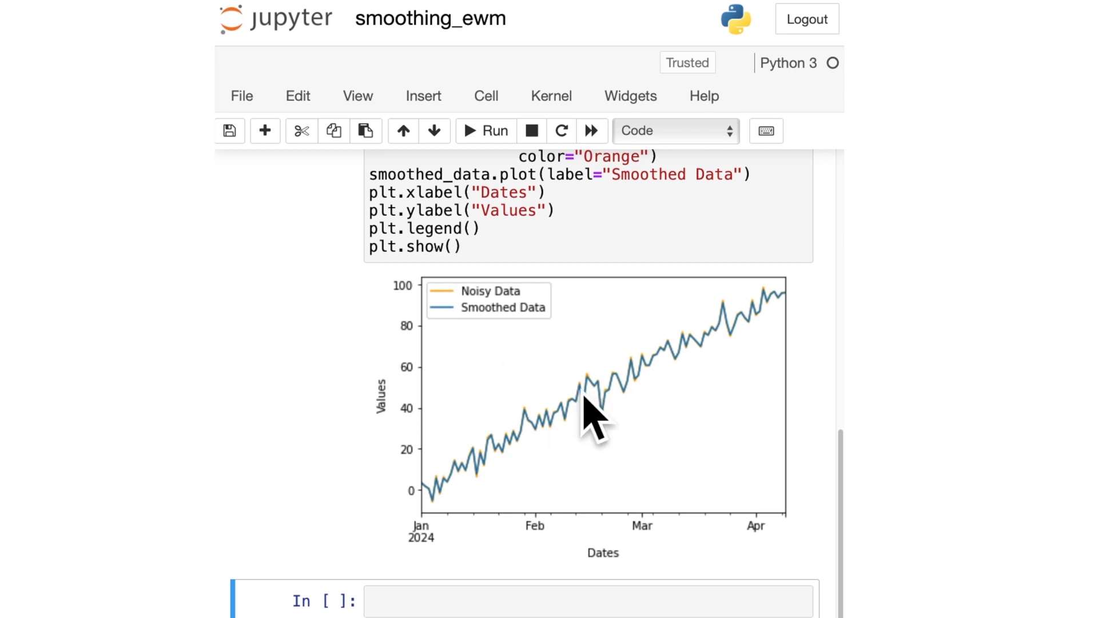
{"action": "scroll", "scroll_direction": "up", "scroll_amount": 3}
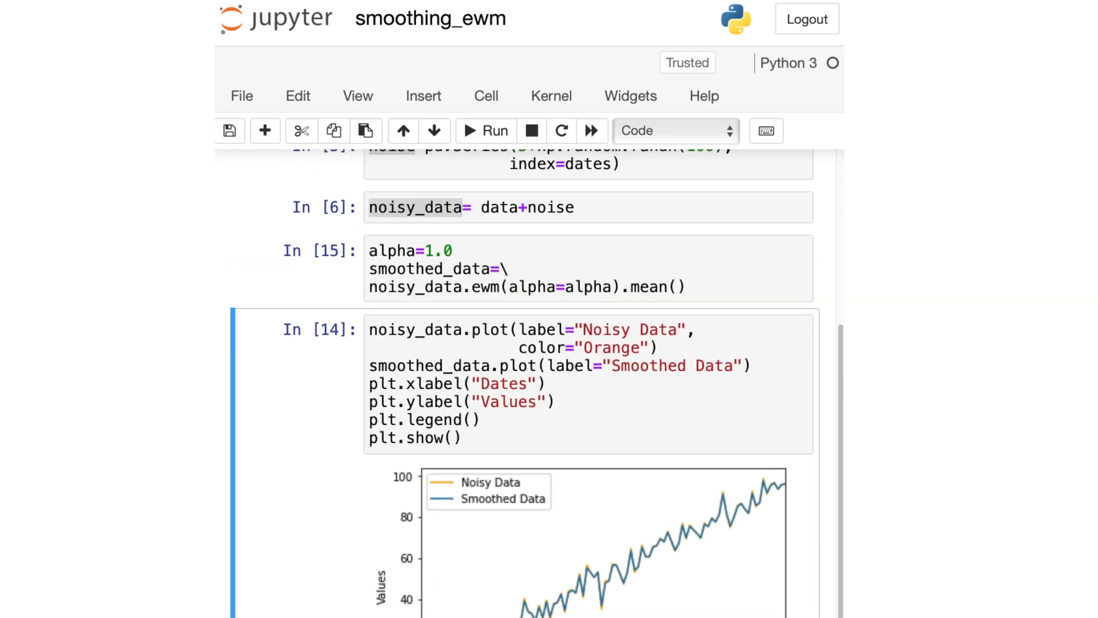
{"action": "scroll", "scroll_direction": "down", "scroll_amount": 3}
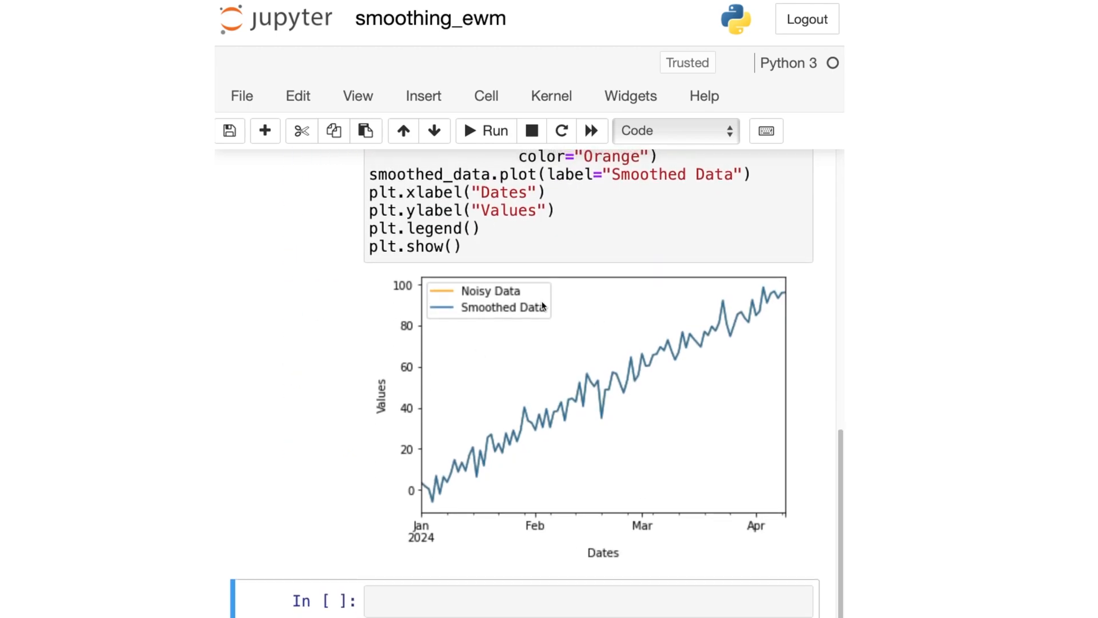
{"action": "mouse_move", "coordinate": [726, 371]}
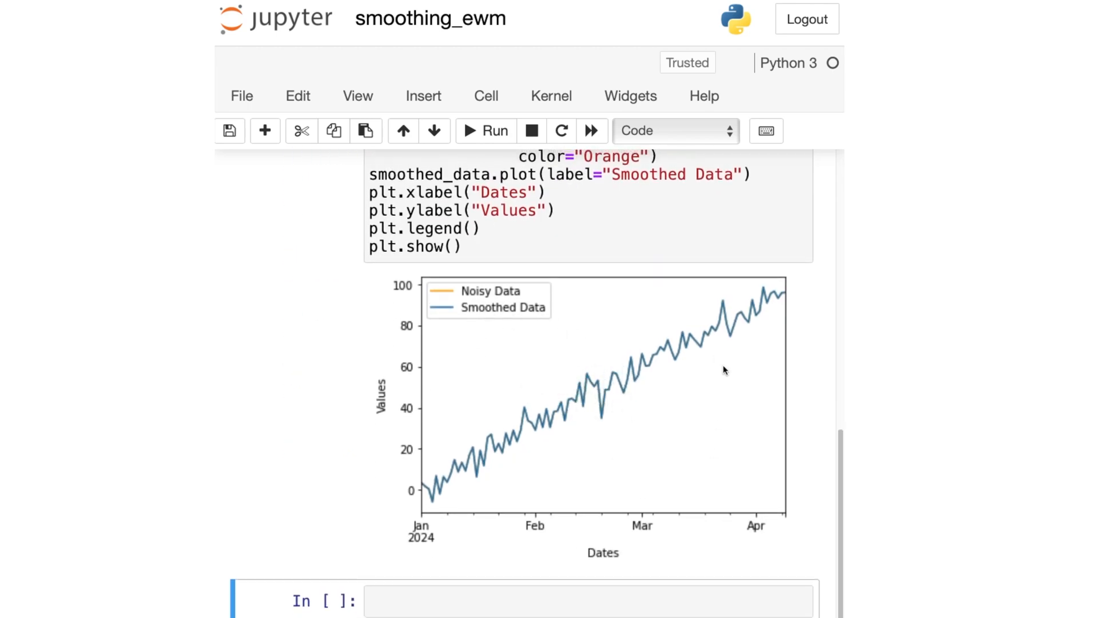
{"action": "scroll", "scroll_direction": "up", "scroll_amount": 3}
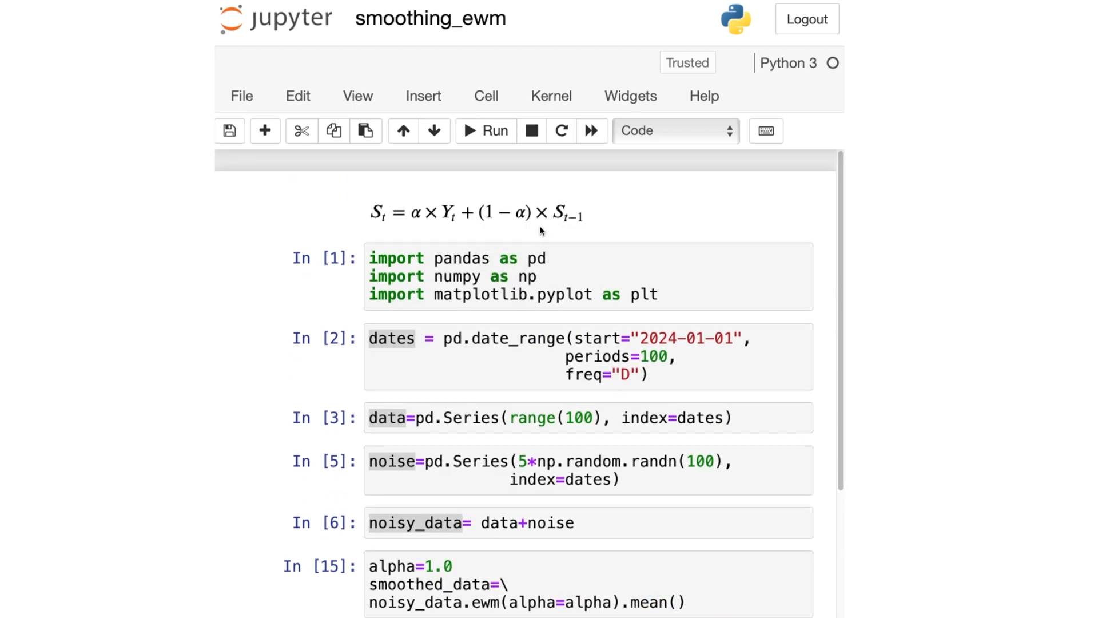
{"action": "mouse_move", "coordinate": [551, 255]}
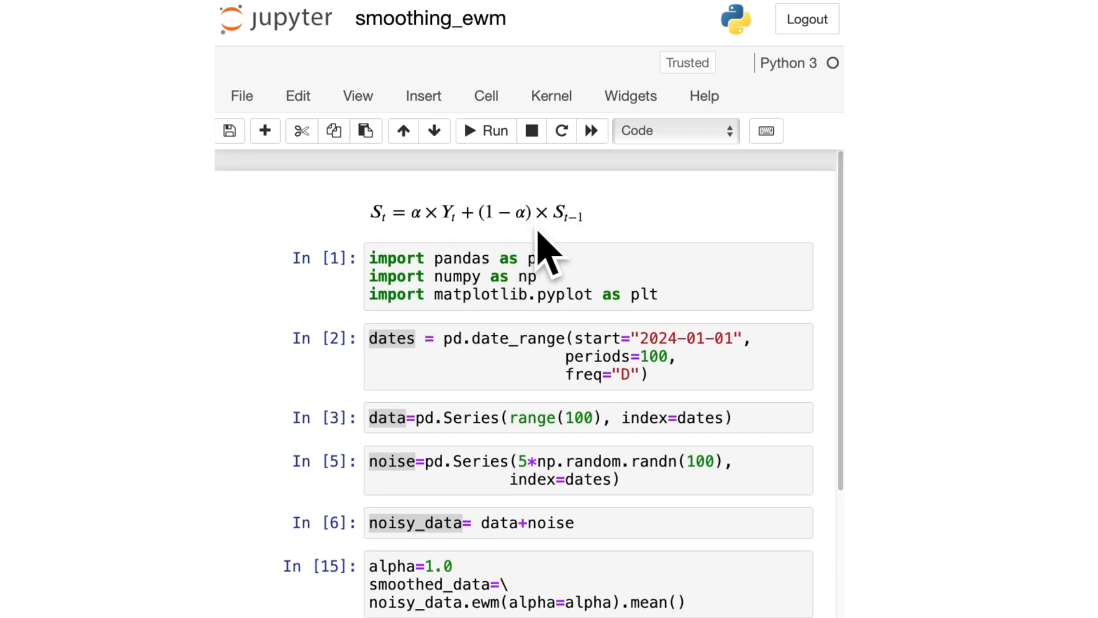
{"action": "mouse_move", "coordinate": [551, 232]}
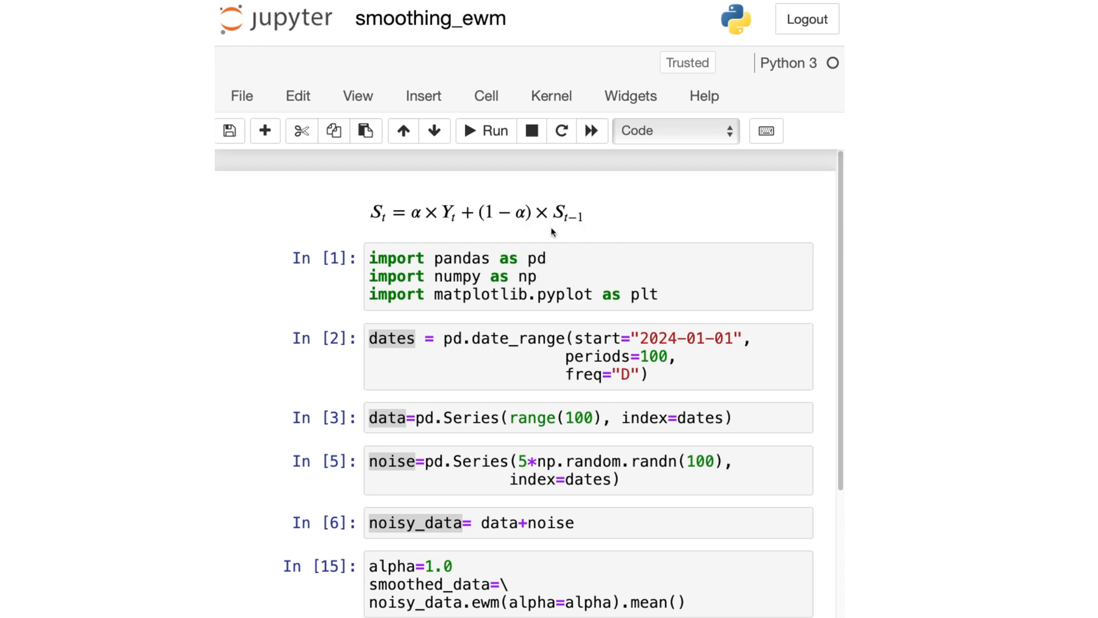
{"action": "mouse_move", "coordinate": [450, 238]}
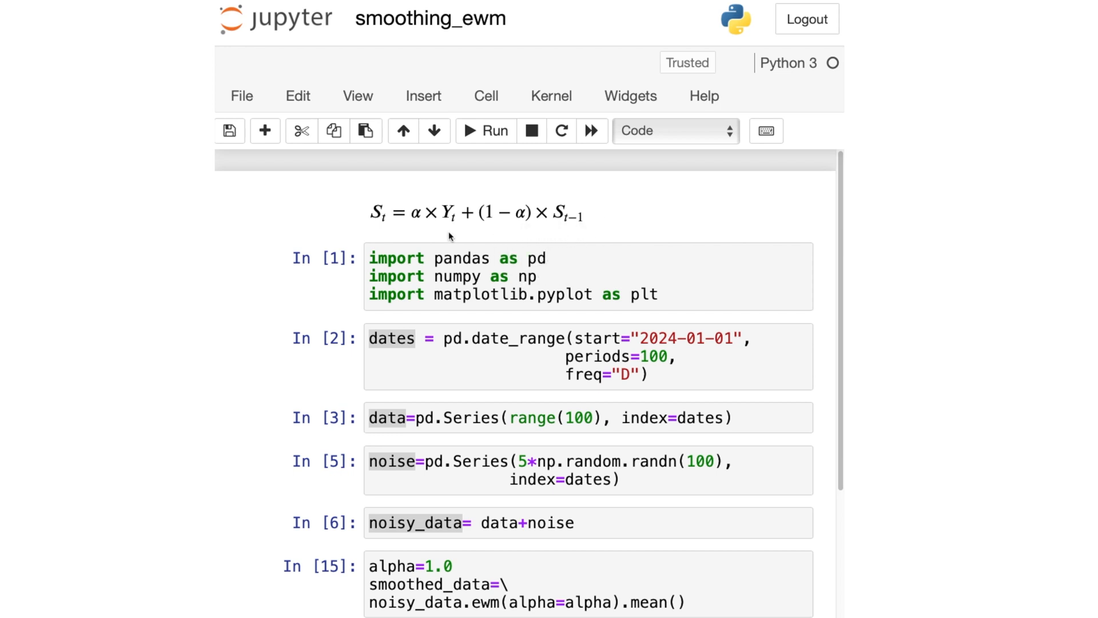
{"action": "mouse_move", "coordinate": [552, 237]}
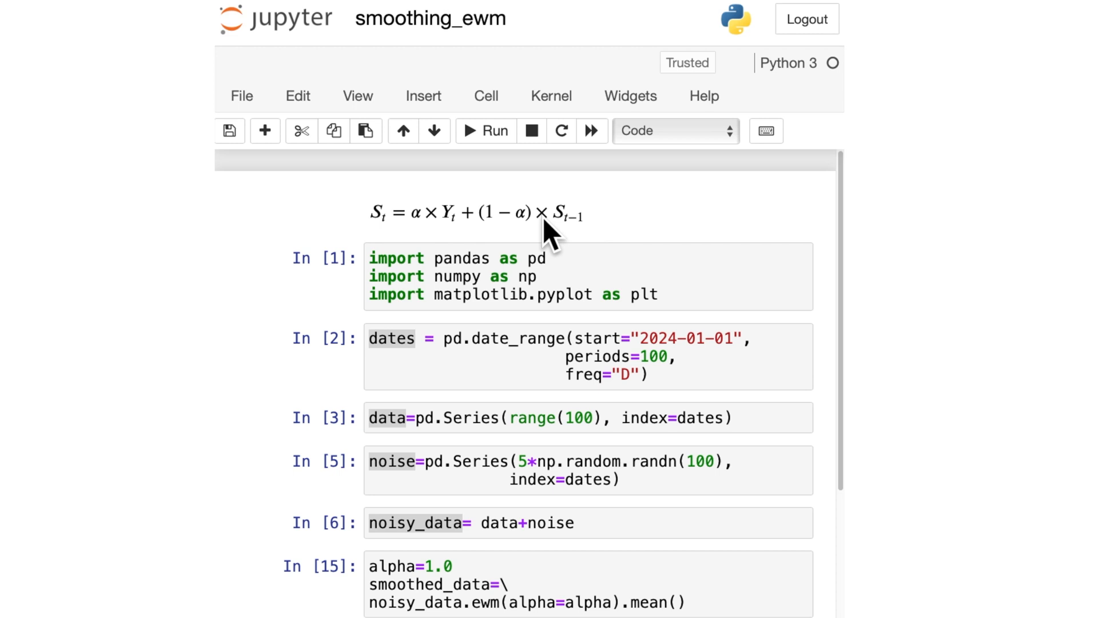
Scroll down to the redrawn chart after alpha is restored to 0.2
{"action": "scroll", "scroll_direction": "down", "scroll_amount": 3}
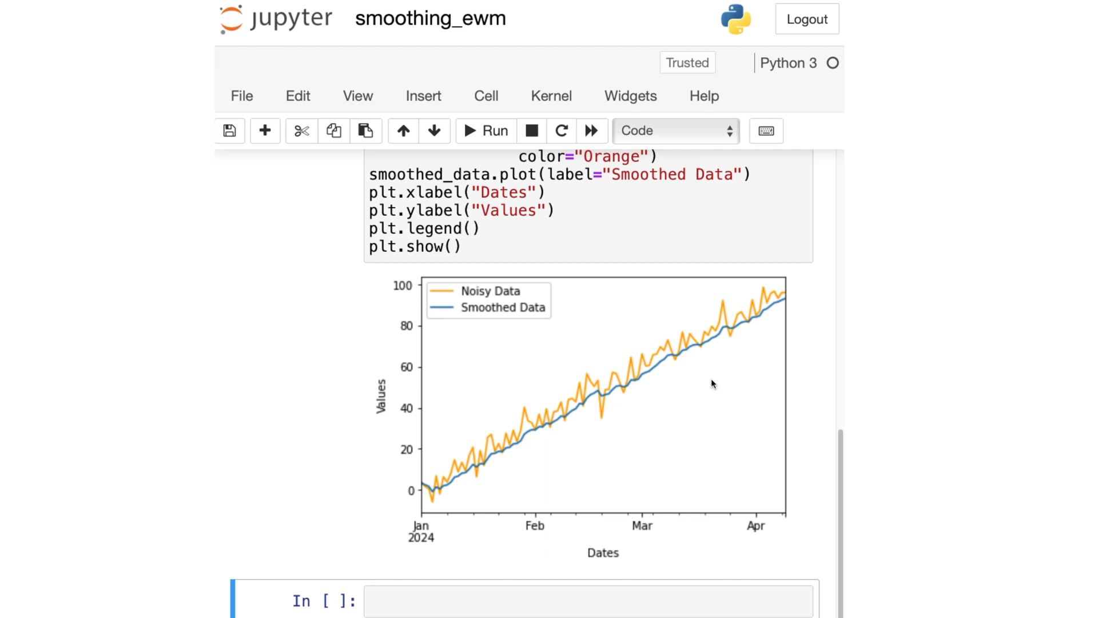
{"action": "scroll", "scroll_direction": "up", "scroll_amount": 3}
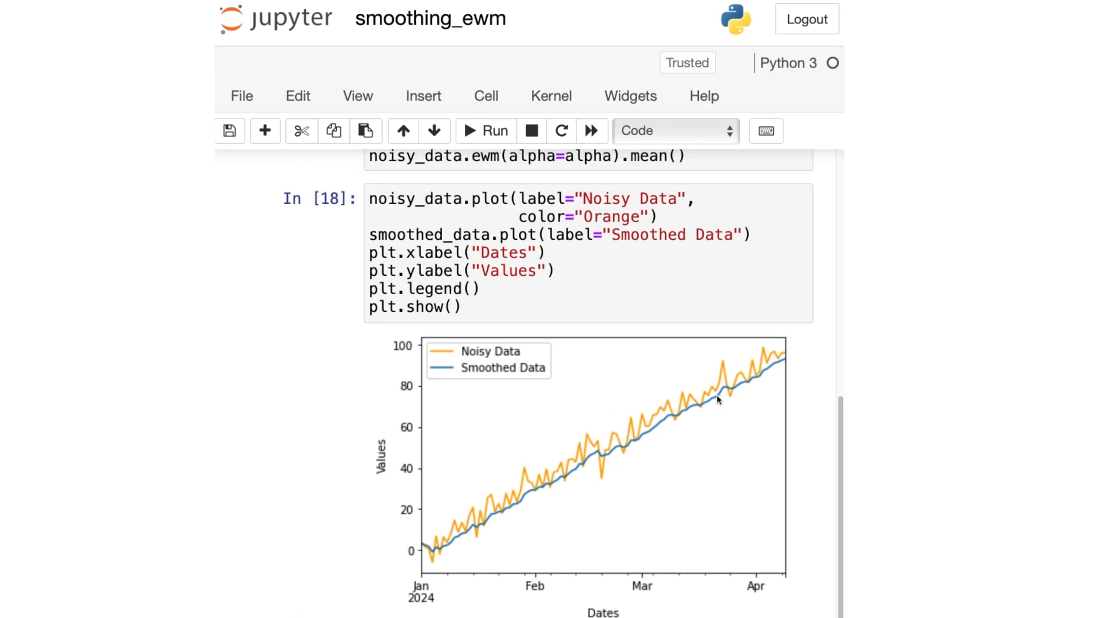
{"action": "scroll", "scroll_direction": "up", "scroll_amount": 3}
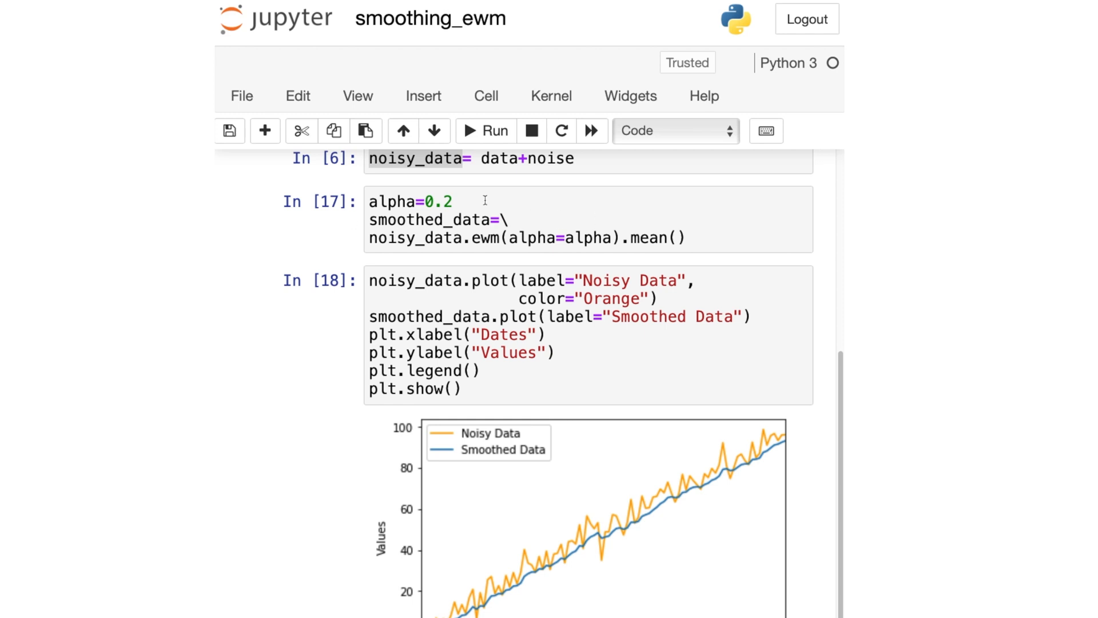
{"action": "left_click", "coordinate": [413, 224]}
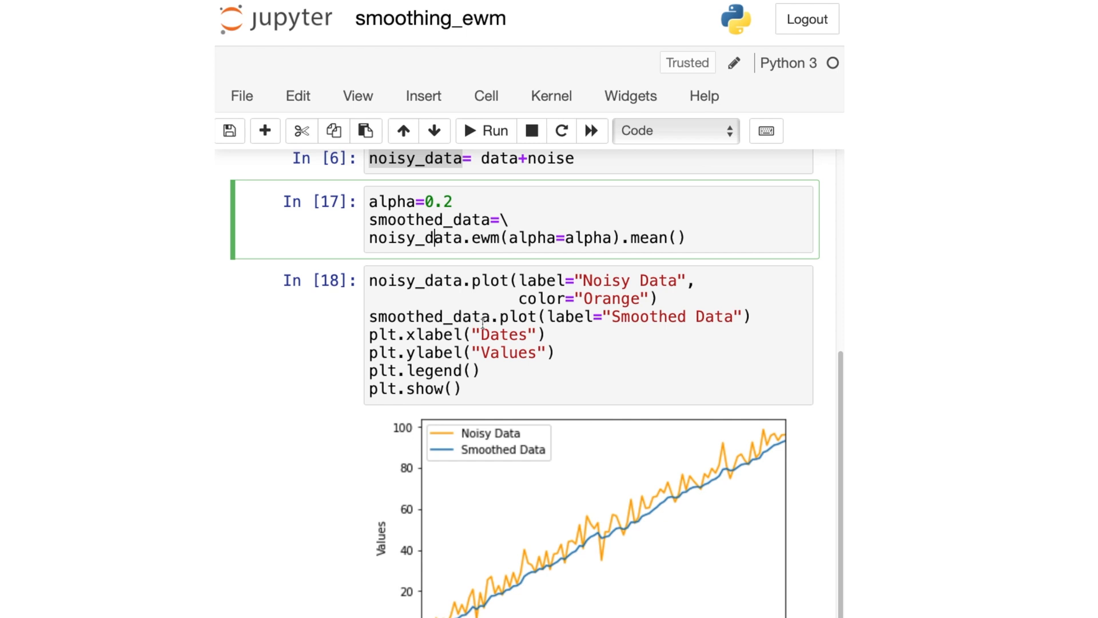
{"action": "mouse_move", "coordinate": [548, 386]}
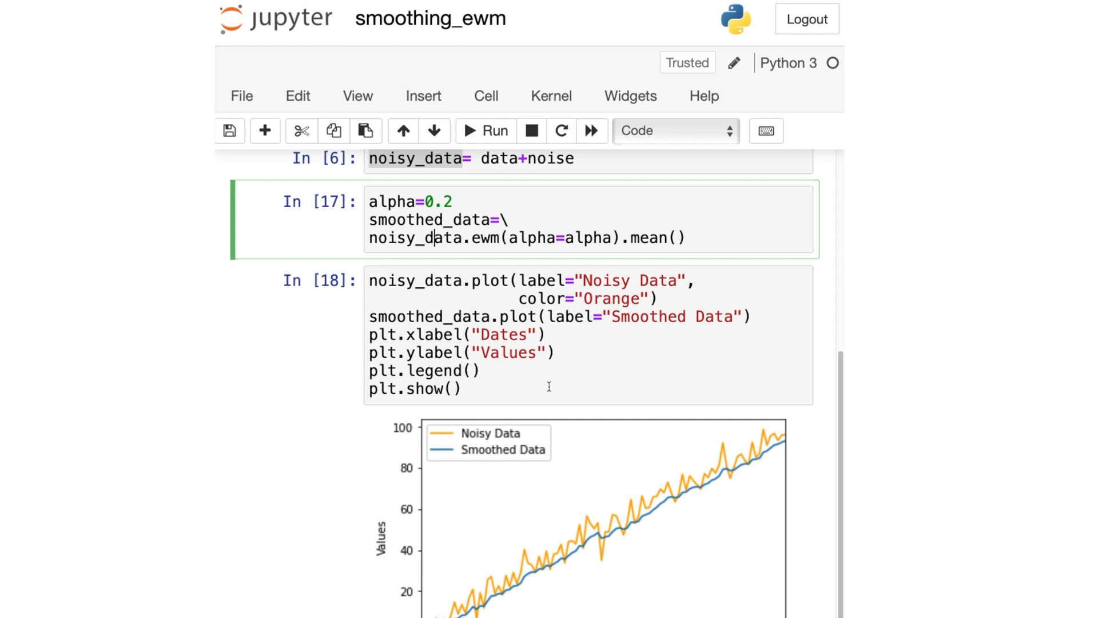
{"action": "scroll", "scroll_direction": "down", "scroll_amount": 3}
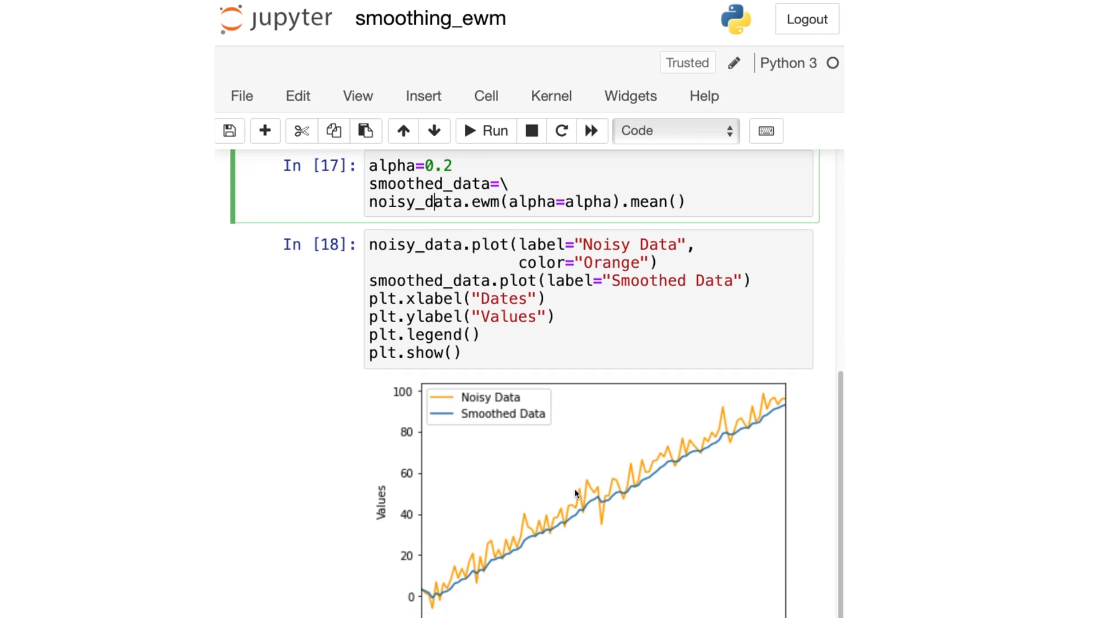
{"action": "mouse_move", "coordinate": [593, 437]}
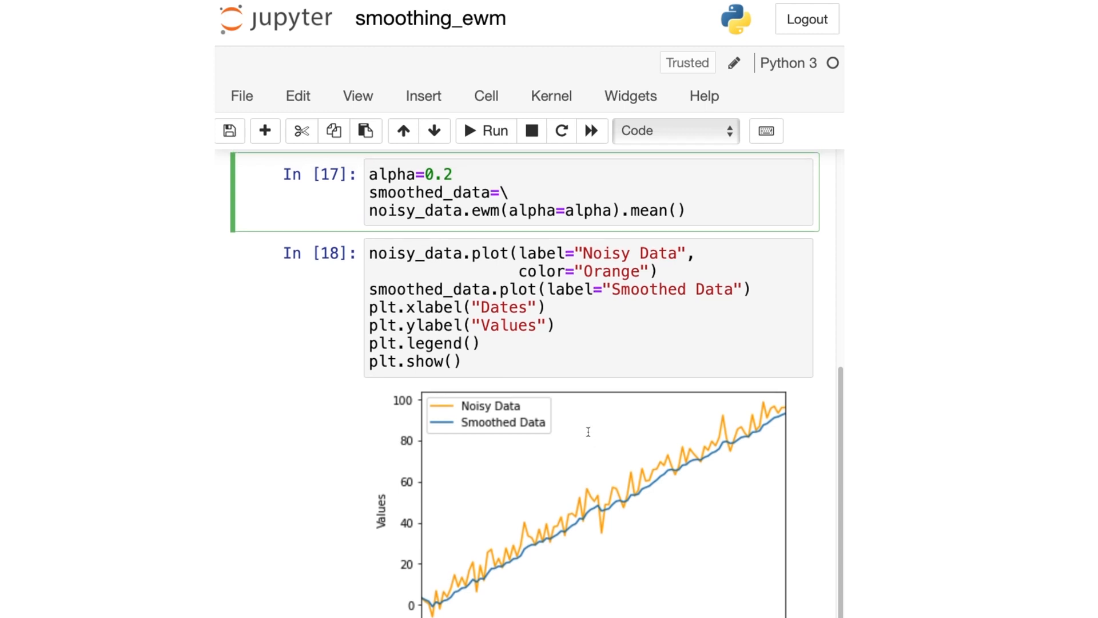
{"action": "mouse_move", "coordinate": [480, 214]}
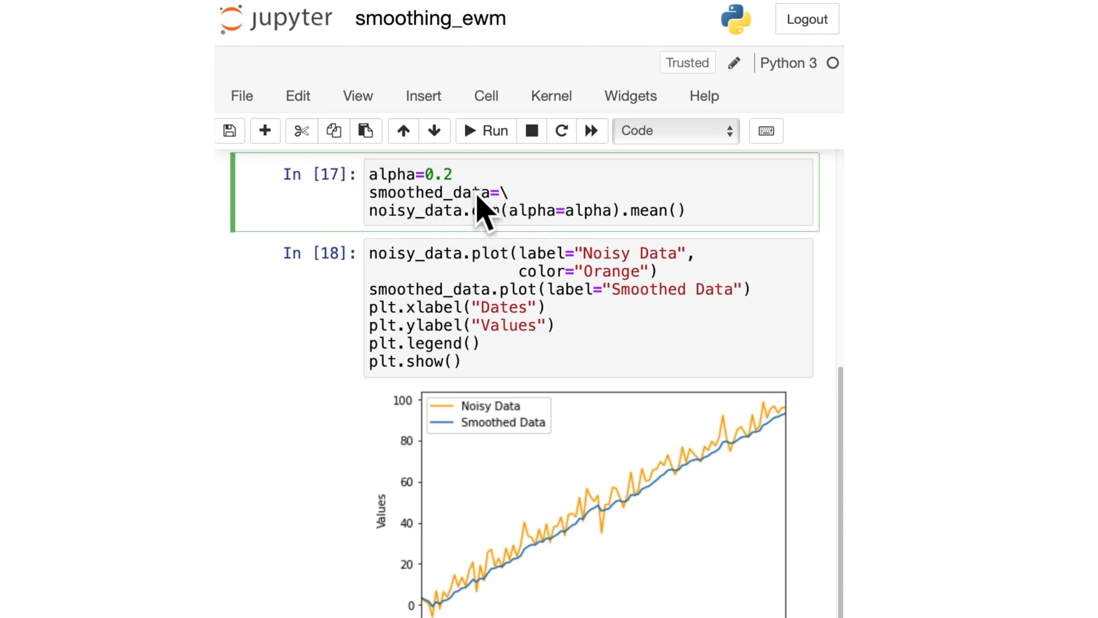
{"action": "mouse_move", "coordinate": [581, 423]}
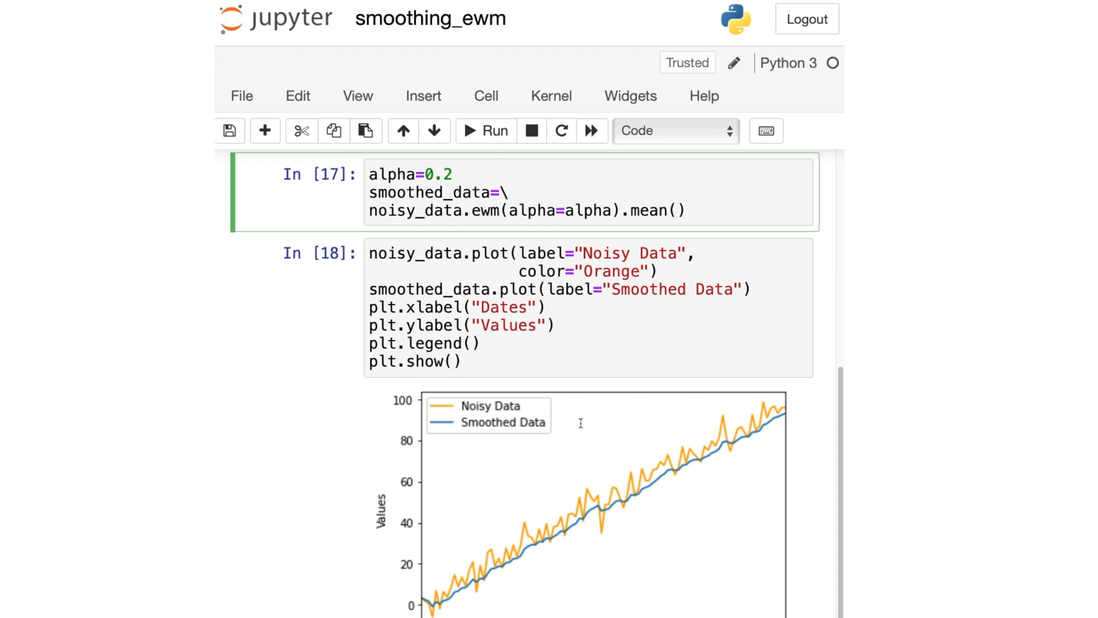